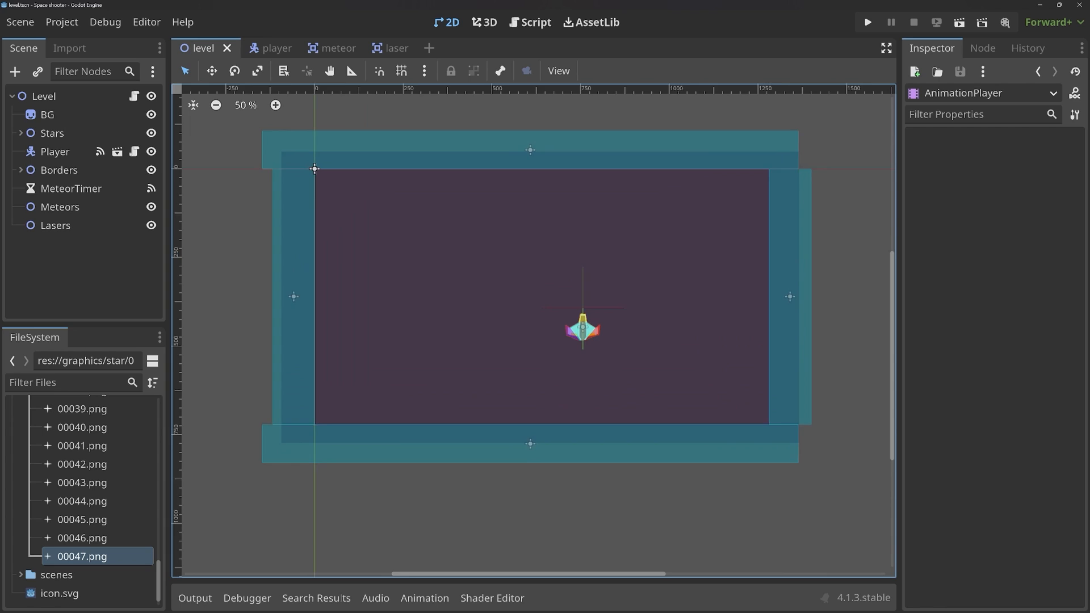
Add a Label child node to the Level scene.
{"action": "scroll", "scroll_direction": "up", "scroll_amount": 3}
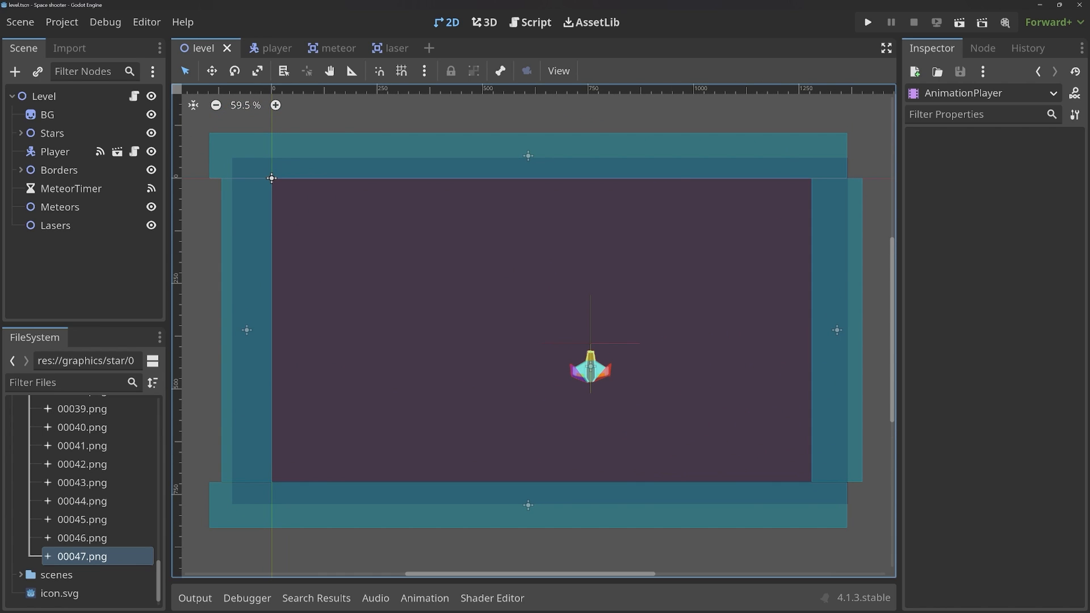
{"action": "left_click", "coordinate": [15, 72]}
{"action": "type", "text": "label"}
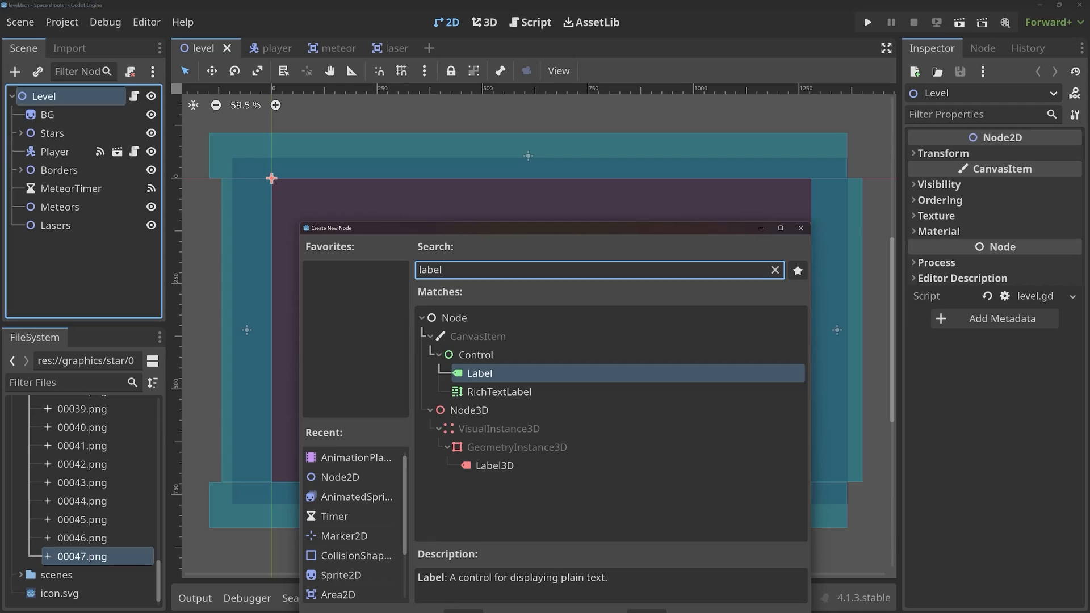
{"action": "left_click", "coordinate": [476, 354]}
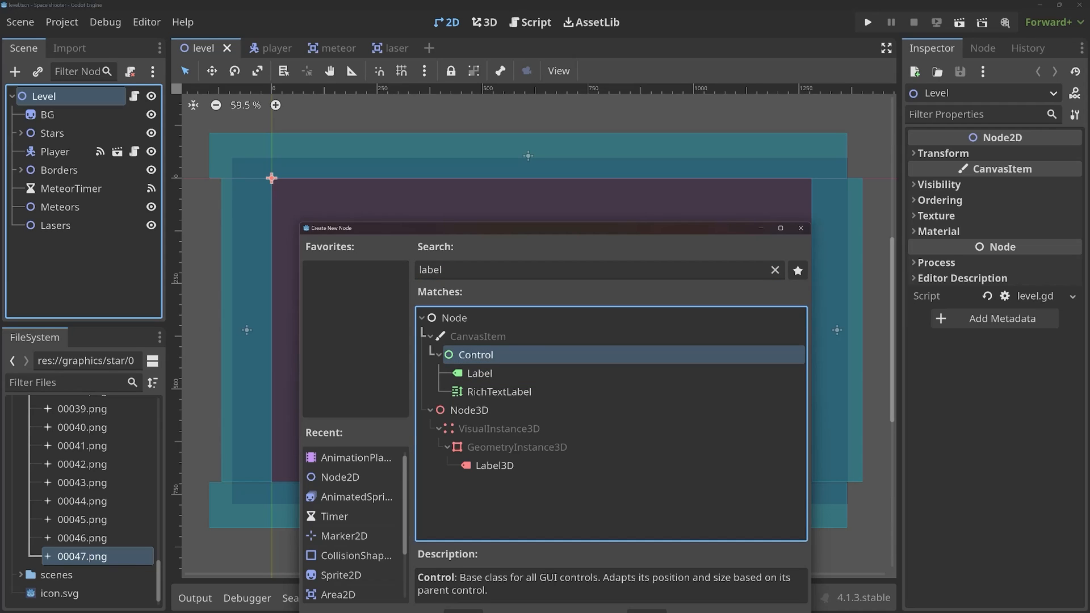
{"action": "left_click", "coordinate": [479, 373]}
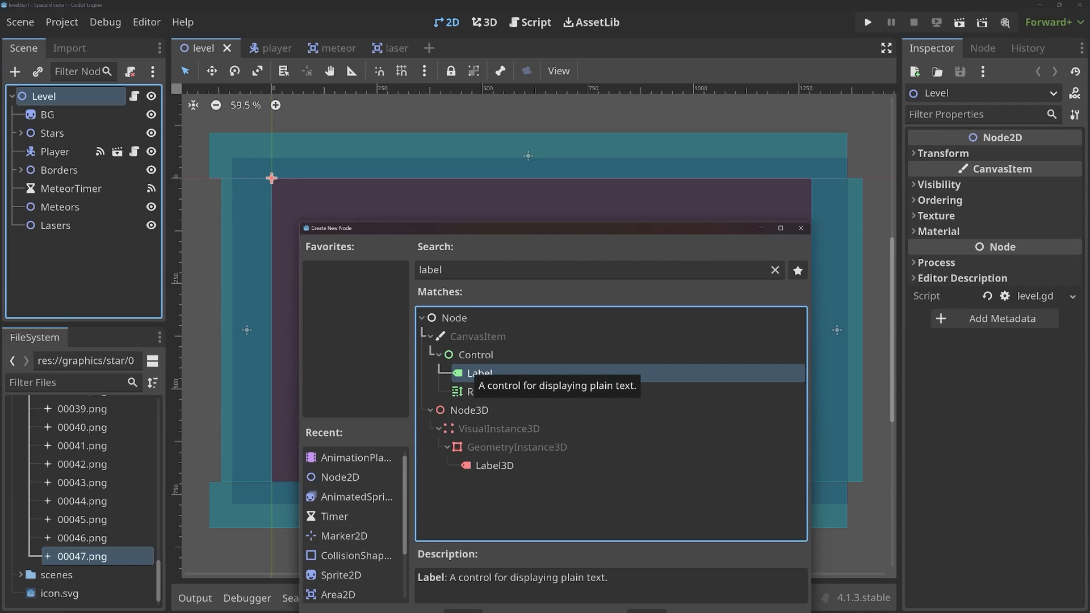
{"action": "double_click", "coordinate": [479, 374]}
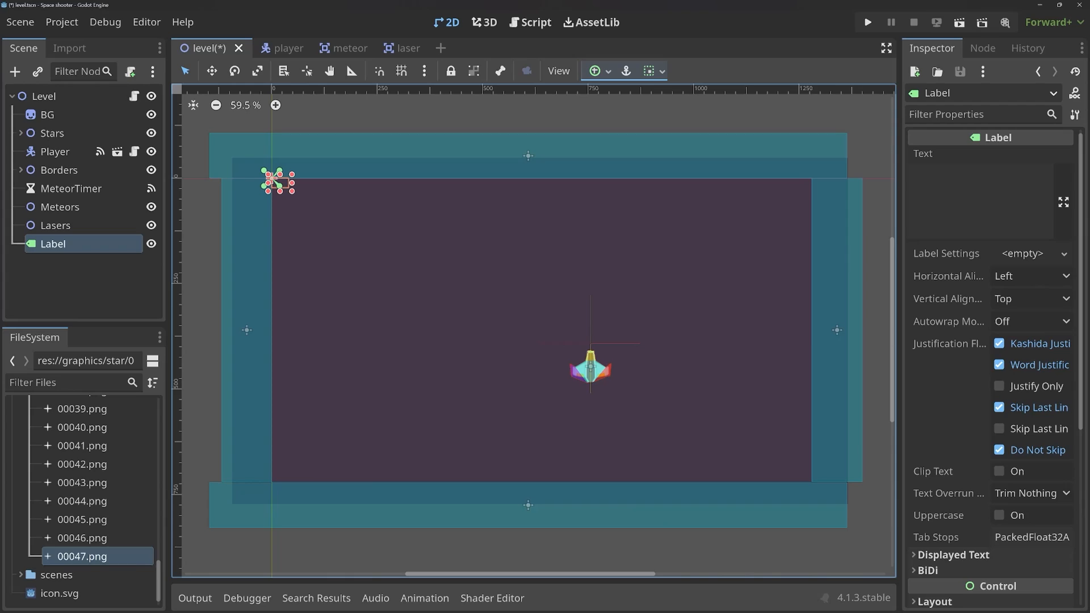
Set the label's text to 'Some text' and select it among the overlapping nodes.
{"action": "left_click", "coordinate": [979, 201]}
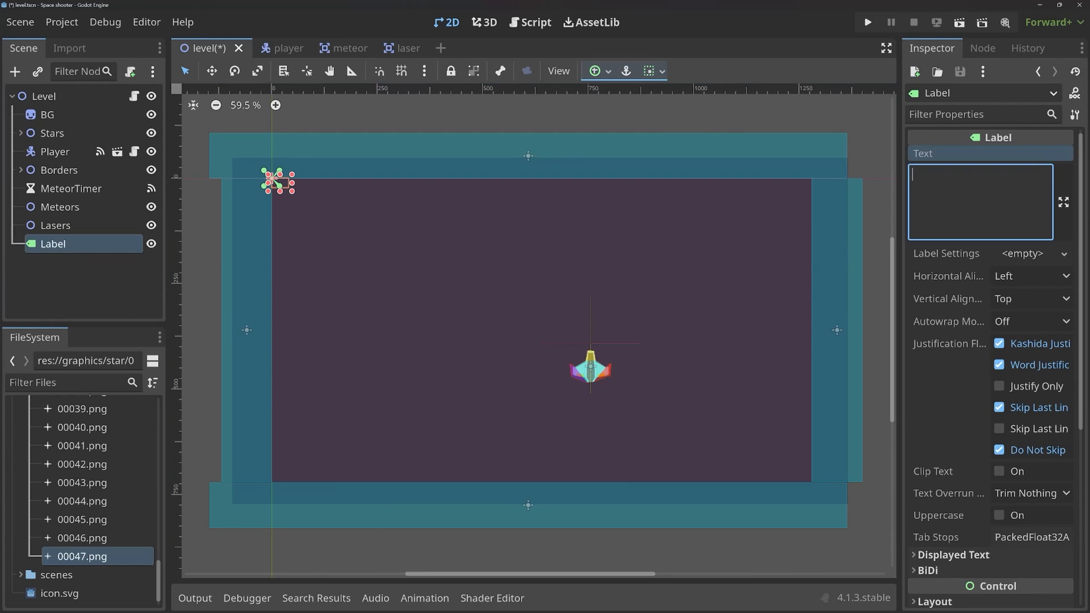
{"action": "type", "text": "So"}
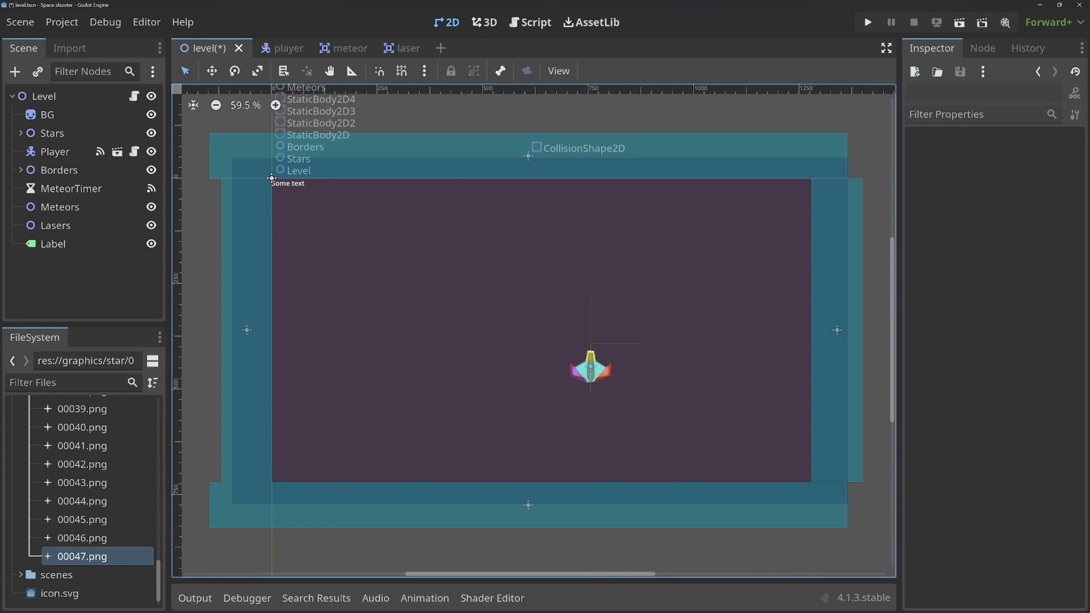
{"action": "left_click", "coordinate": [52, 243]}
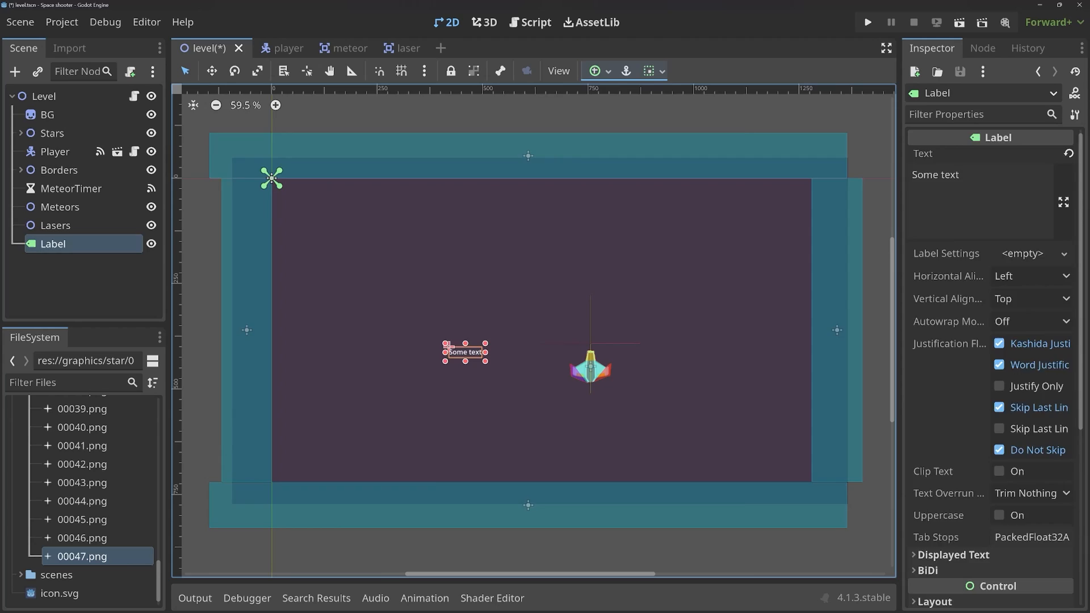
{"action": "left_click", "coordinate": [48, 114]}
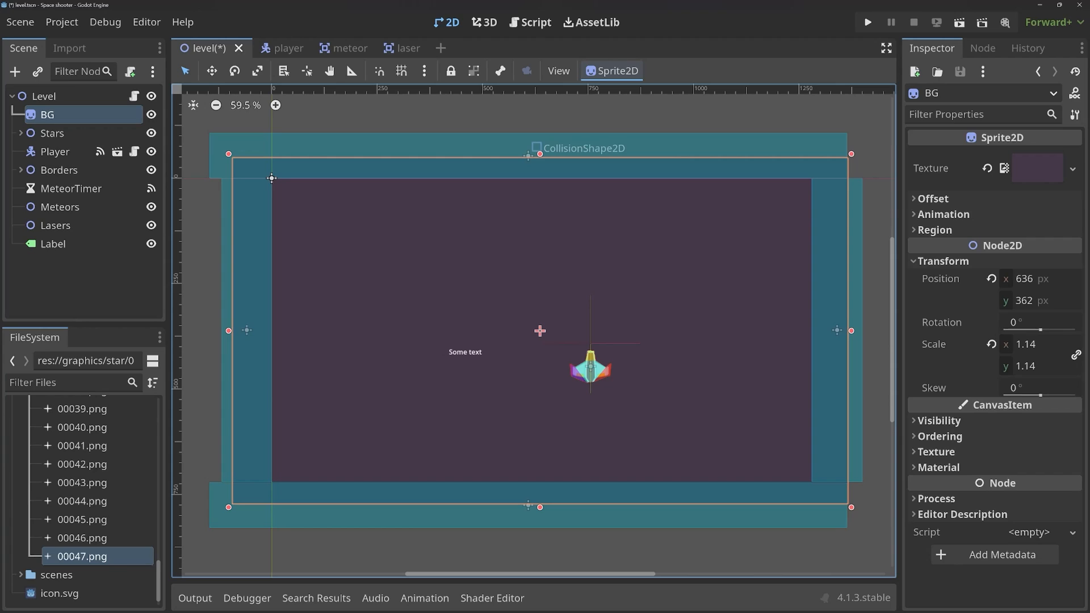
{"action": "mouse_move", "coordinate": [451, 70]}
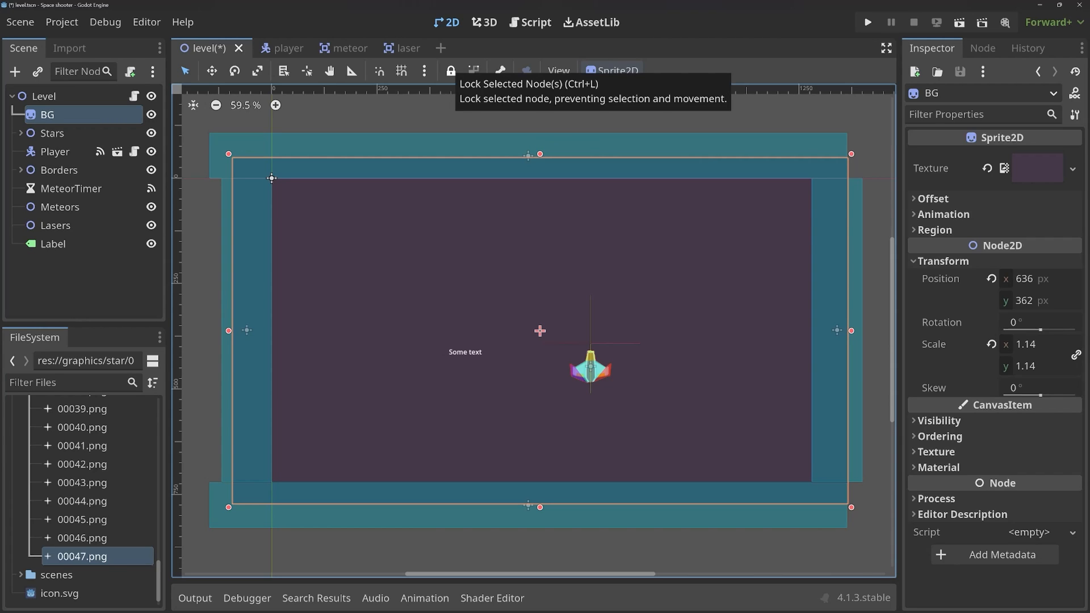
Lock the BG, Stars and Borders nodes so they can't be moved.
{"action": "left_click", "coordinate": [451, 71]}
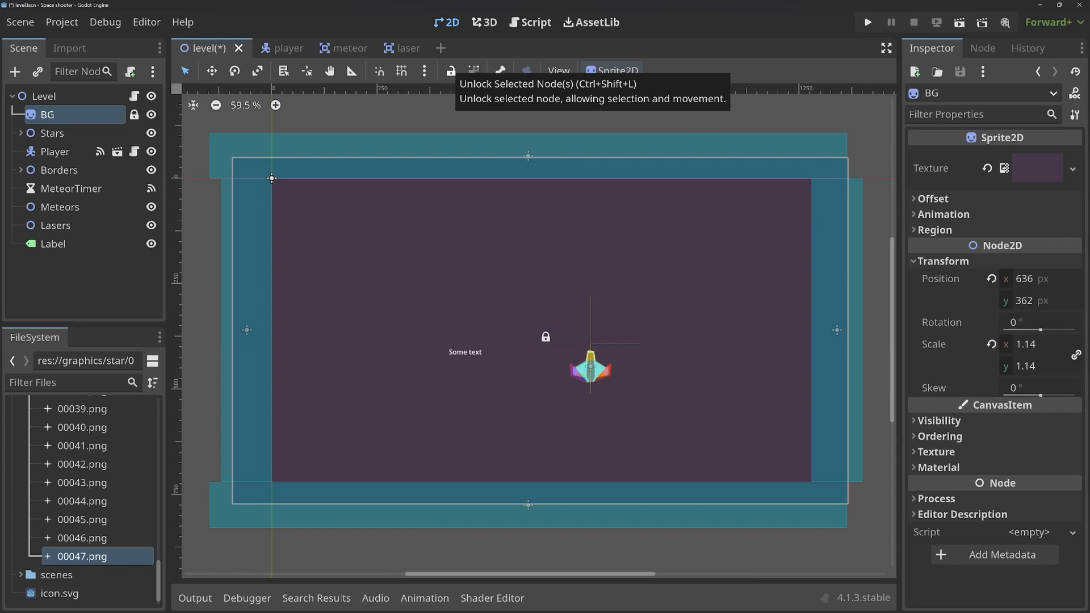
{"action": "left_click", "coordinate": [51, 133]}
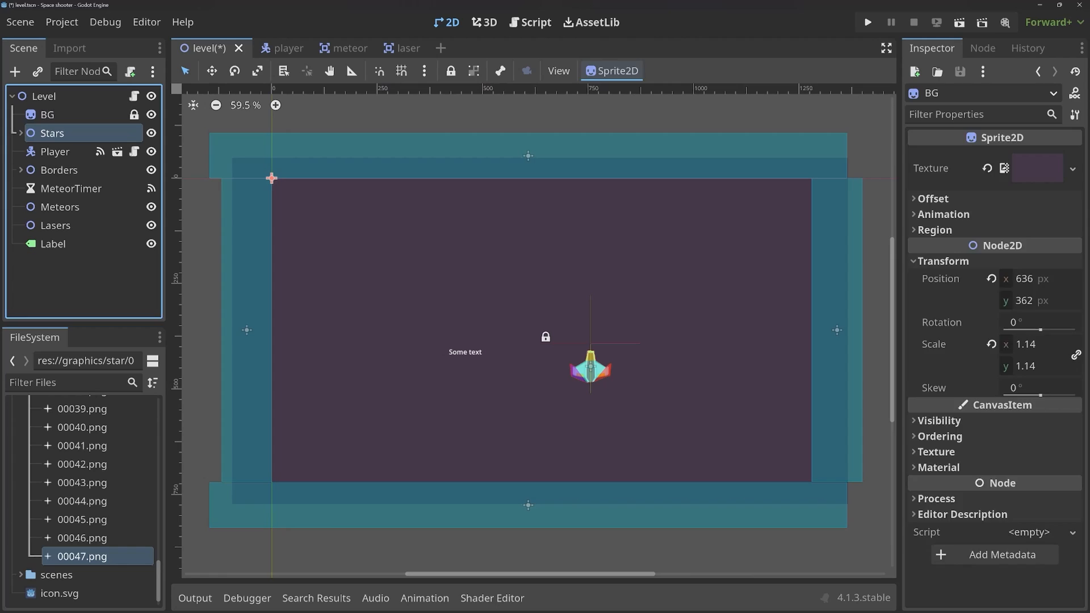
{"action": "left_click", "coordinate": [53, 133]}
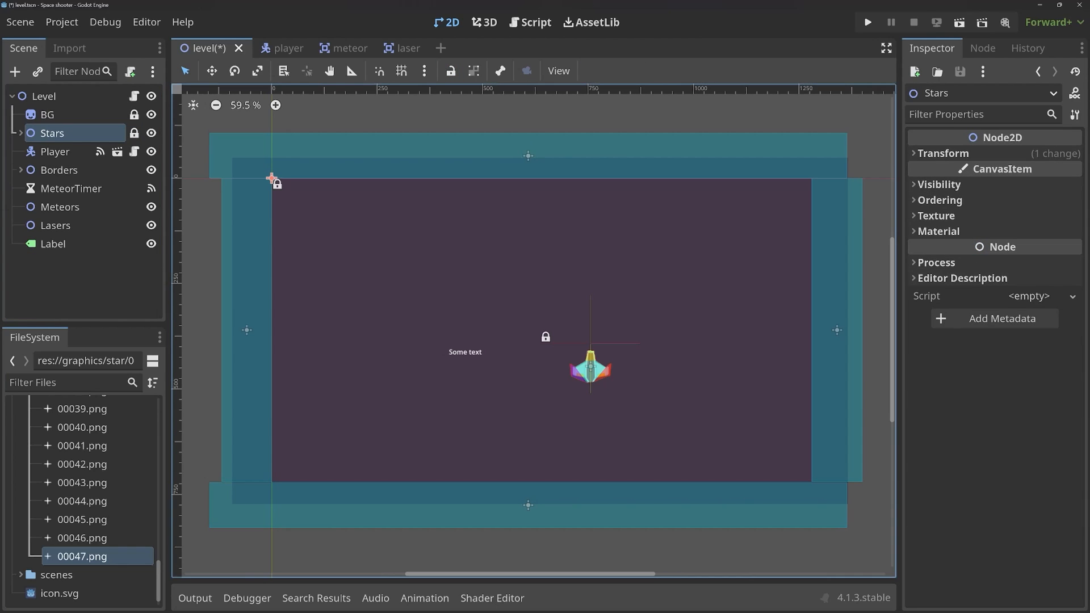
{"action": "left_click", "coordinate": [60, 207]}
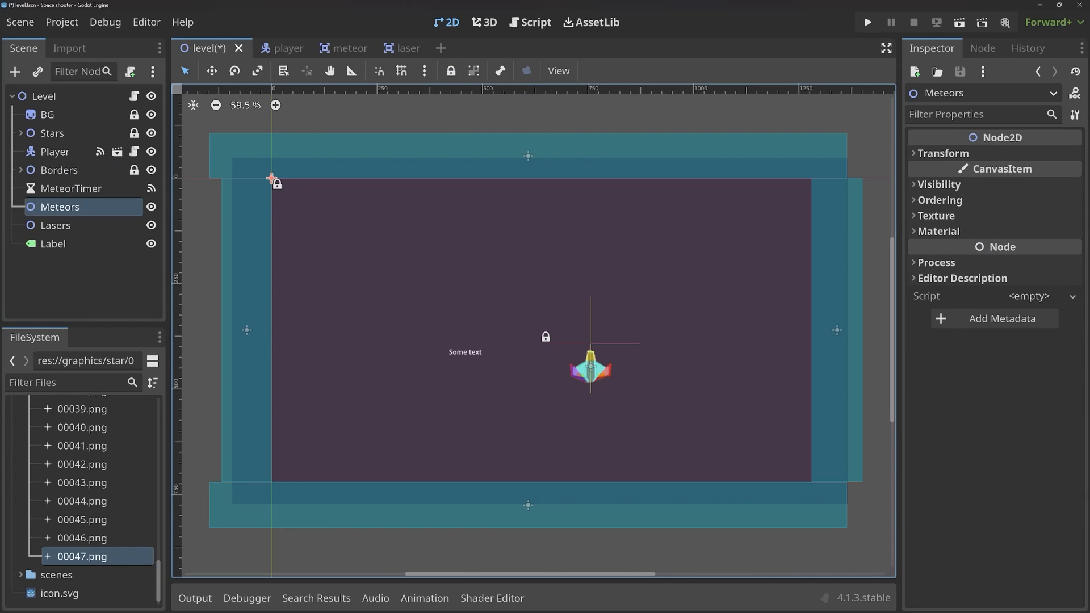
Lock the Meteors, Lasers and Player nodes as well.
{"action": "left_click", "coordinate": [55, 225]}
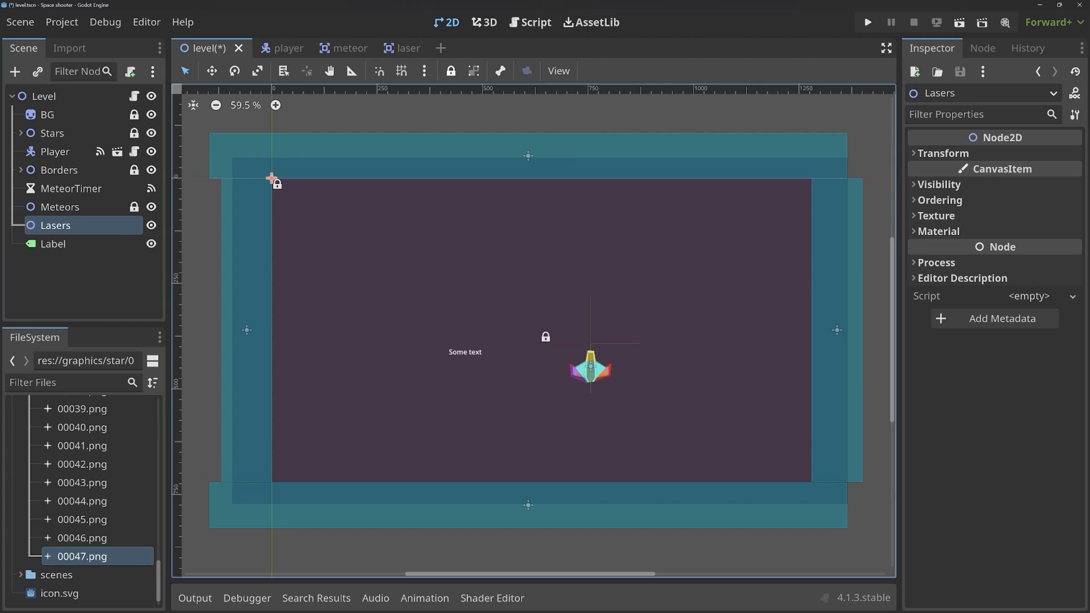
{"action": "left_click", "coordinate": [134, 225]}
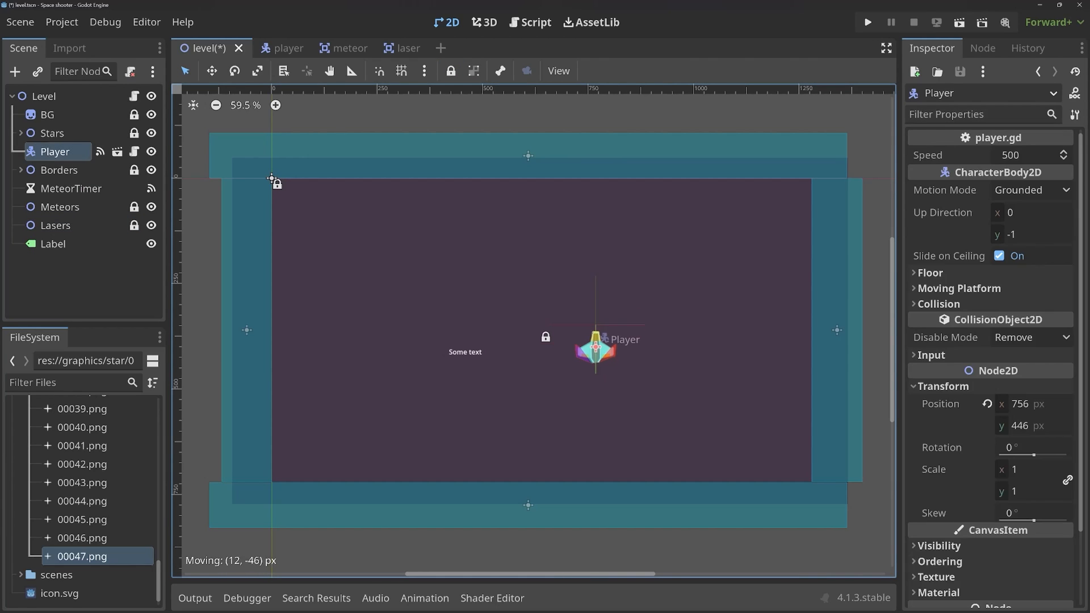
{"action": "left_click", "coordinate": [53, 243]}
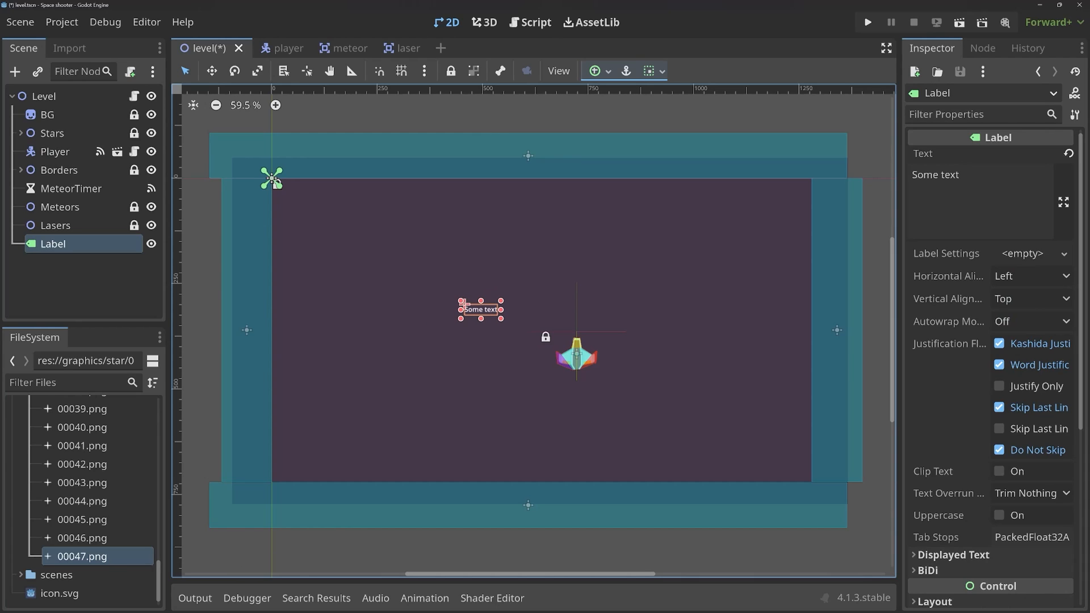
{"action": "left_click", "coordinate": [866, 22]}
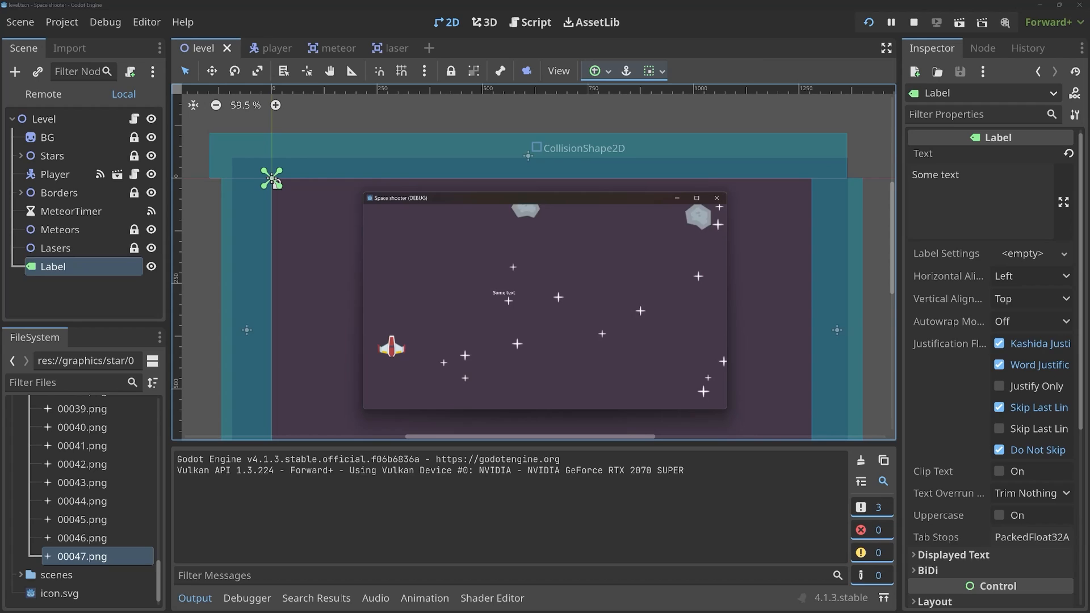
{"action": "left_click", "coordinate": [913, 22]}
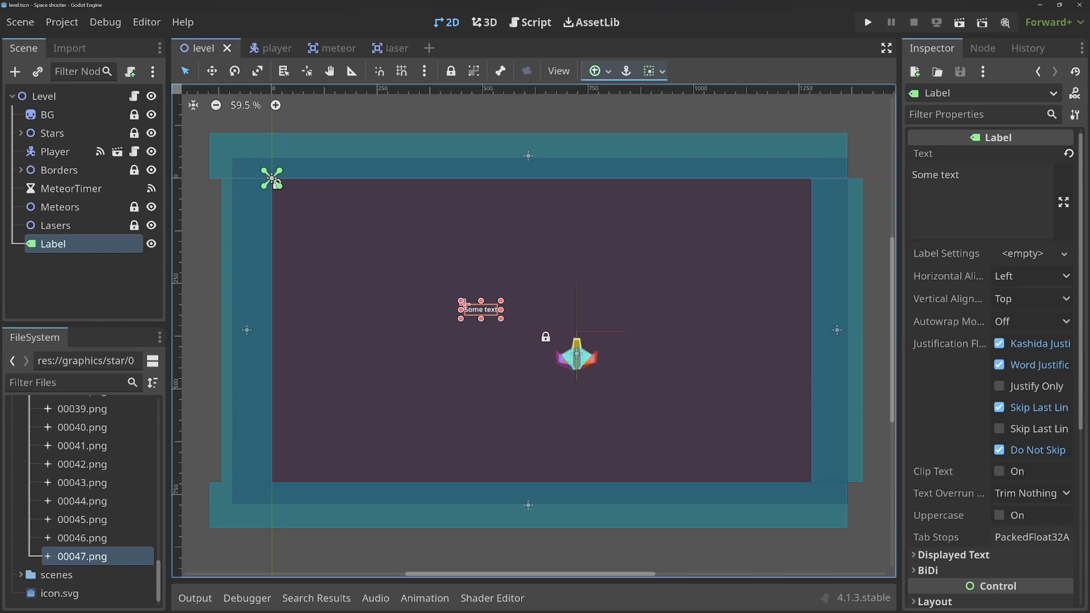
{"action": "left_click", "coordinate": [594, 71]}
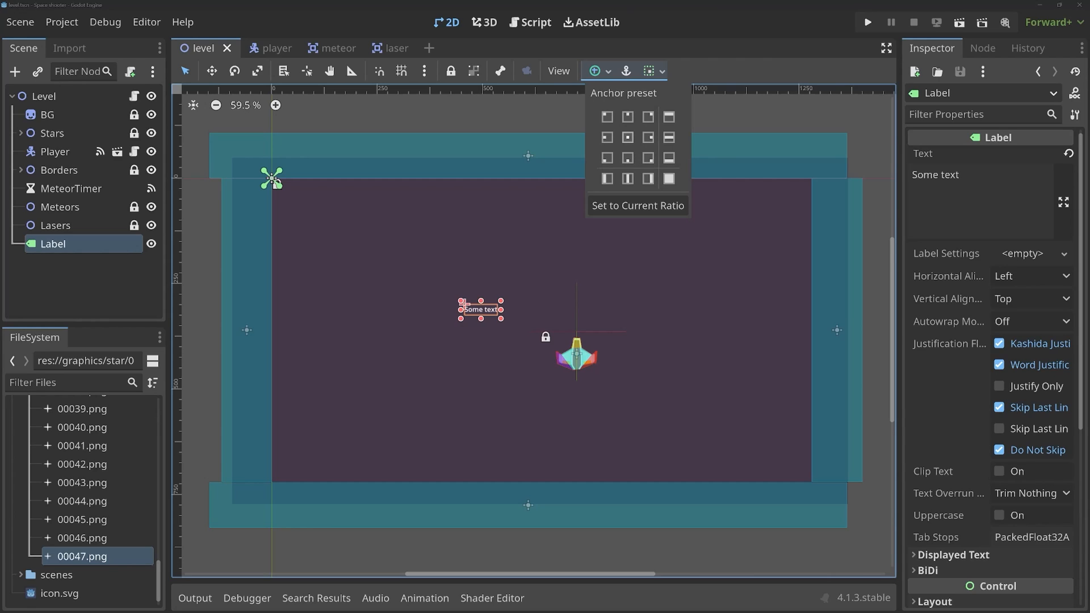
Try the Center, Top Left and Center Right anchor presets on the label.
{"action": "left_click", "coordinate": [625, 138]}
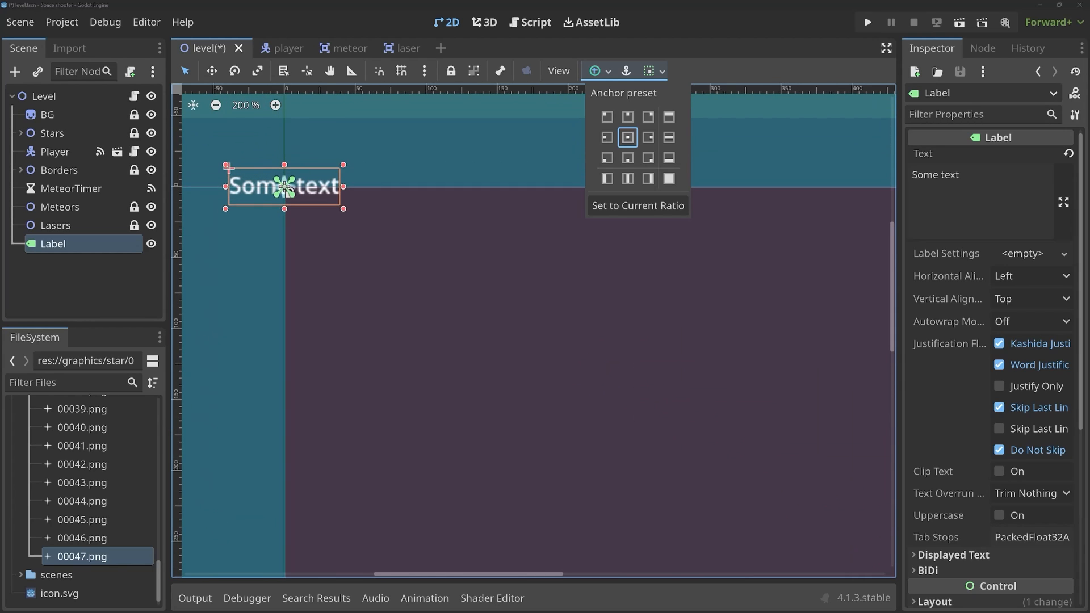
{"action": "scroll", "scroll_direction": "up", "scroll_amount": 3}
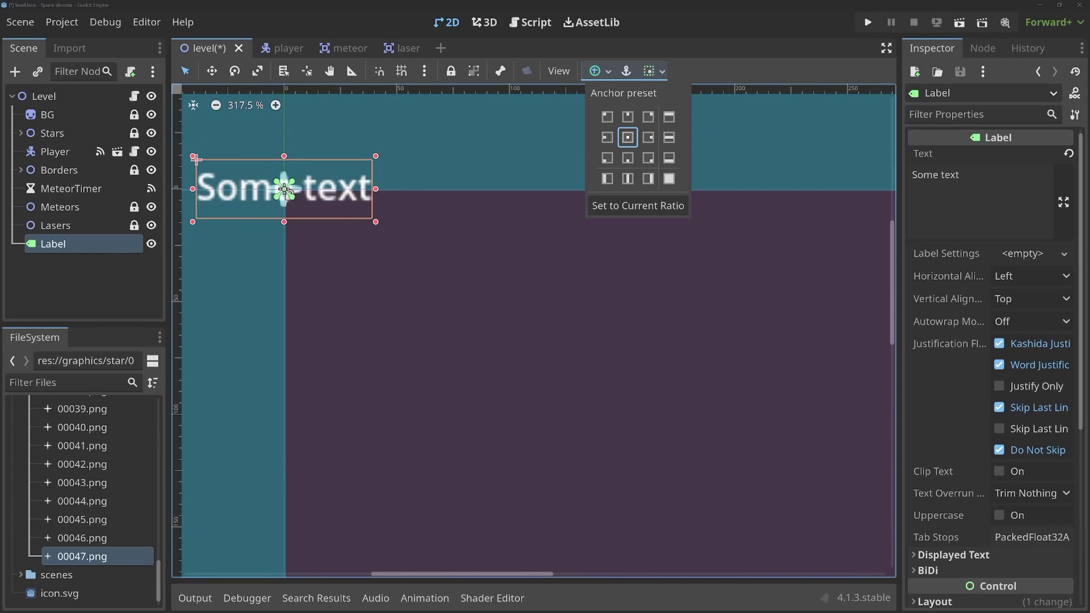
{"action": "left_click", "coordinate": [605, 116]}
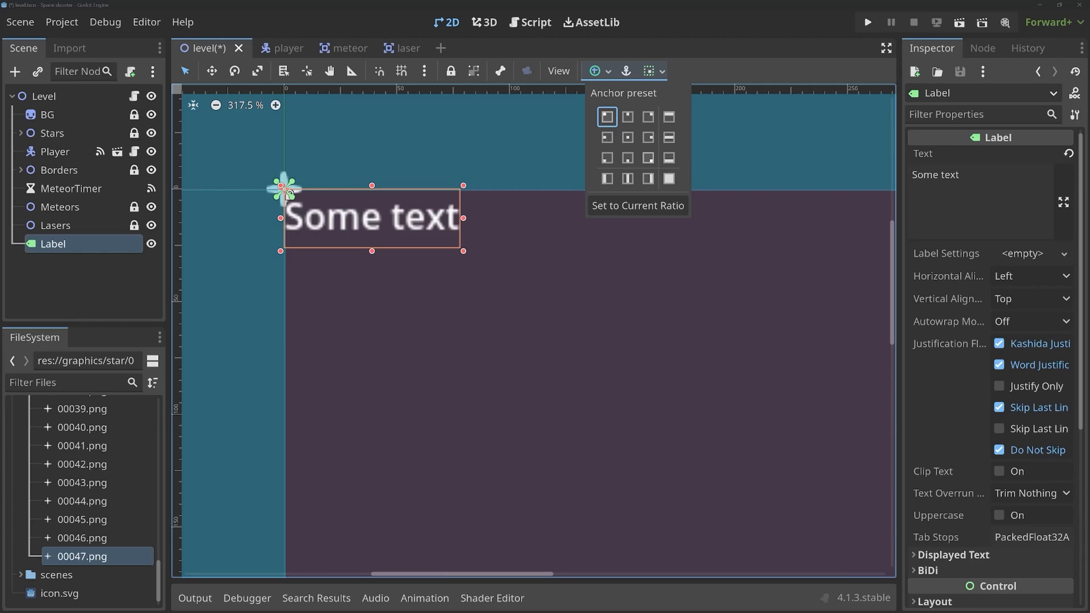
{"action": "left_click", "coordinate": [646, 136]}
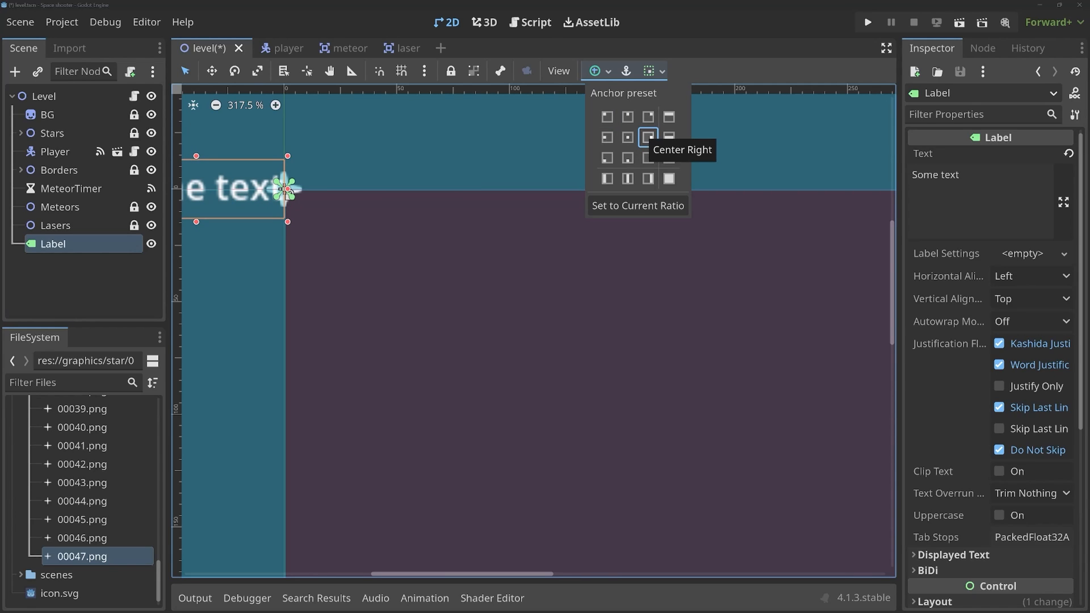
Try Center and Full Rect presets, leaving the label at the origin, and reselect Level.
{"action": "left_click", "coordinate": [626, 137]}
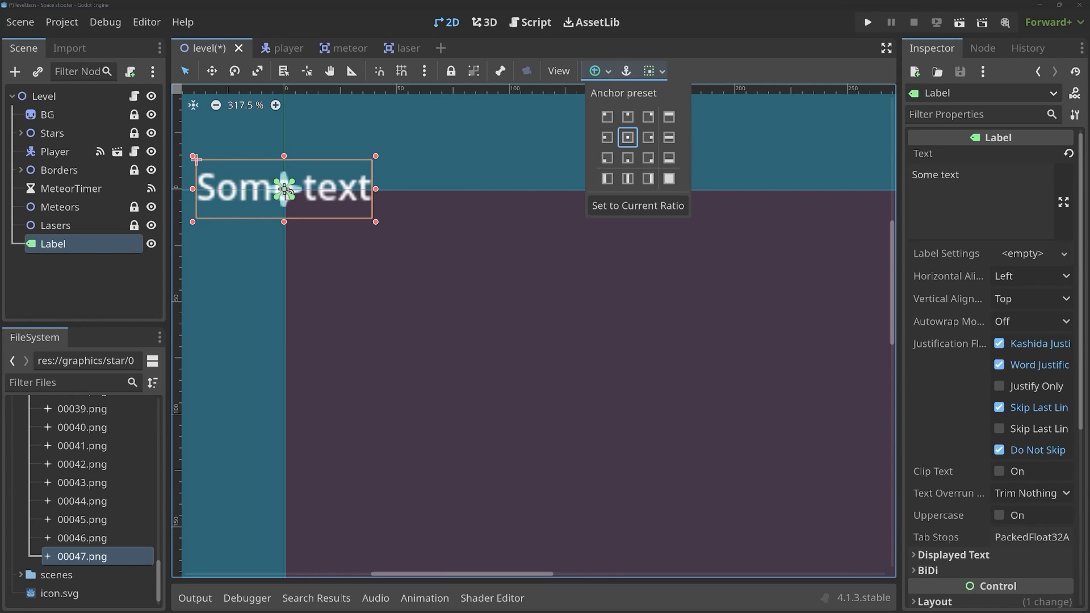
{"action": "left_click", "coordinate": [667, 179]}
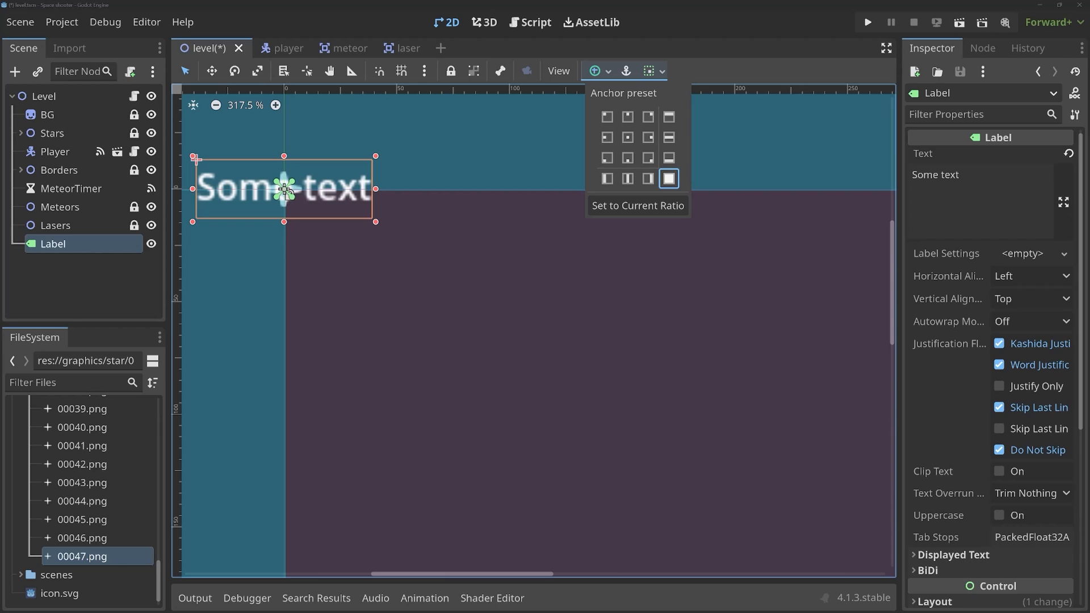
{"action": "left_click", "coordinate": [44, 95]}
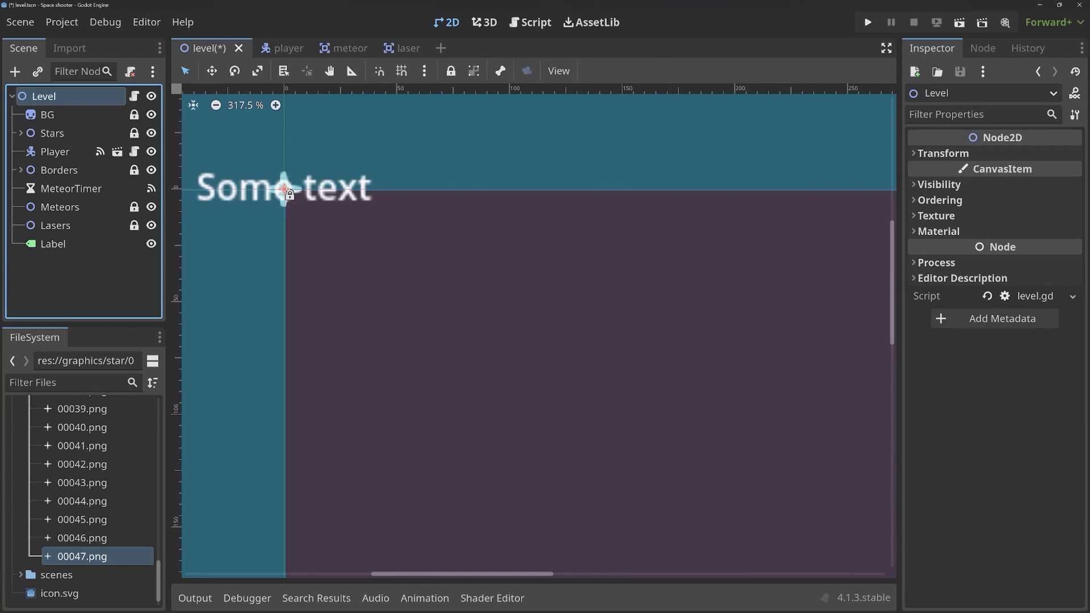
{"action": "mouse_move", "coordinate": [44, 95]}
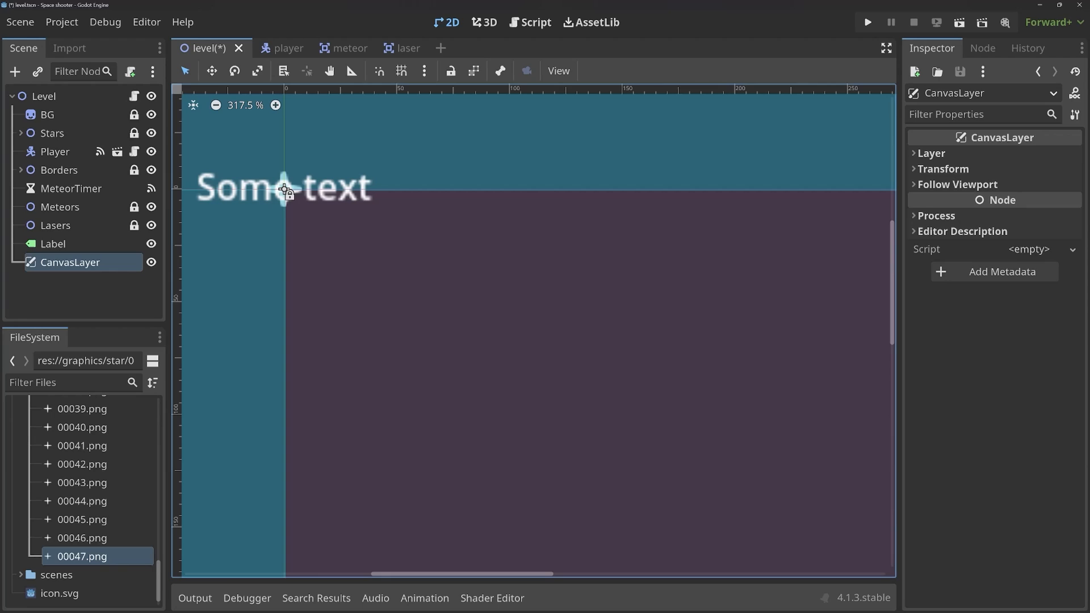
Move the label inside the CanvasLayer node.
{"action": "left_click", "coordinate": [61, 262]}
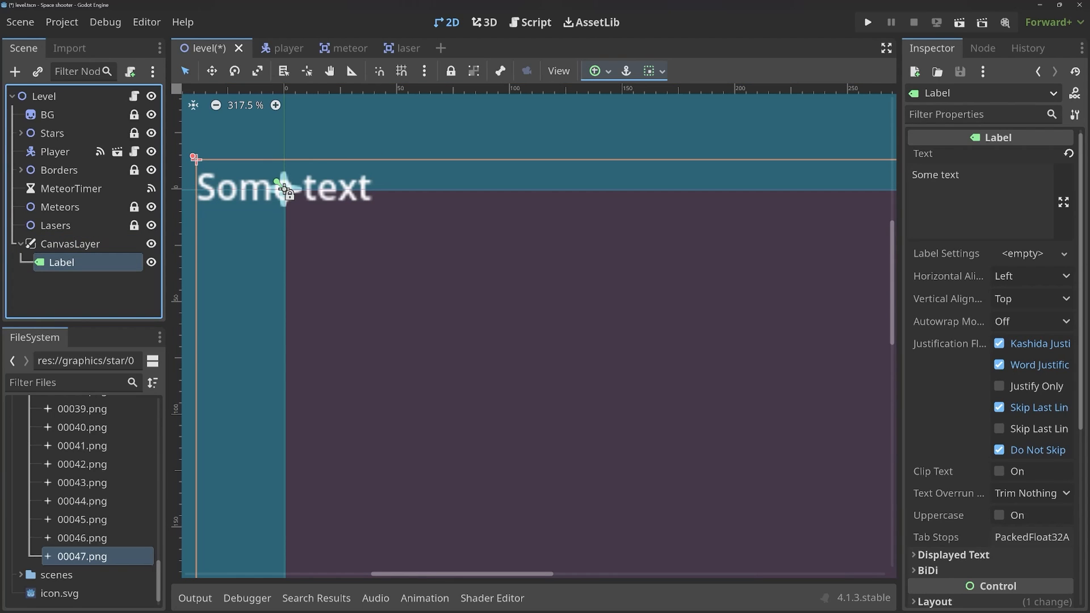
{"action": "scroll", "scroll_direction": "down", "scroll_amount": 3}
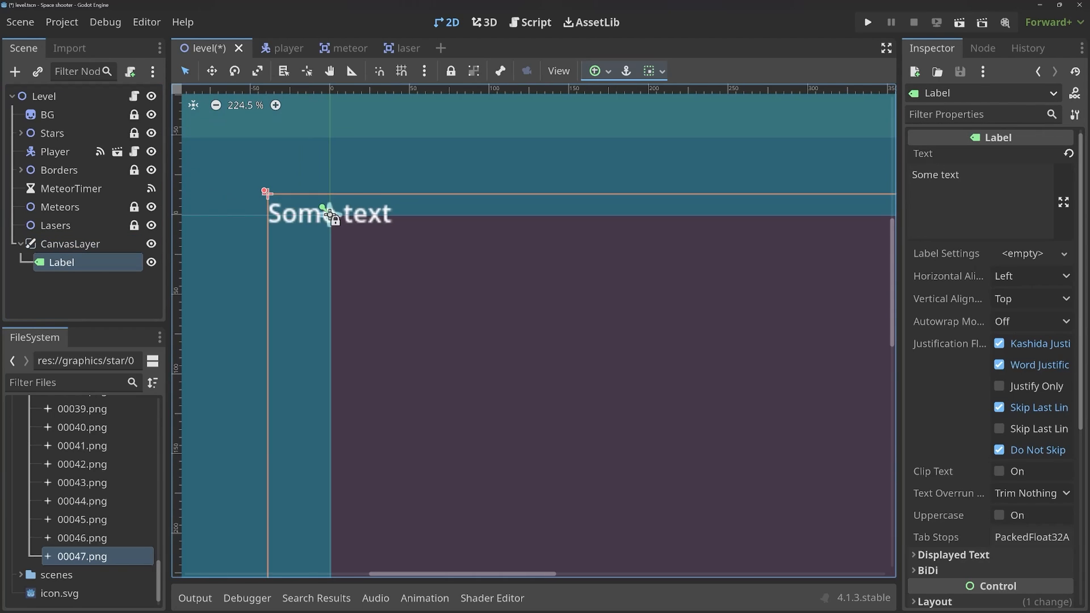
{"action": "scroll", "scroll_direction": "down", "scroll_amount": 3}
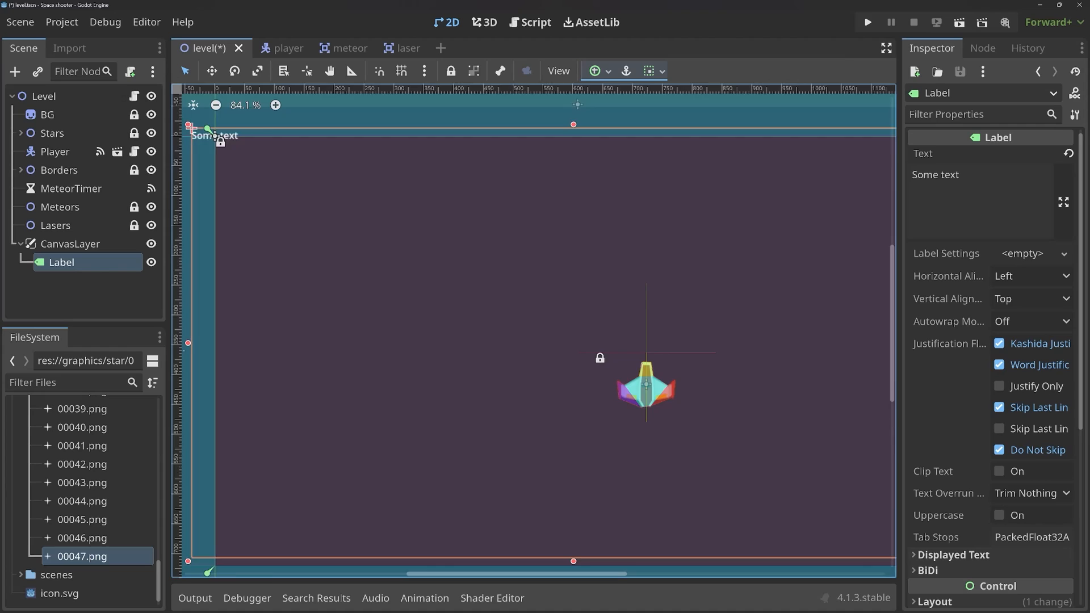
{"action": "scroll", "scroll_direction": "down", "scroll_amount": 3}
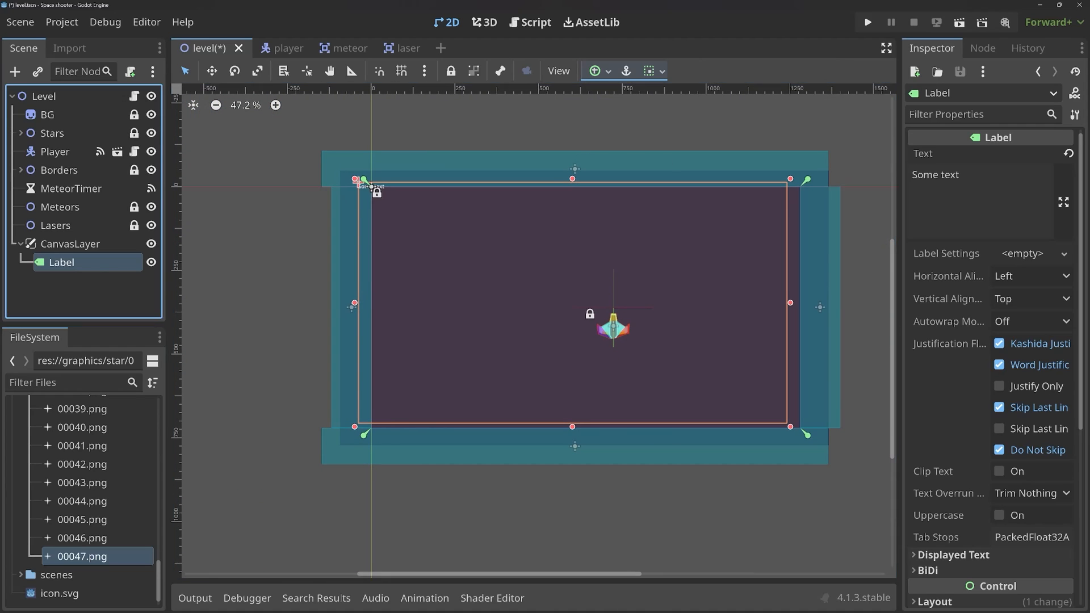
Try Center, Top Left, Center Right and Center Bottom anchor presets on the label.
{"action": "left_click", "coordinate": [593, 71]}
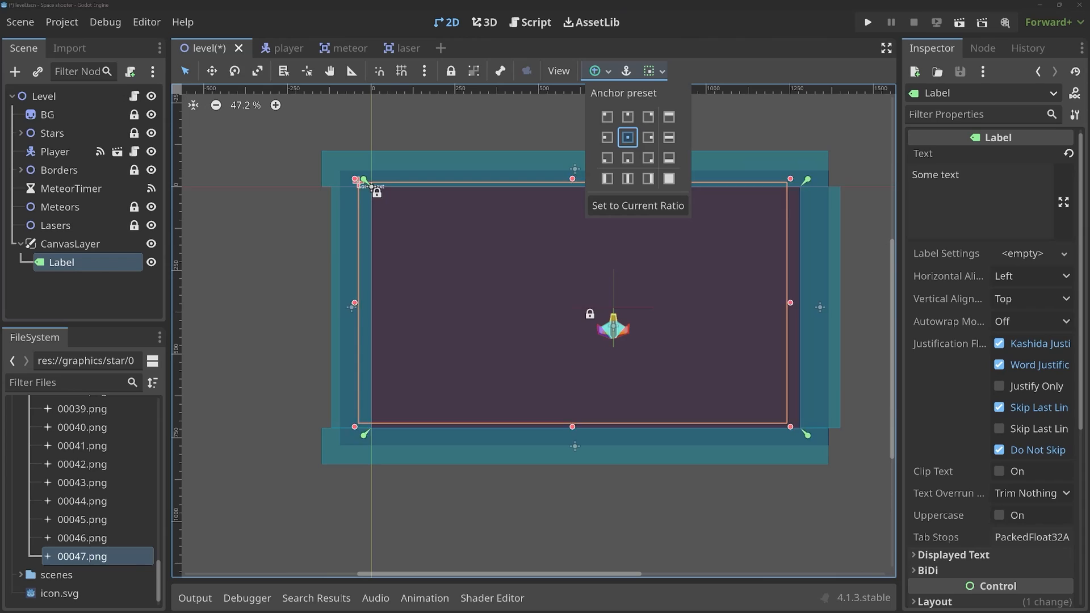
{"action": "left_click", "coordinate": [627, 137]}
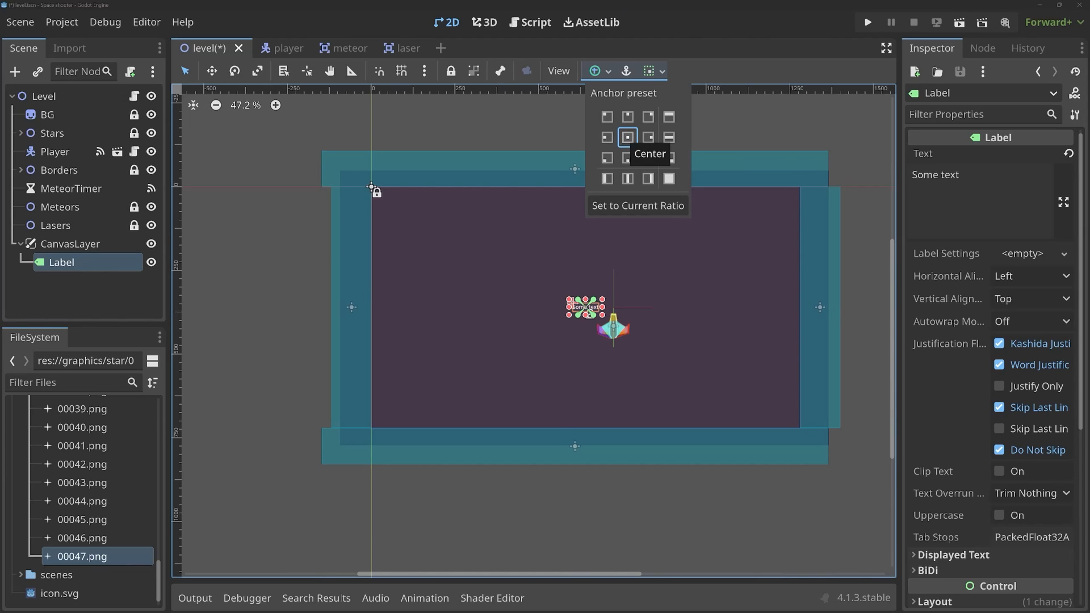
{"action": "left_click", "coordinate": [605, 116]}
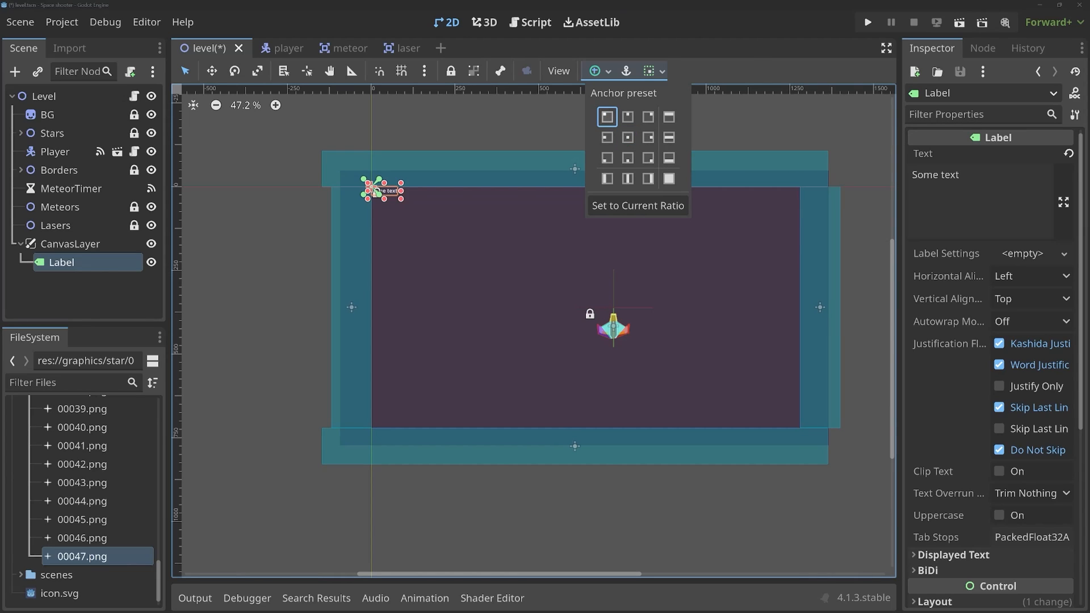
{"action": "left_click", "coordinate": [647, 158]}
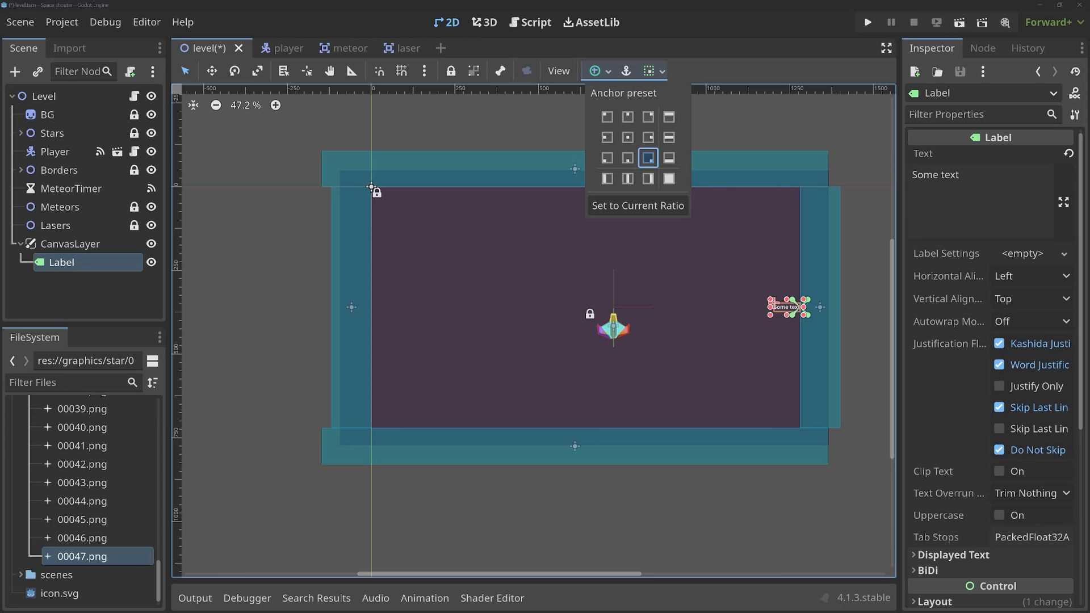
{"action": "left_click", "coordinate": [627, 157]}
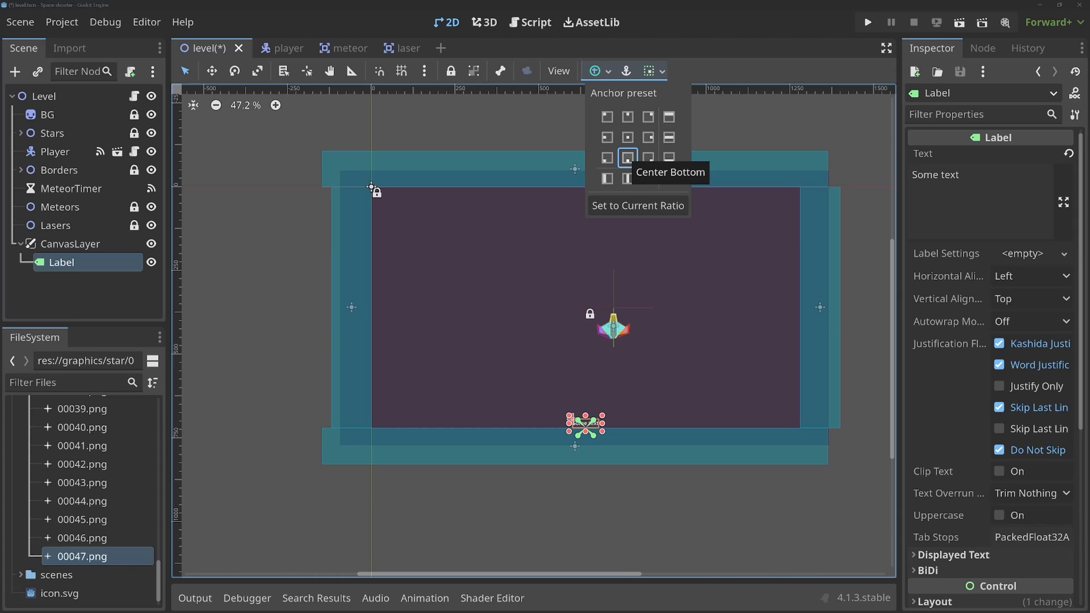
{"action": "left_click", "coordinate": [627, 157]}
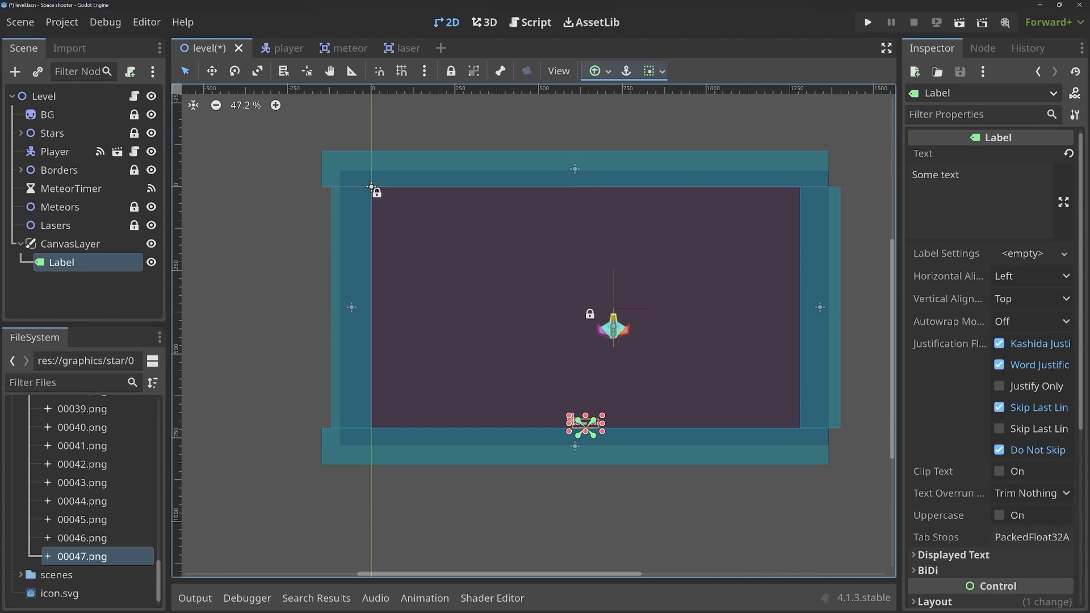
Anchor the label at the top centre of the screen.
{"action": "left_click", "coordinate": [593, 70]}
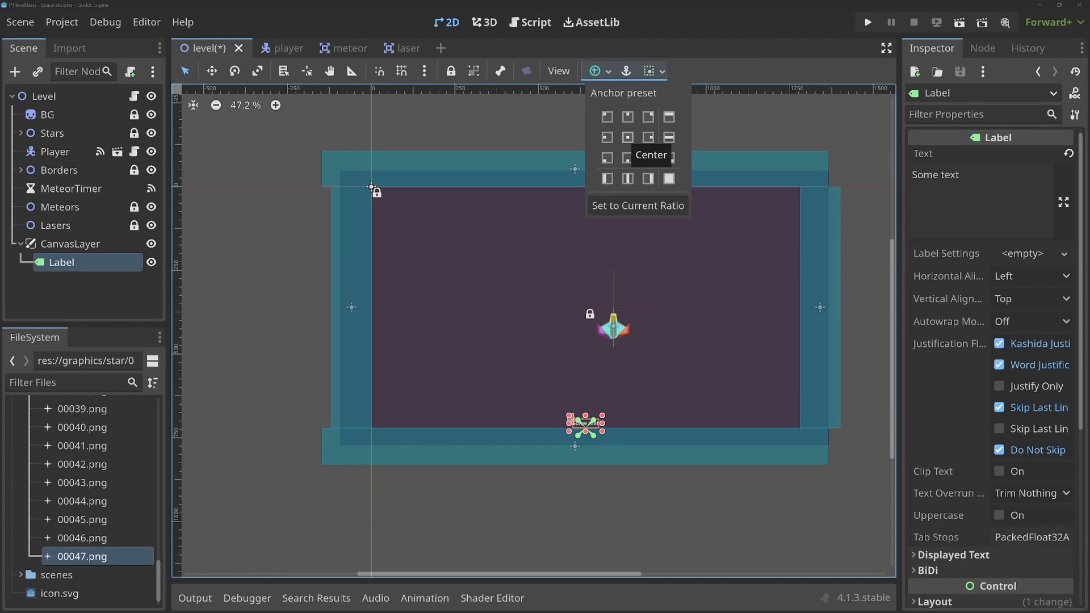
{"action": "left_click", "coordinate": [626, 116]}
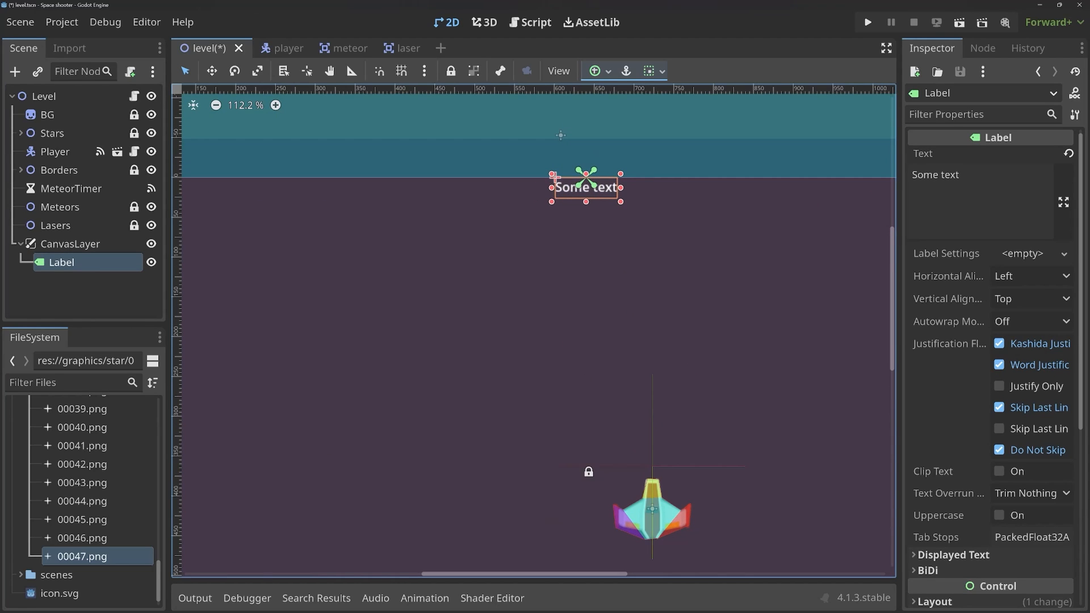
Change the label text to 1234 with Center horizontal alignment.
{"action": "left_click", "coordinate": [980, 175]}
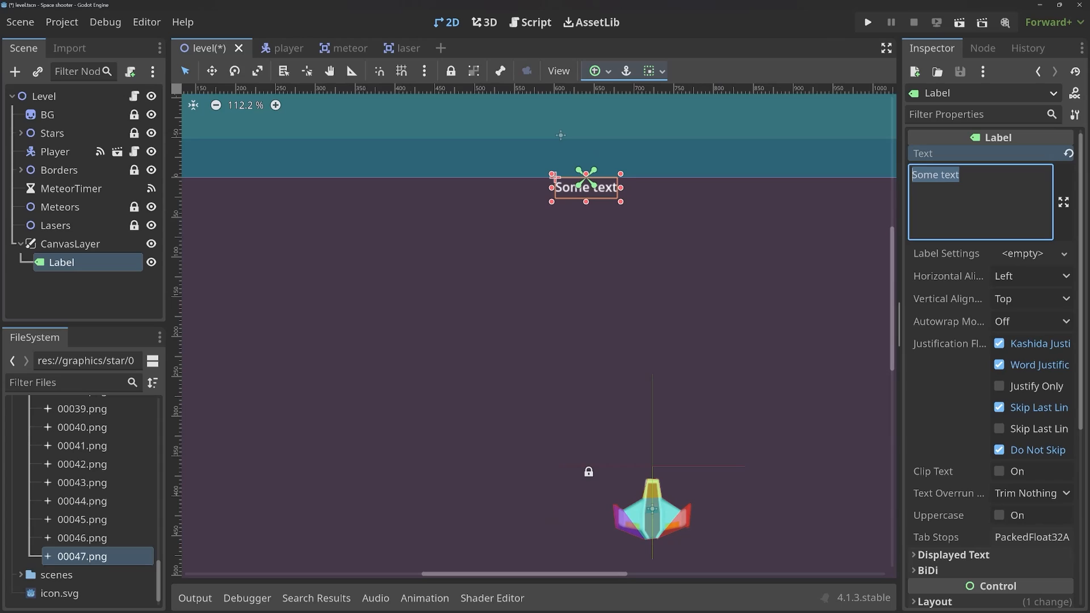
{"action": "type", "text": "1234"}
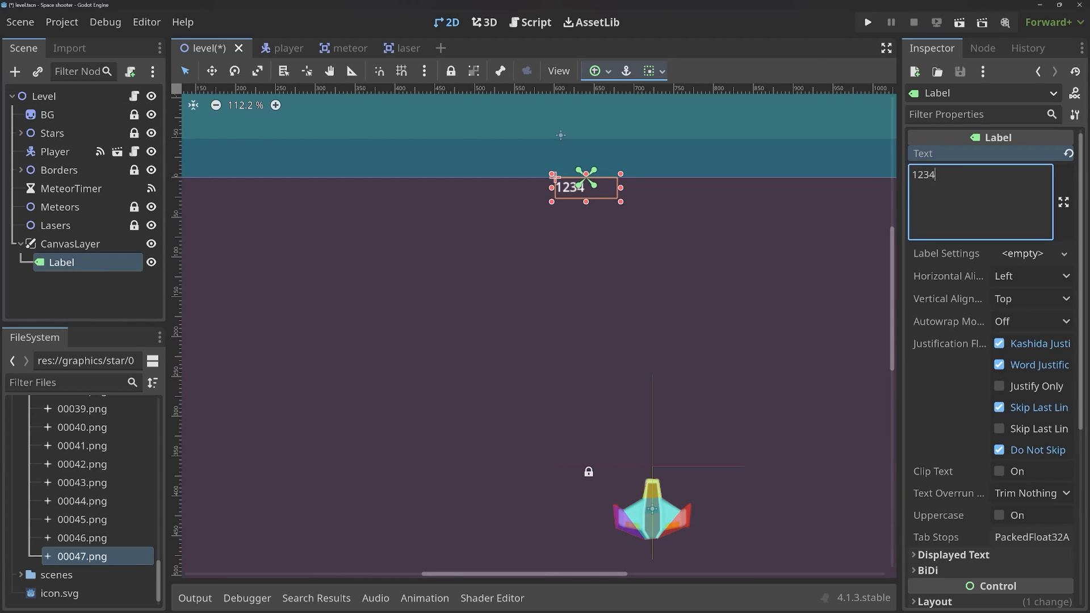
{"action": "left_click", "coordinate": [1031, 276]}
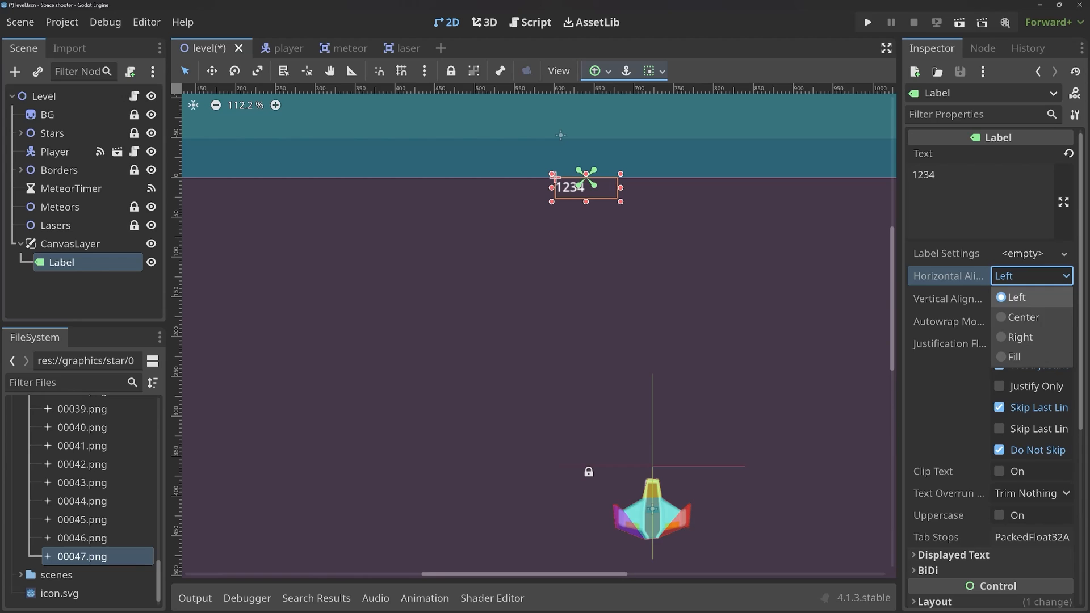
{"action": "left_click", "coordinate": [1018, 317]}
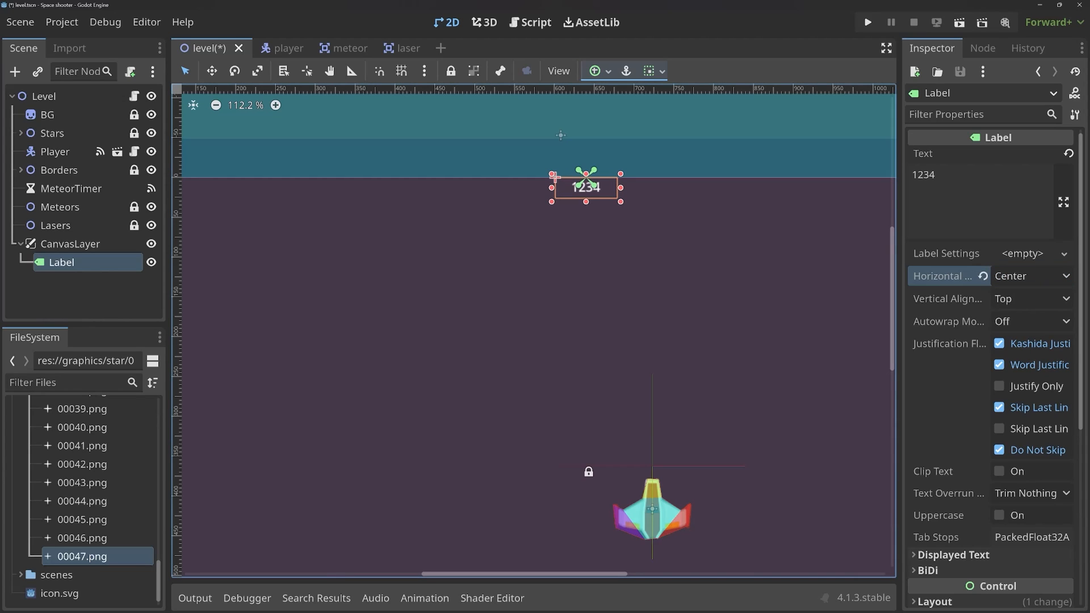
{"action": "scroll", "scroll_direction": "down", "scroll_amount": 3}
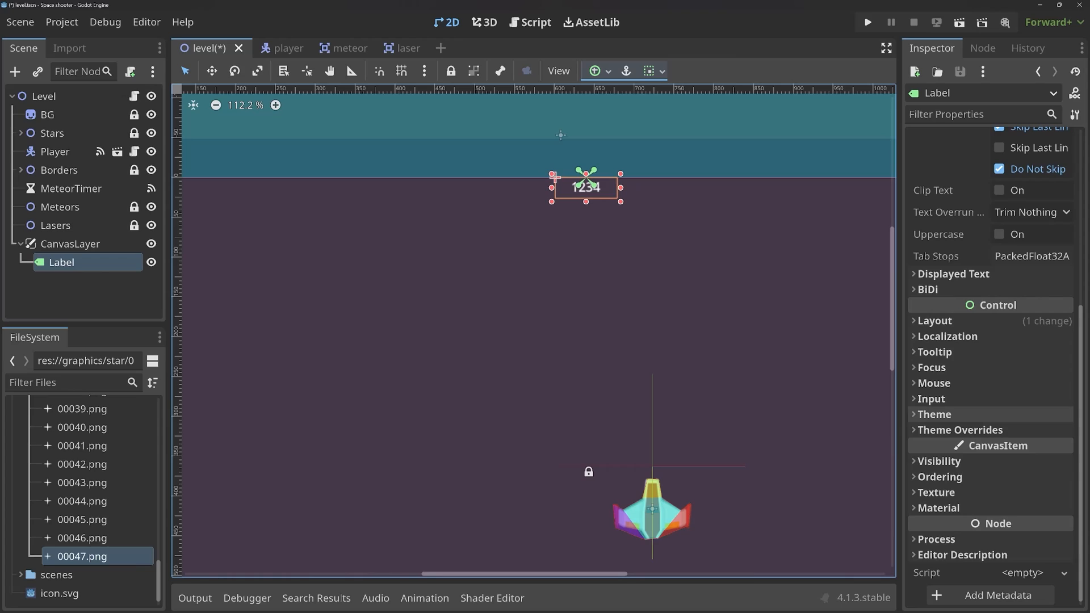
Enable the Font Color theme override and set it to cream eee9d6.
{"action": "left_click", "coordinate": [934, 414]}
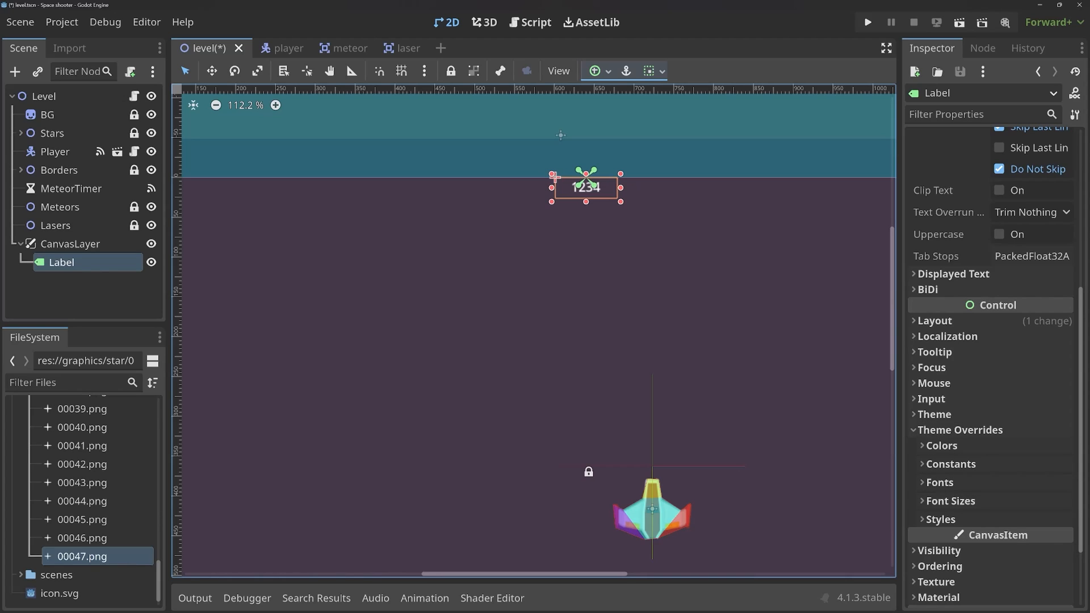
{"action": "left_click", "coordinate": [942, 445]}
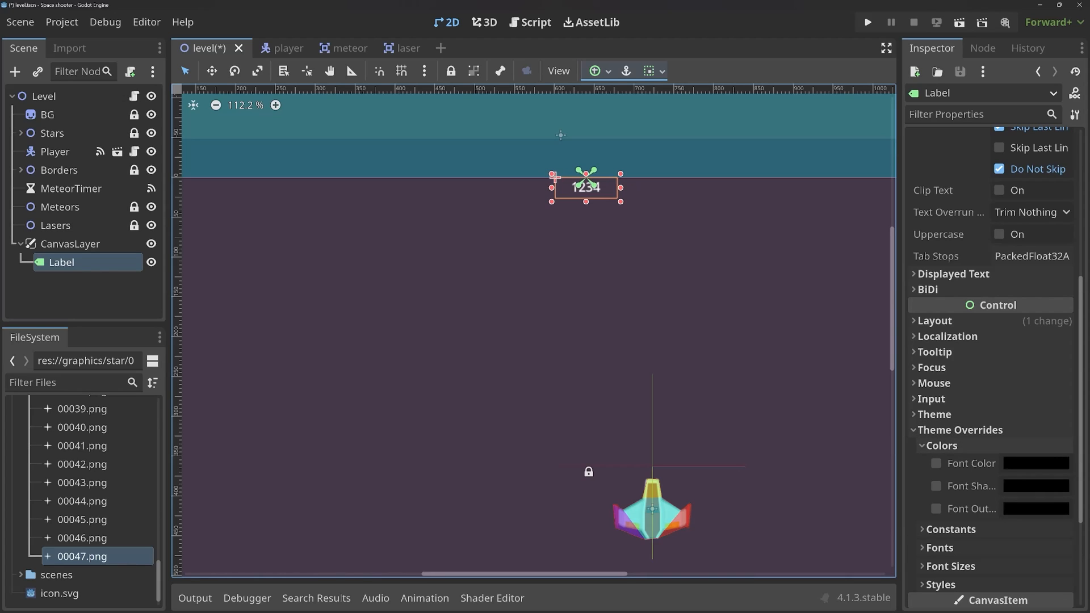
{"action": "left_click", "coordinate": [1036, 463]}
{"action": "type", "text": "eee9d6"}
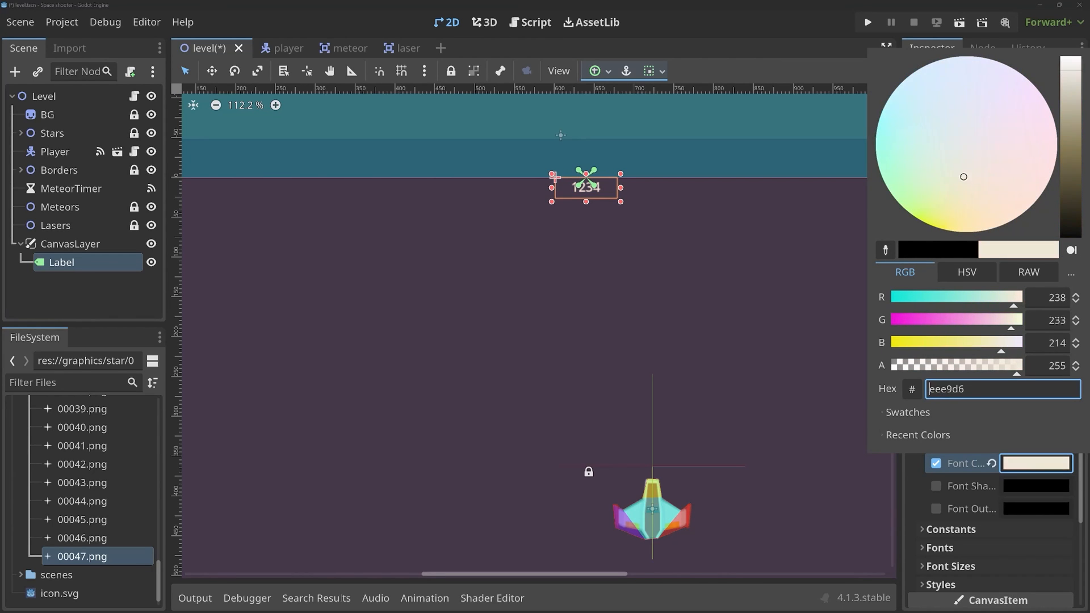
{"action": "left_click", "coordinate": [915, 165]}
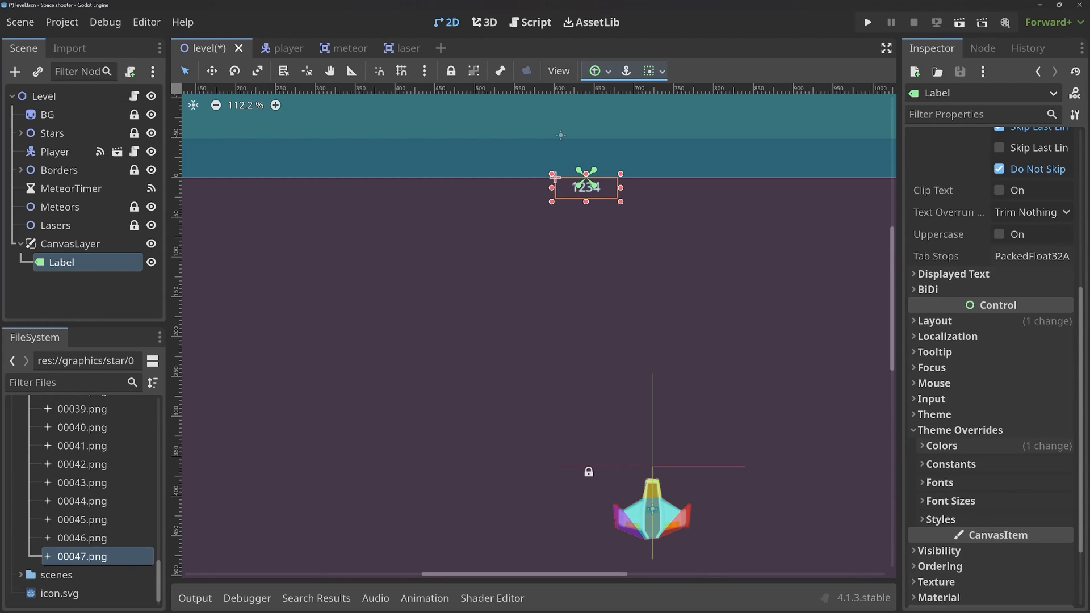
Quick Load subatomic.tsoonami.ttf as the label's font override.
{"action": "left_click", "coordinate": [939, 482]}
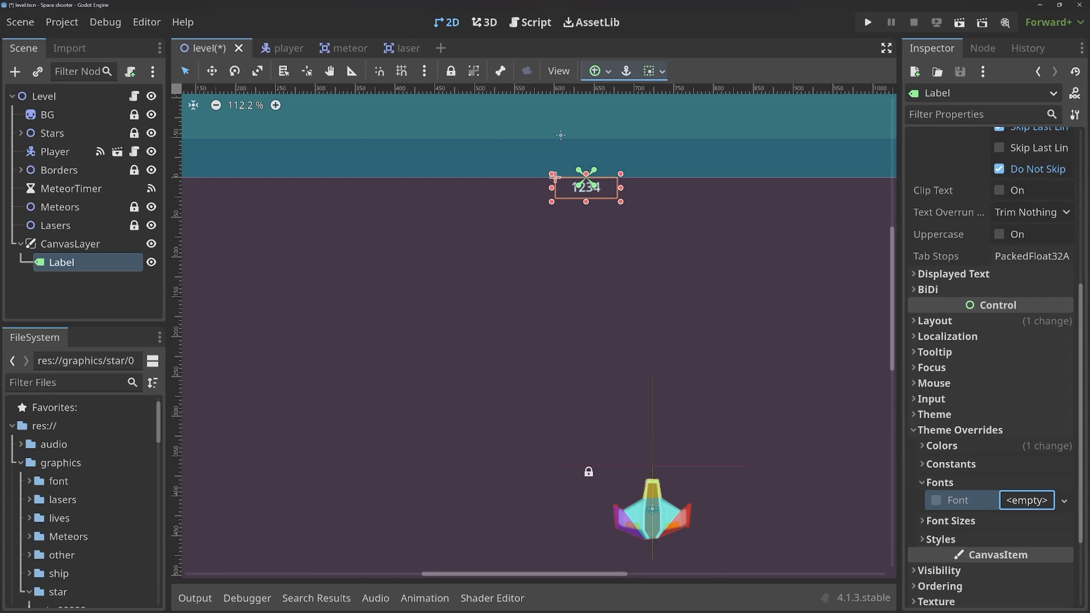
{"action": "left_click", "coordinate": [30, 482]}
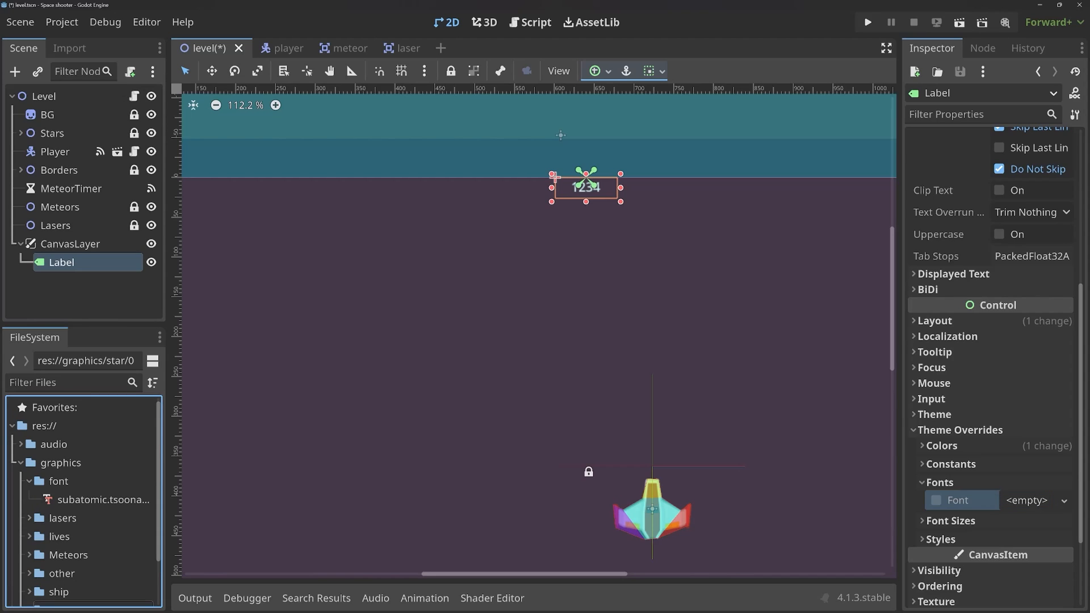
{"action": "left_click", "coordinate": [103, 500]}
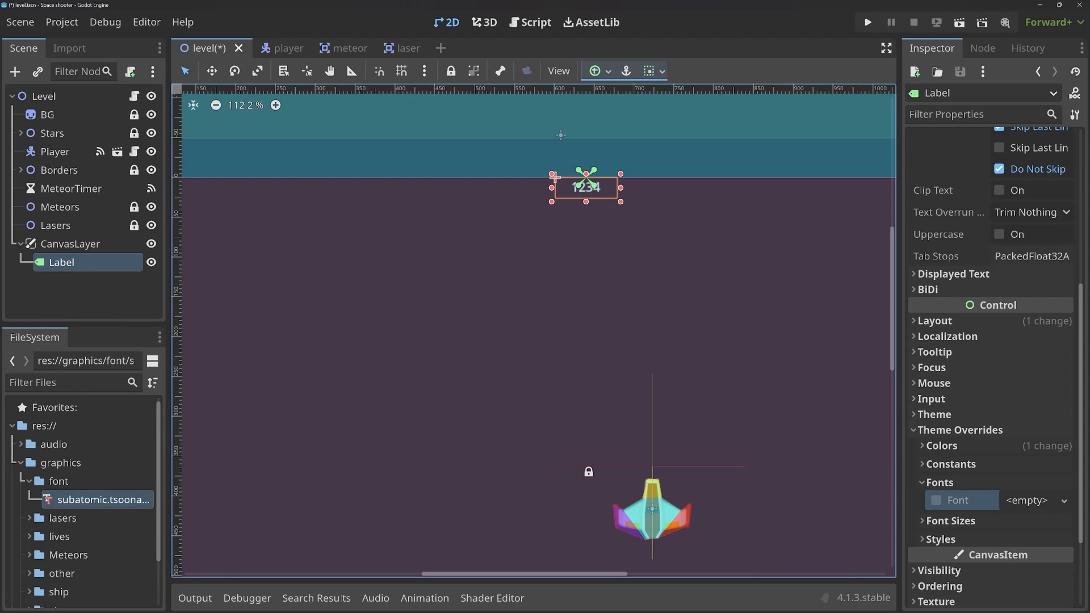
{"action": "left_click", "coordinate": [1063, 499]}
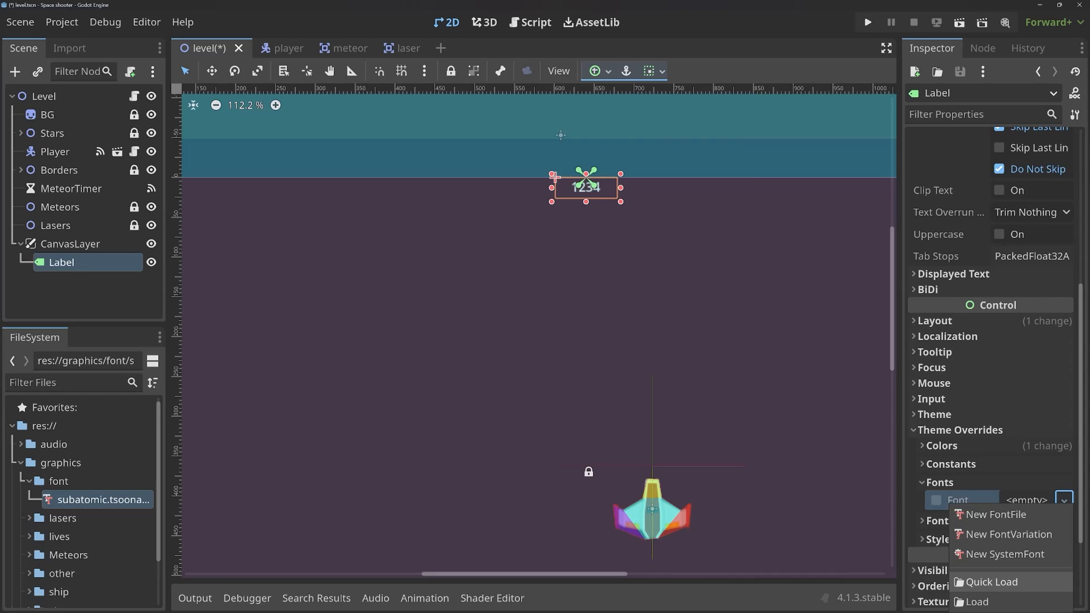
{"action": "left_click", "coordinate": [989, 581]}
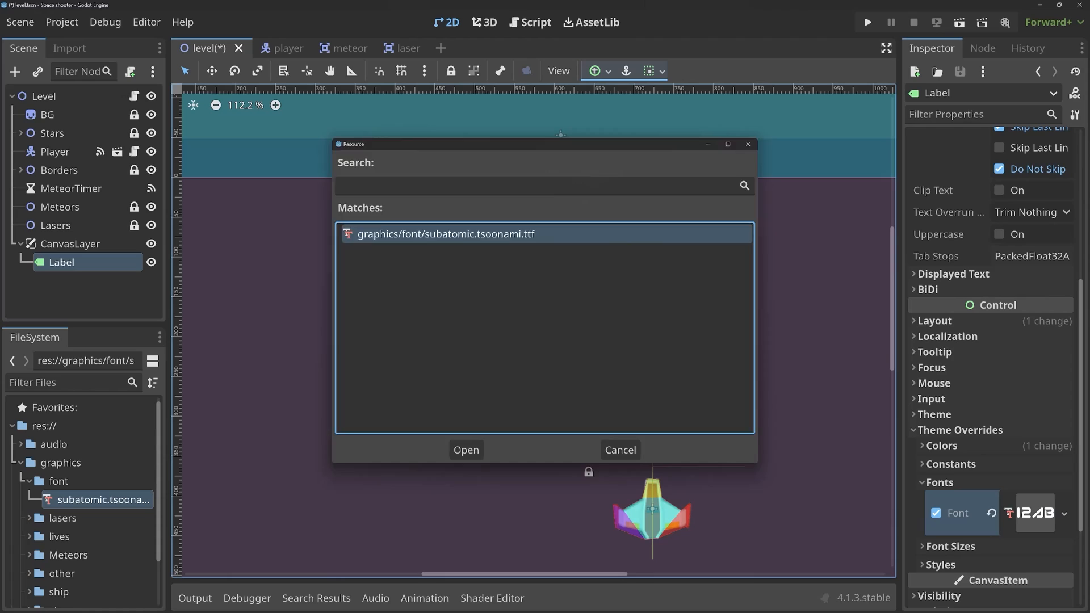
{"action": "left_click", "coordinate": [466, 450]}
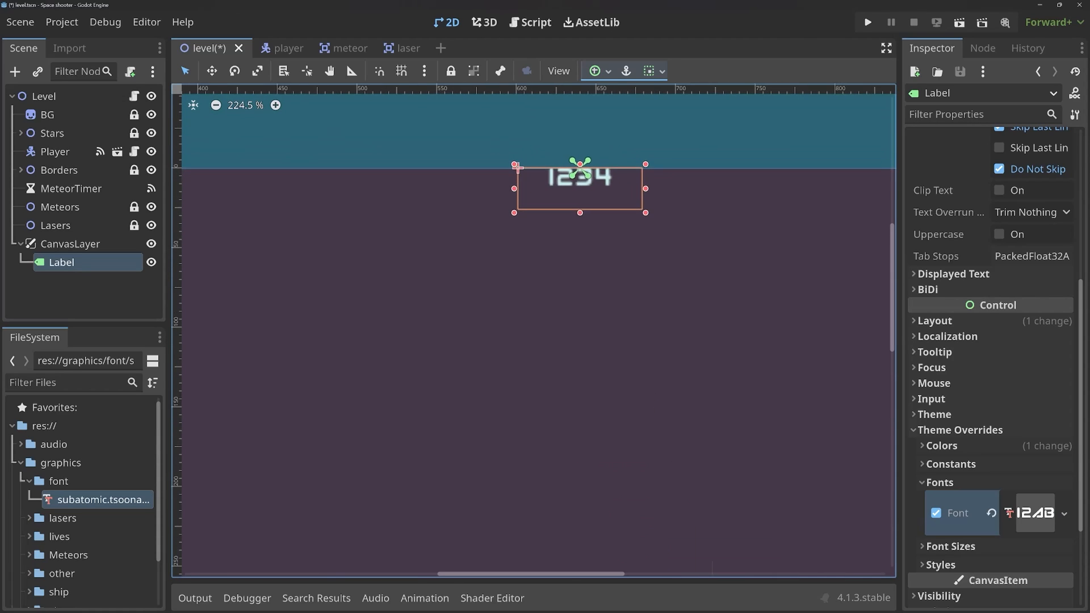
{"action": "scroll", "scroll_direction": "up", "scroll_amount": 3}
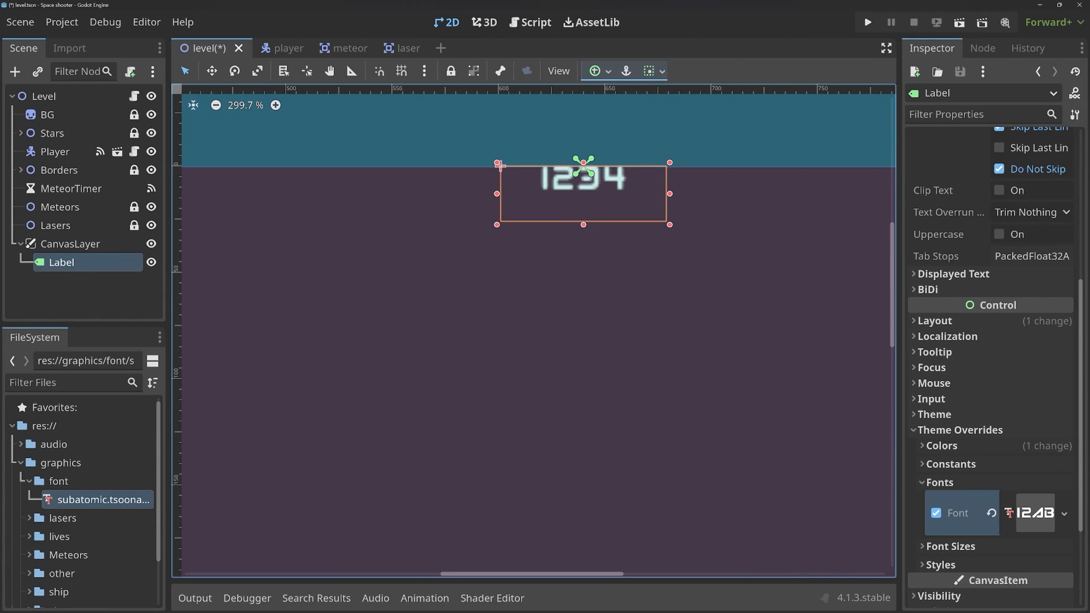
{"action": "scroll", "scroll_direction": "down", "scroll_amount": 3}
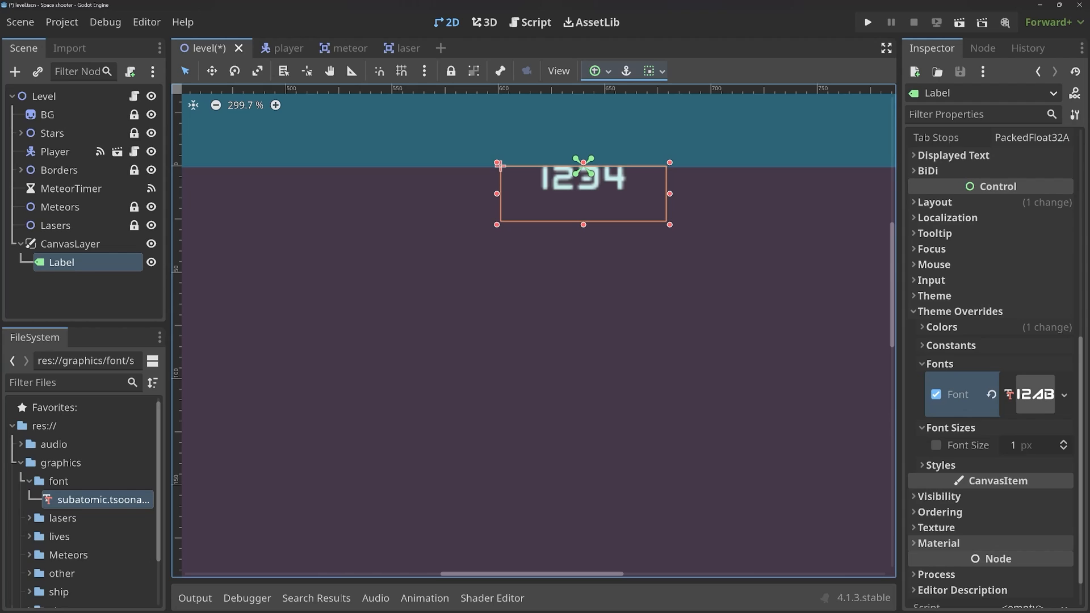
Enable the Font Size override at 50 px and run the game to preview.
{"action": "left_click", "coordinate": [935, 445]}
{"action": "type", "text": "4"}
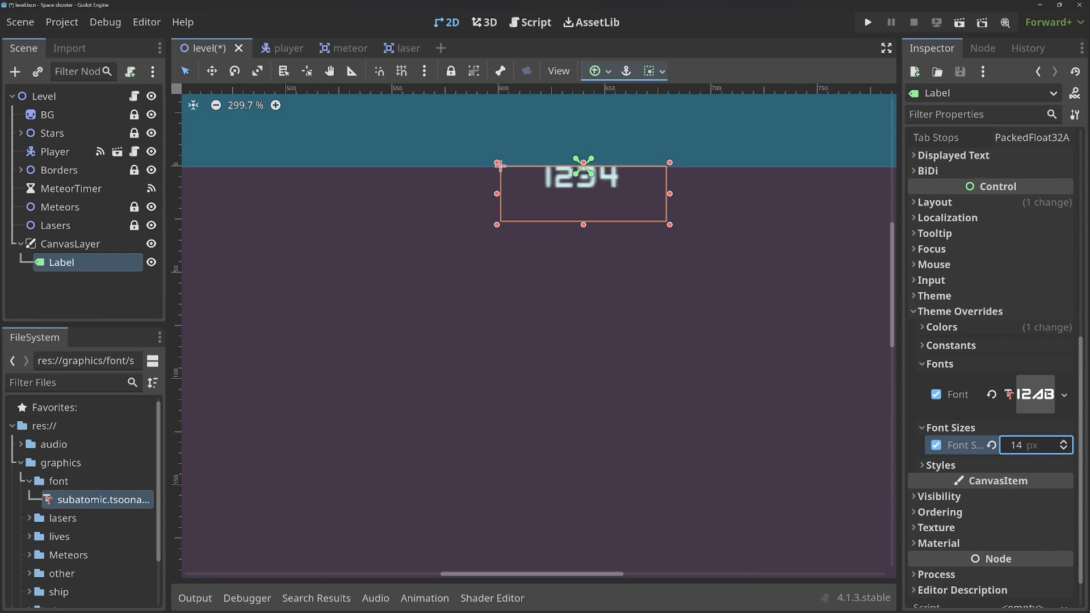
{"action": "type", "text": "26"}
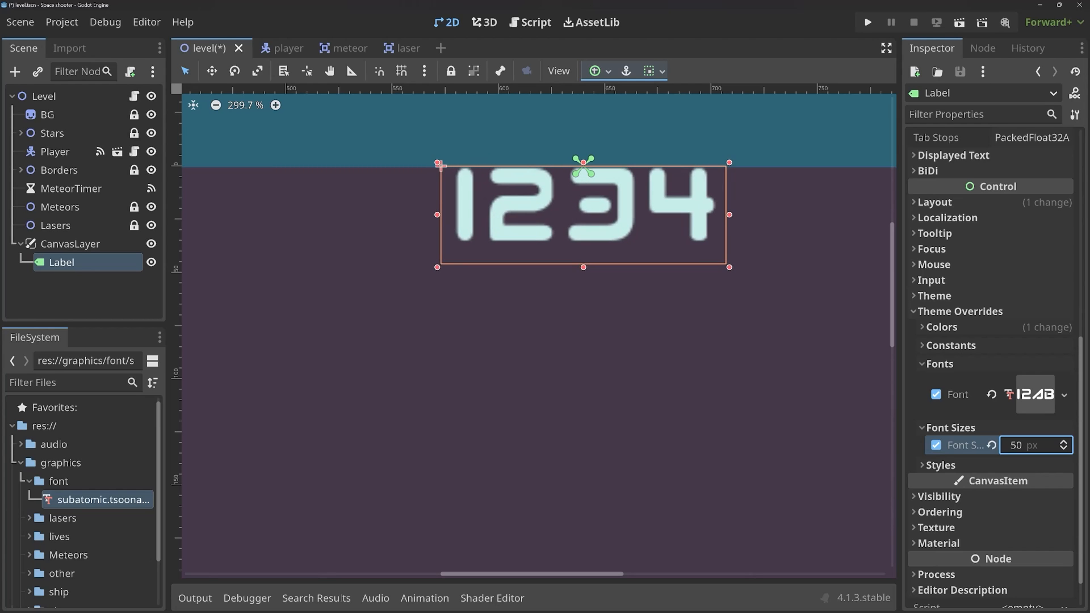
{"action": "scroll", "scroll_direction": "down", "scroll_amount": 3}
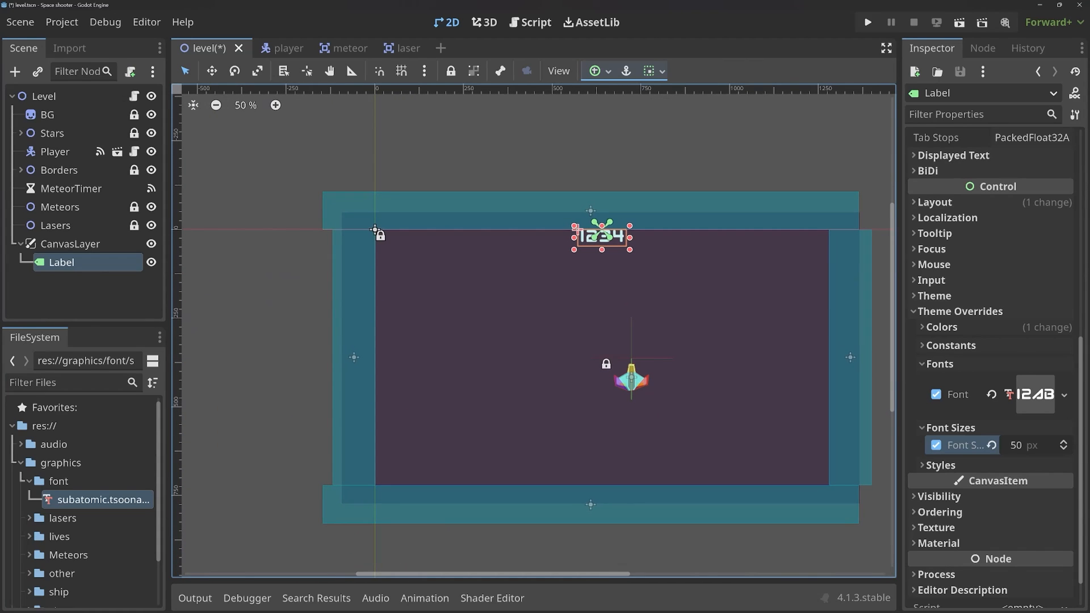
{"action": "left_click", "coordinate": [866, 22]}
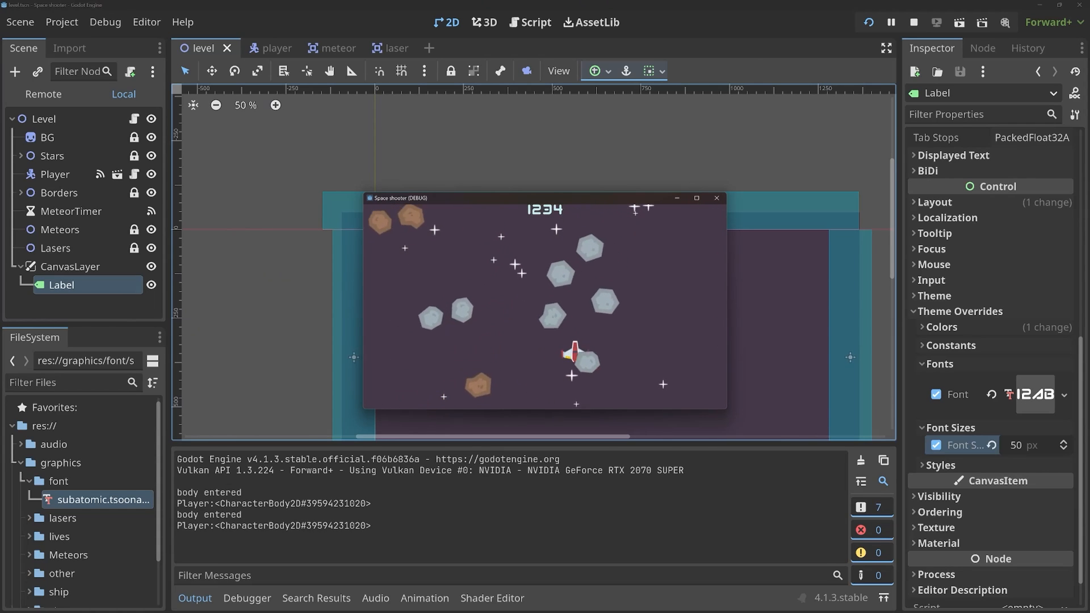
Stop the running game after checking the score label.
{"action": "left_click", "coordinate": [914, 22]}
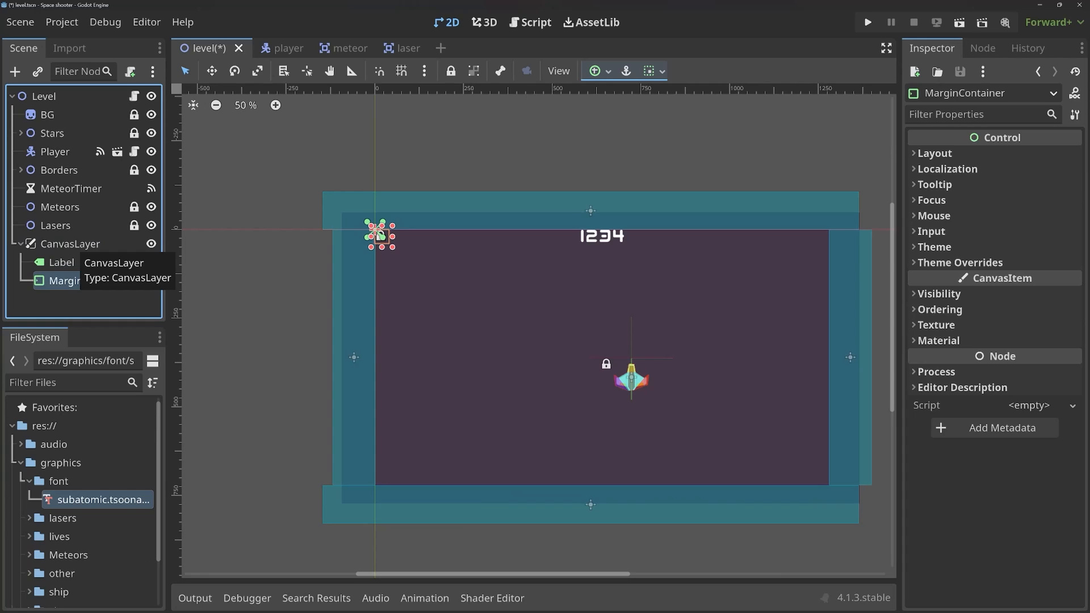
Move the Label into the MarginContainer and anchor the container at Center Top.
{"action": "left_click", "coordinate": [61, 262]}
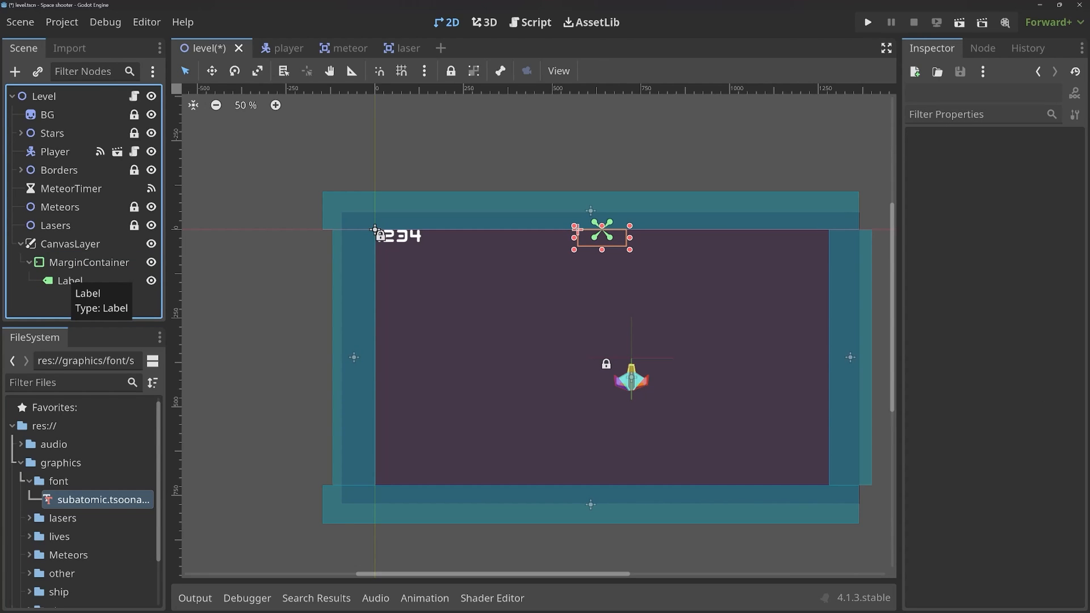
{"action": "mouse_move", "coordinate": [70, 281]}
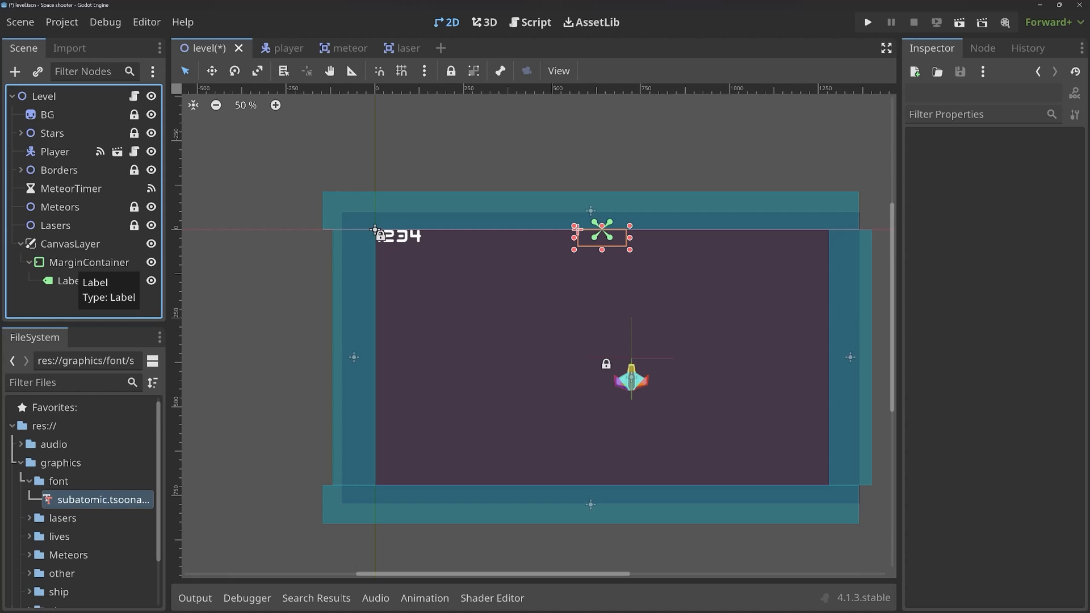
{"action": "left_click", "coordinate": [89, 262]}
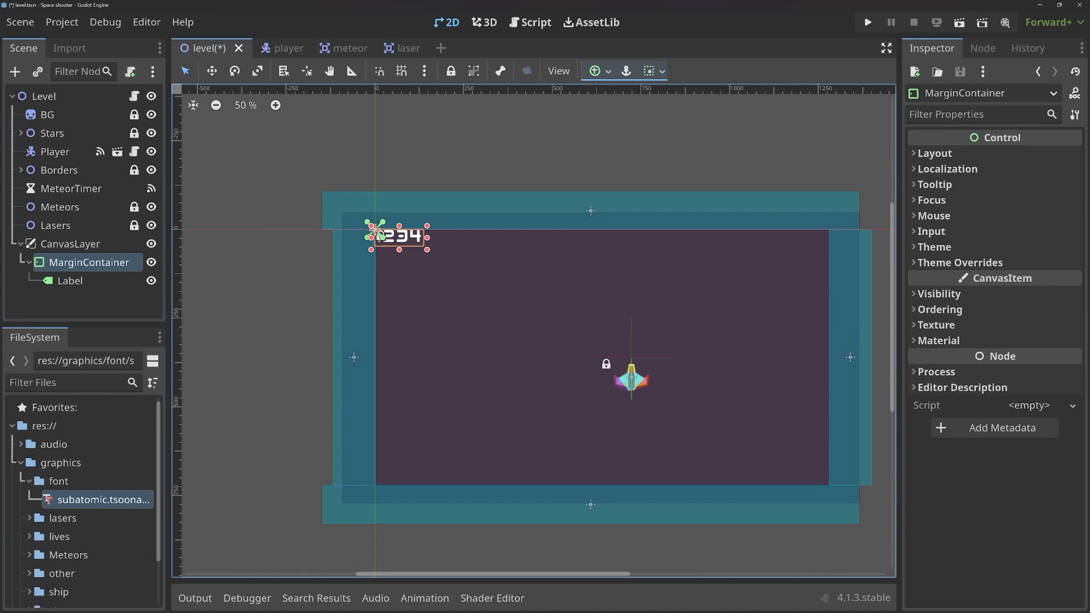
{"action": "left_click", "coordinate": [594, 70]}
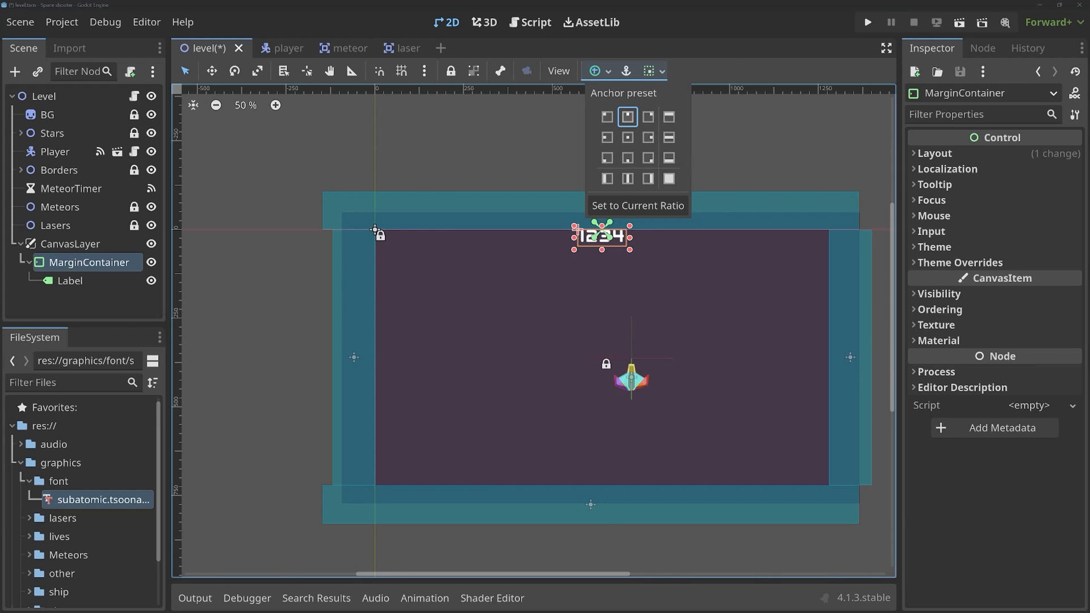
{"action": "left_click", "coordinate": [69, 280]}
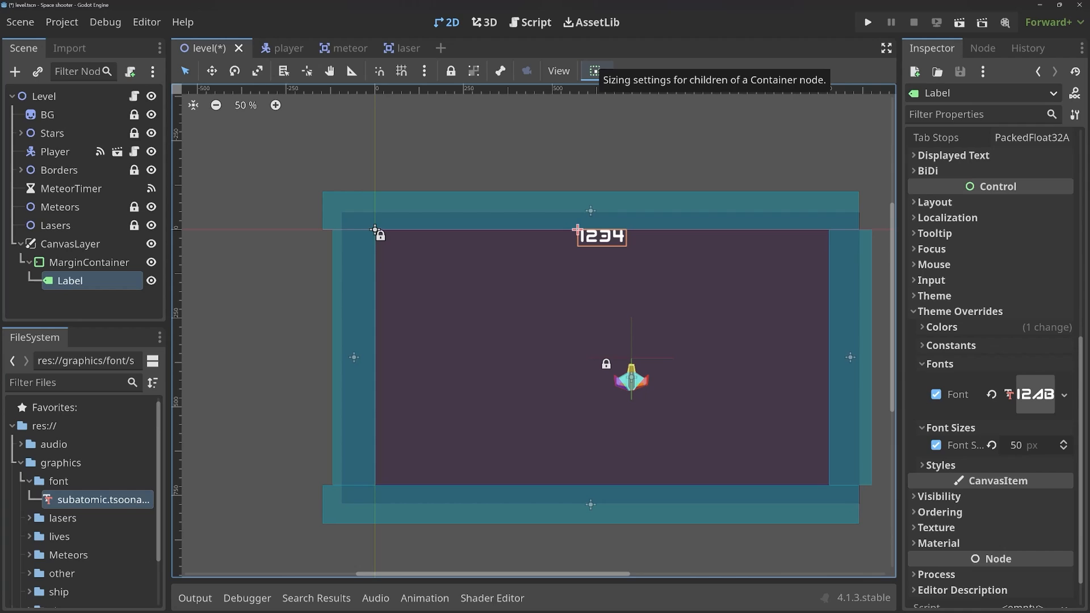
Check the label's container sizing and reapply Center Top to the container.
{"action": "left_click", "coordinate": [593, 71]}
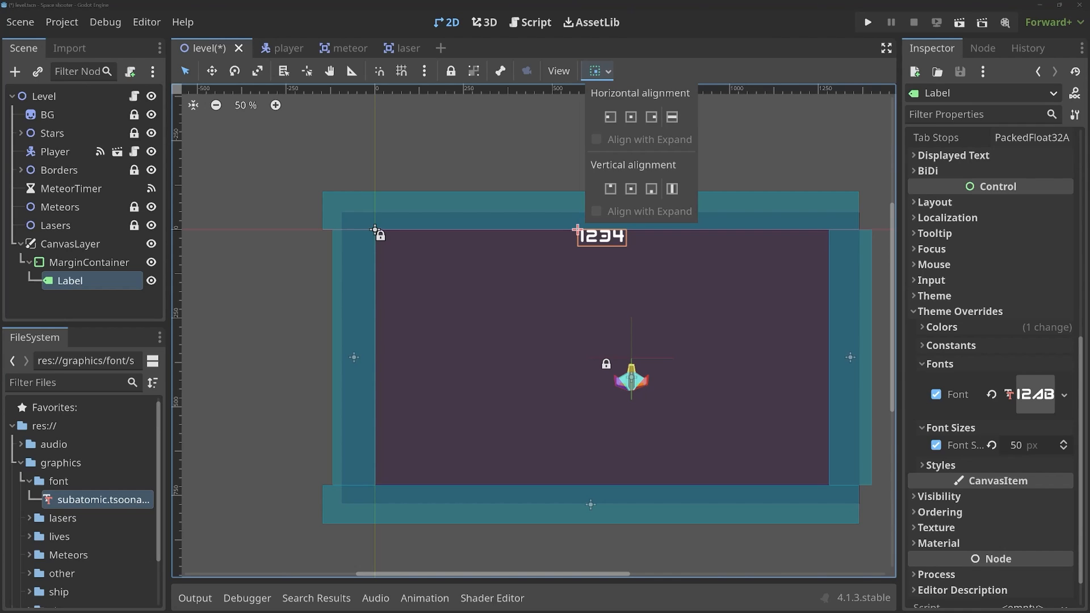
{"action": "left_click", "coordinate": [87, 262]}
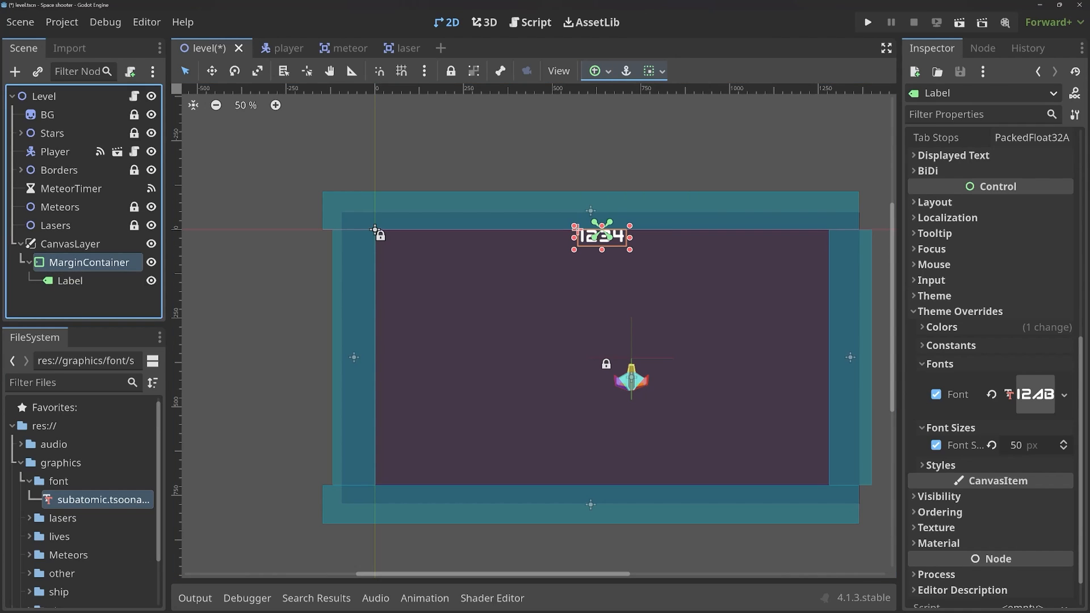
{"action": "left_click", "coordinate": [89, 263]}
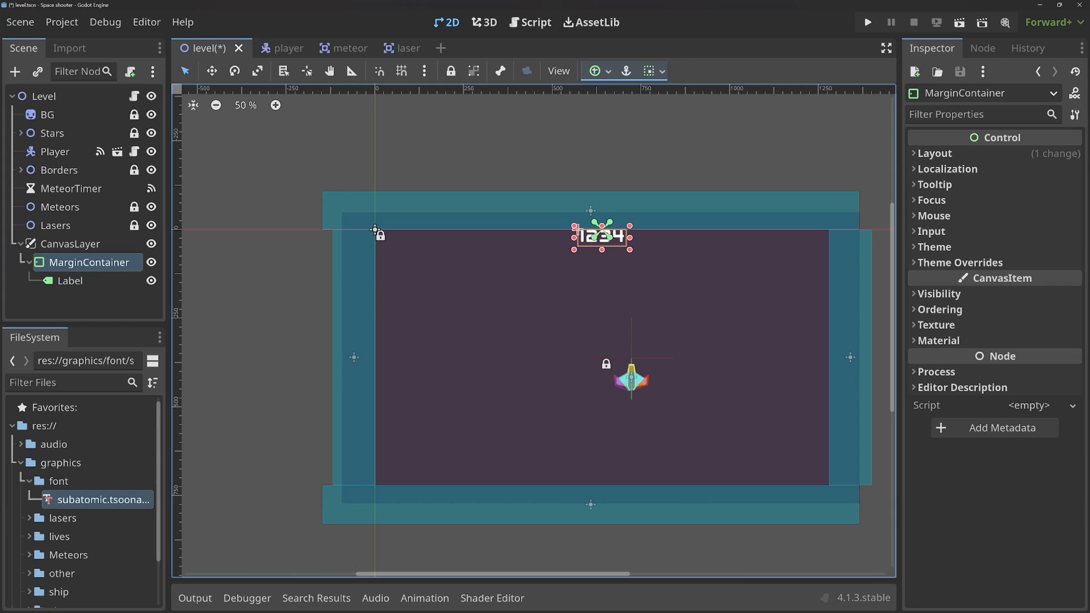
{"action": "left_click", "coordinate": [594, 70]}
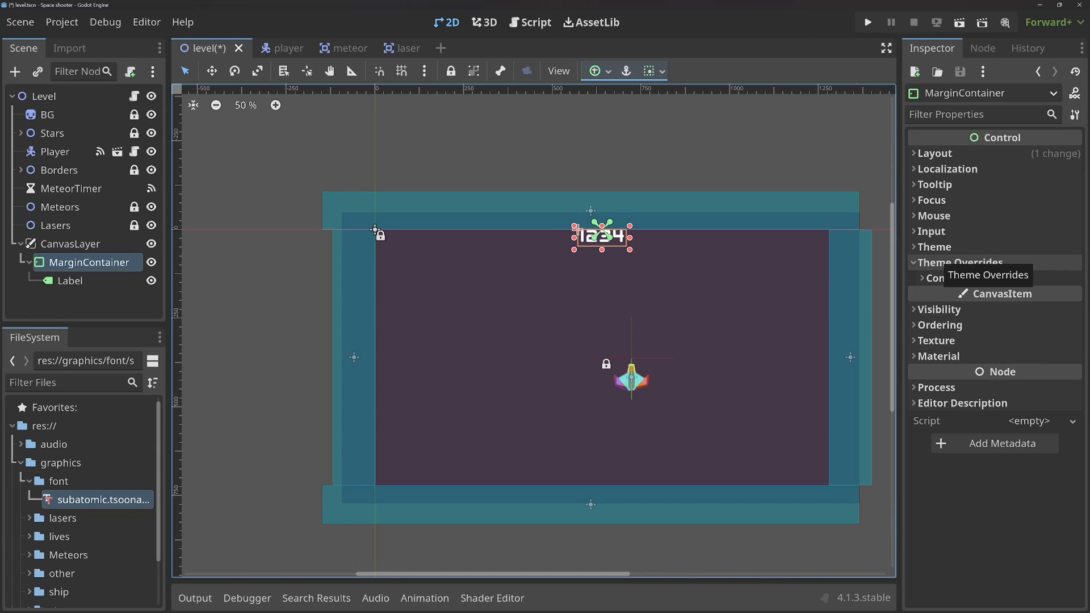
Override the MarginContainer's Theme Constants Margin Top to 20, then save and test-run the level.
{"action": "left_click", "coordinate": [960, 262]}
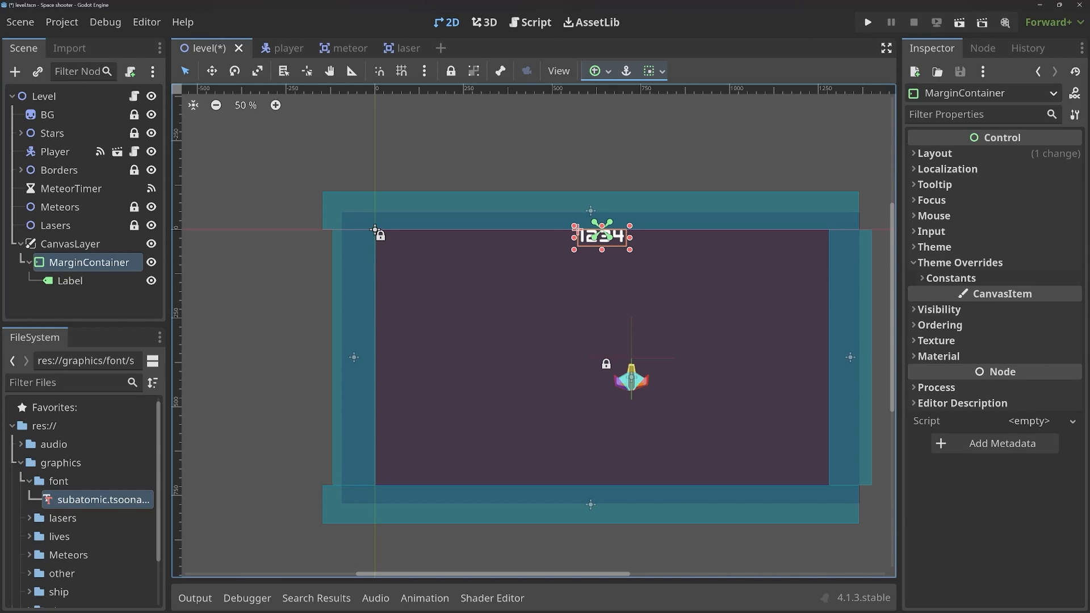
{"action": "left_click", "coordinate": [951, 278]}
{"action": "type", "text": "18"}
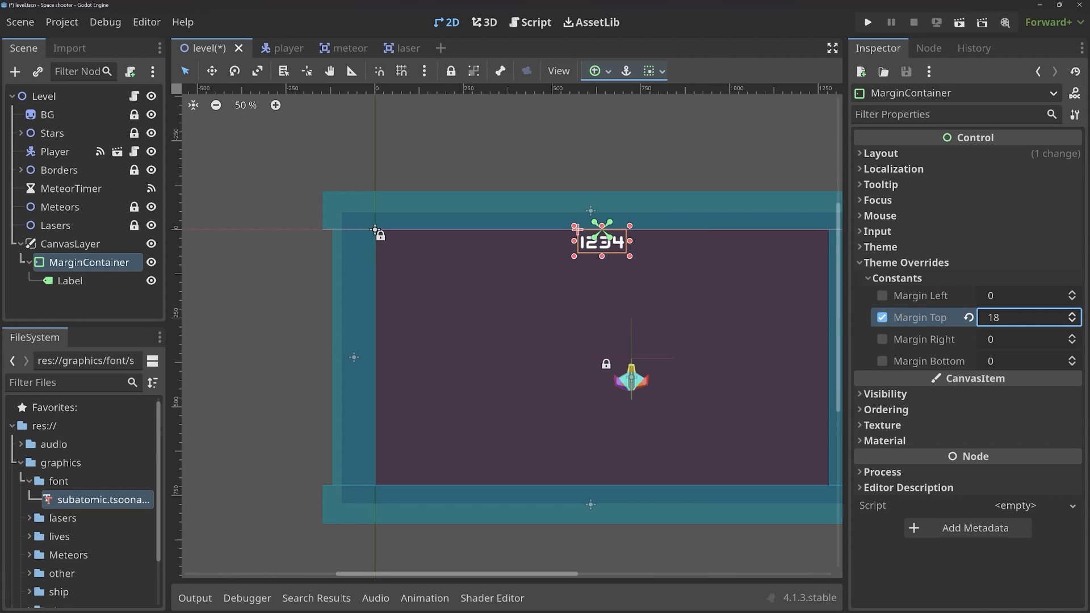
{"action": "left_click", "coordinate": [1072, 313]}
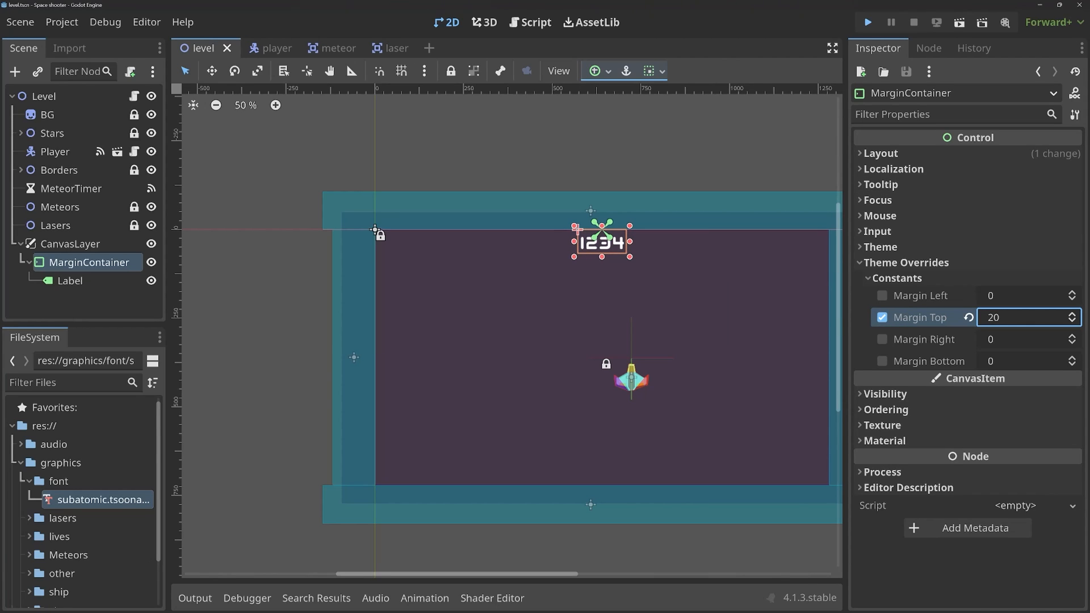
{"action": "left_click", "coordinate": [866, 22]}
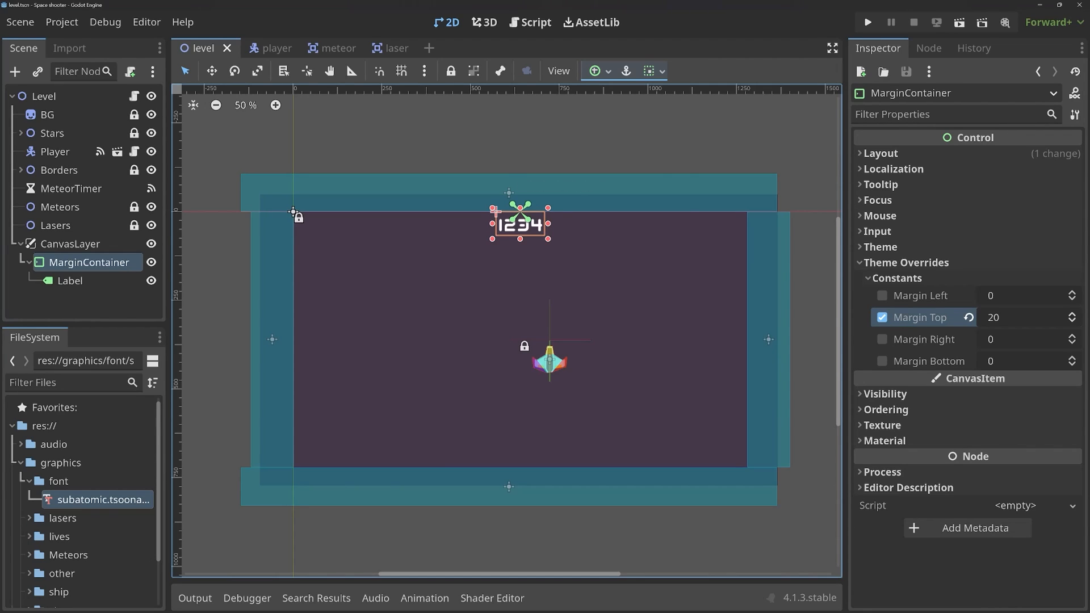
{"action": "left_click", "coordinate": [596, 71]}
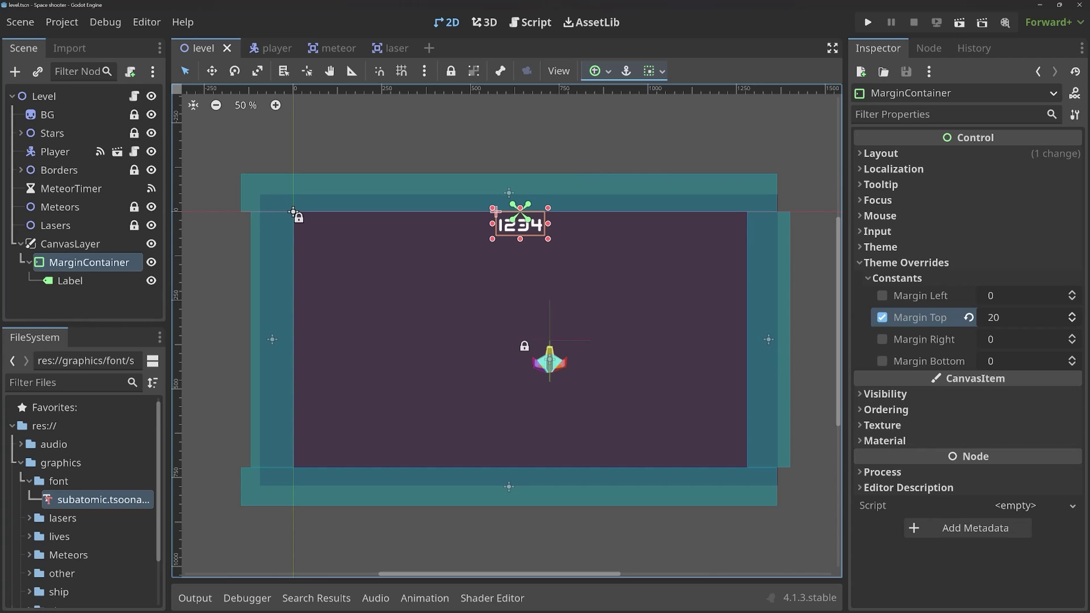
{"action": "mouse_move", "coordinate": [88, 262]}
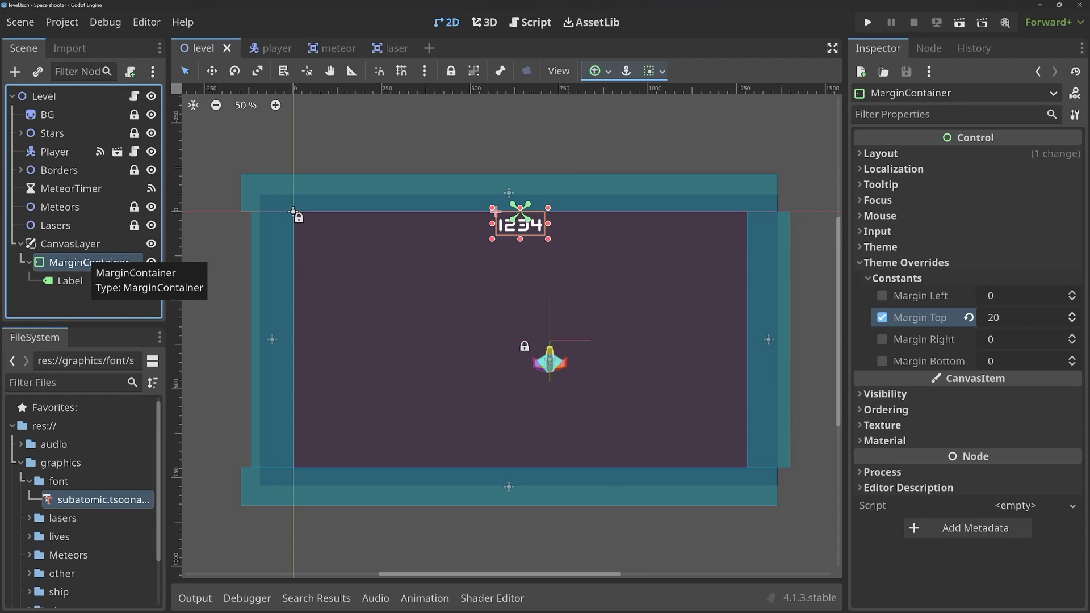
{"action": "left_click", "coordinate": [15, 72]}
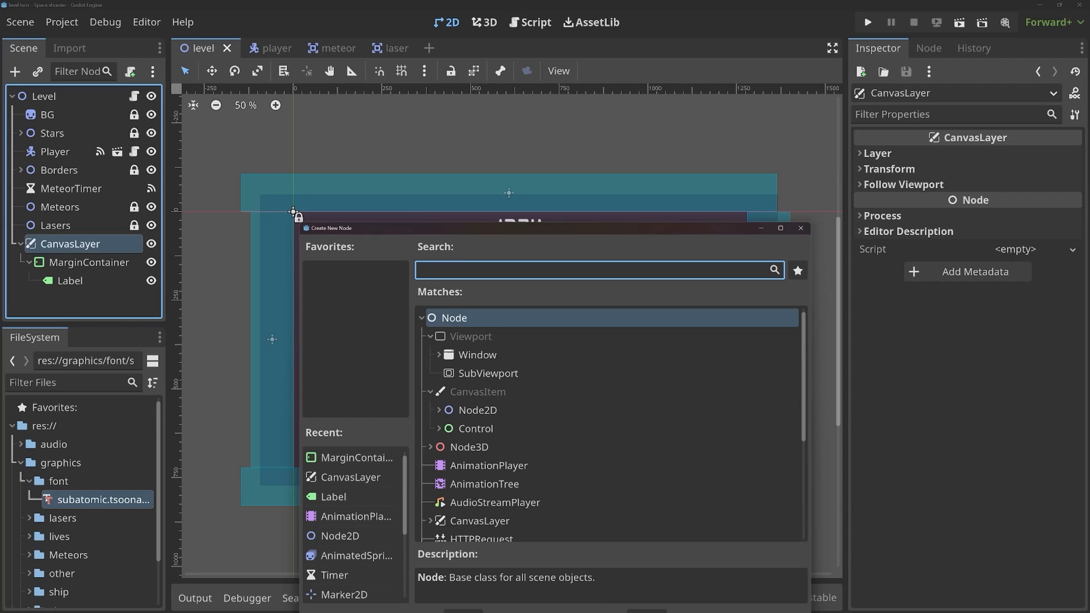
Add an HBoxContainer (found via 'hbox') as a child of the CanvasLayer.
{"action": "type", "text": "hbox"}
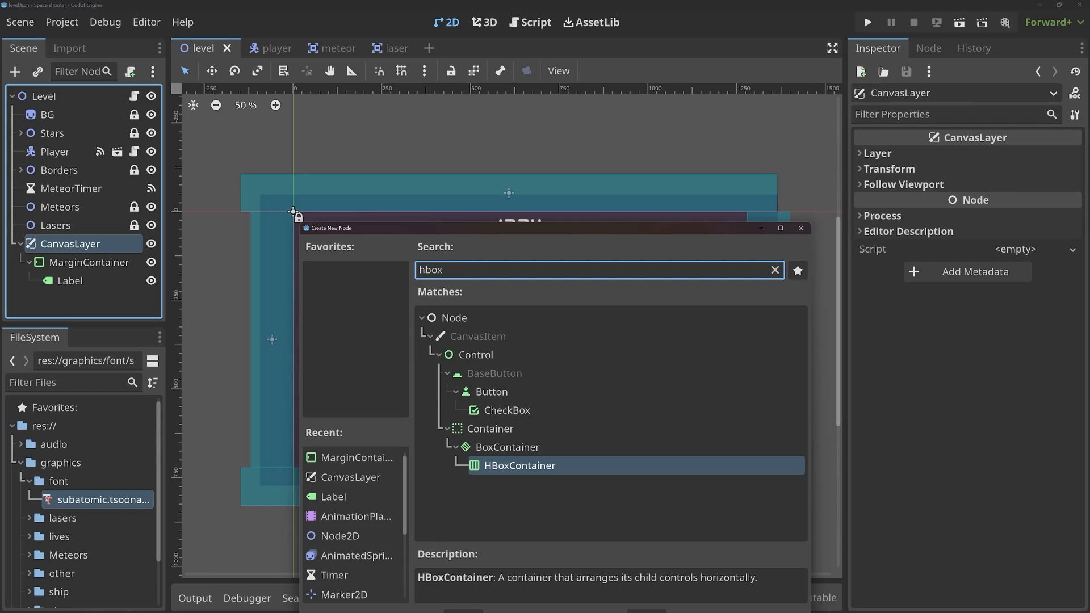
{"action": "double_click", "coordinate": [518, 466]}
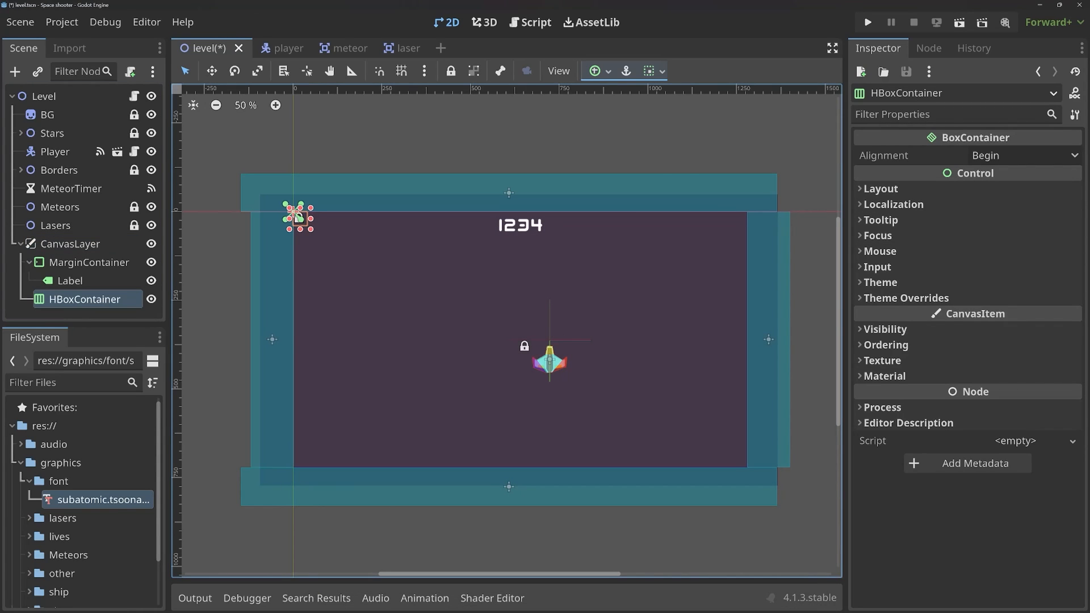
{"action": "left_click", "coordinate": [594, 70]}
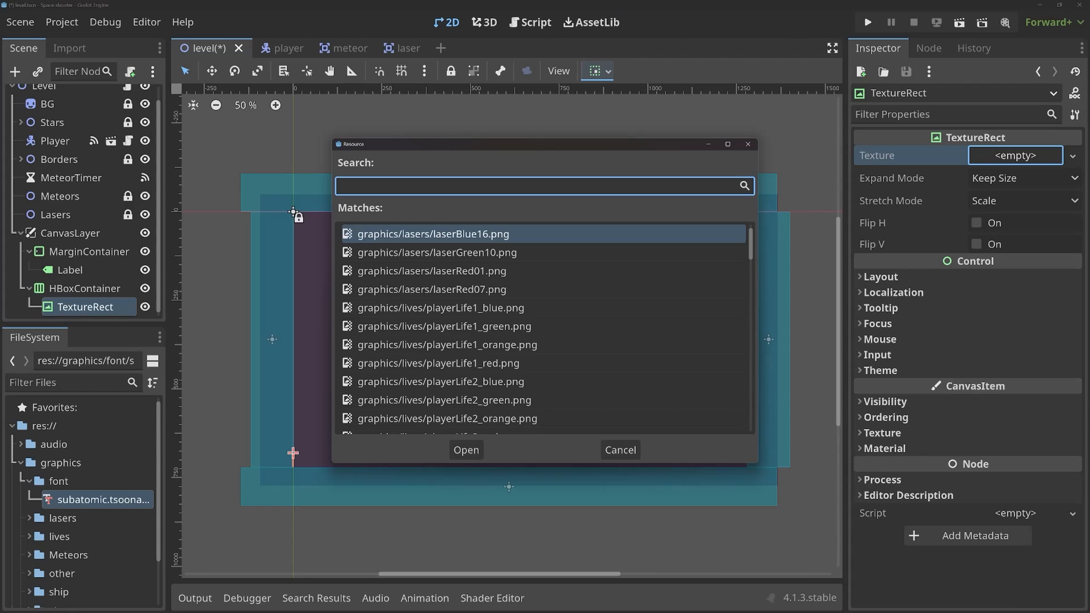
Quick-load playerLife1_red.png (searching 'life') as the TextureRect's texture.
{"action": "type", "text": "he"}
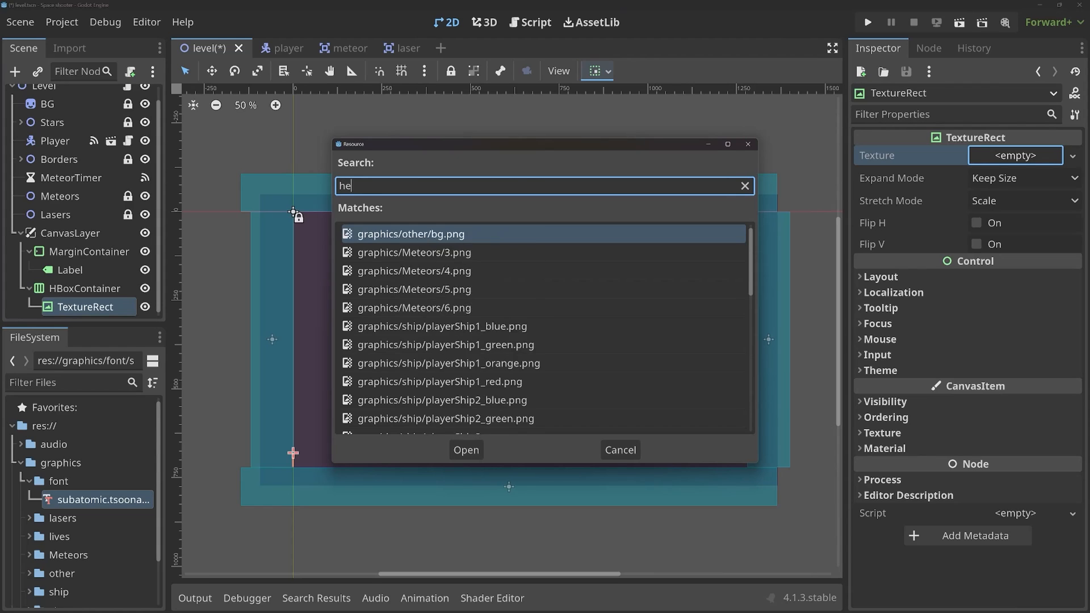
{"action": "left_click", "coordinate": [743, 186]}
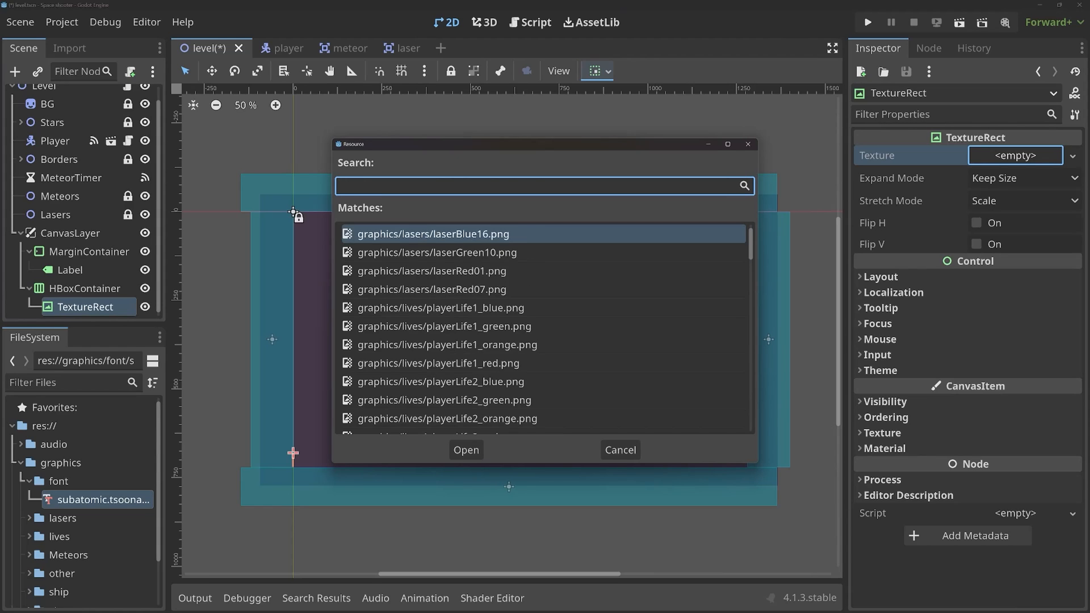
{"action": "type", "text": "life"}
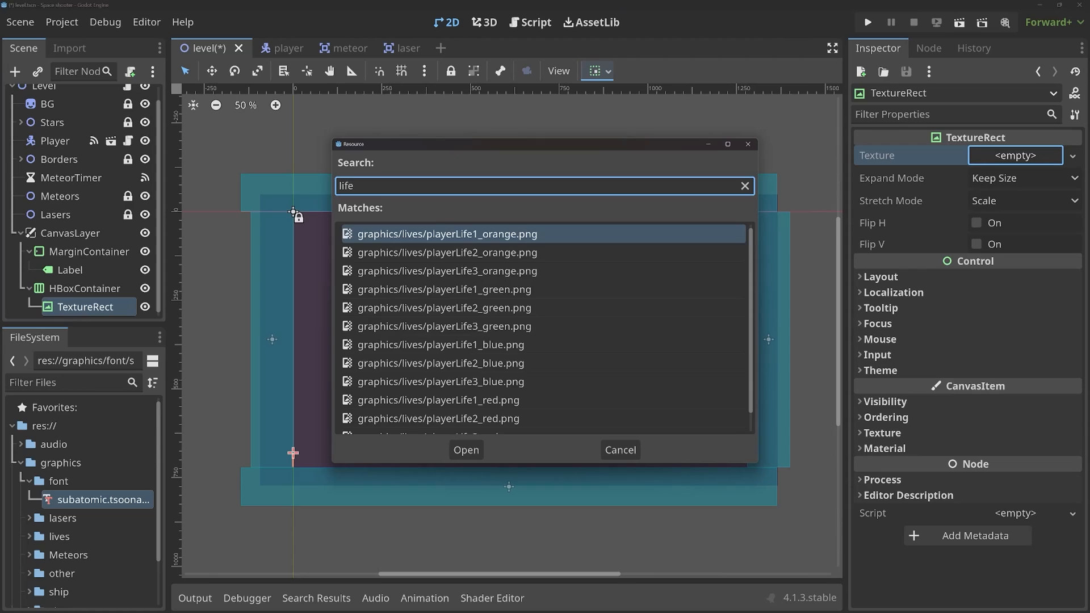
{"action": "left_click", "coordinate": [447, 271]}
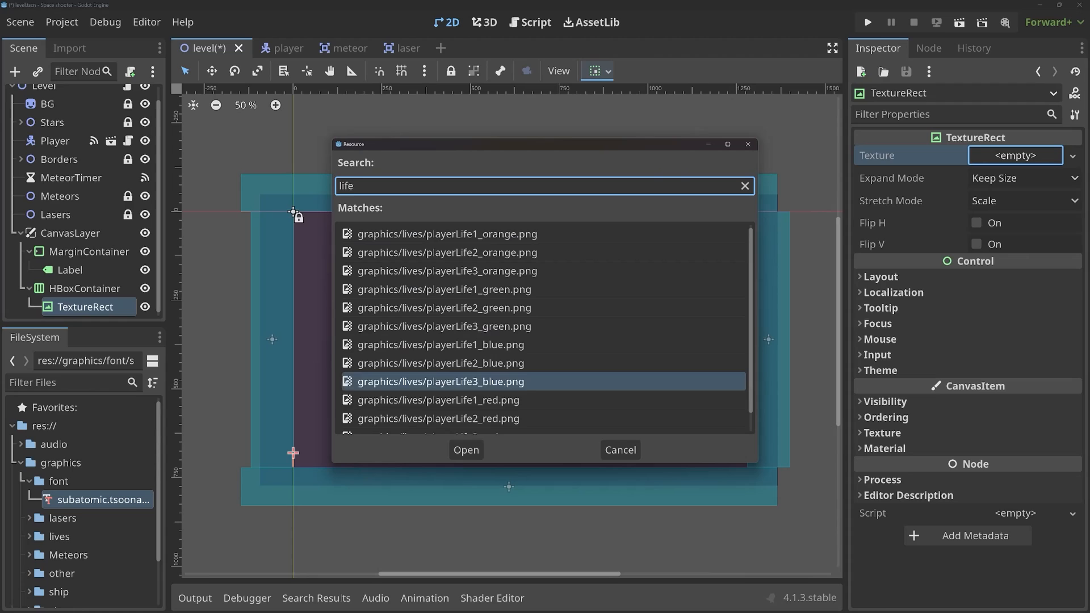
{"action": "left_click", "coordinate": [437, 399]}
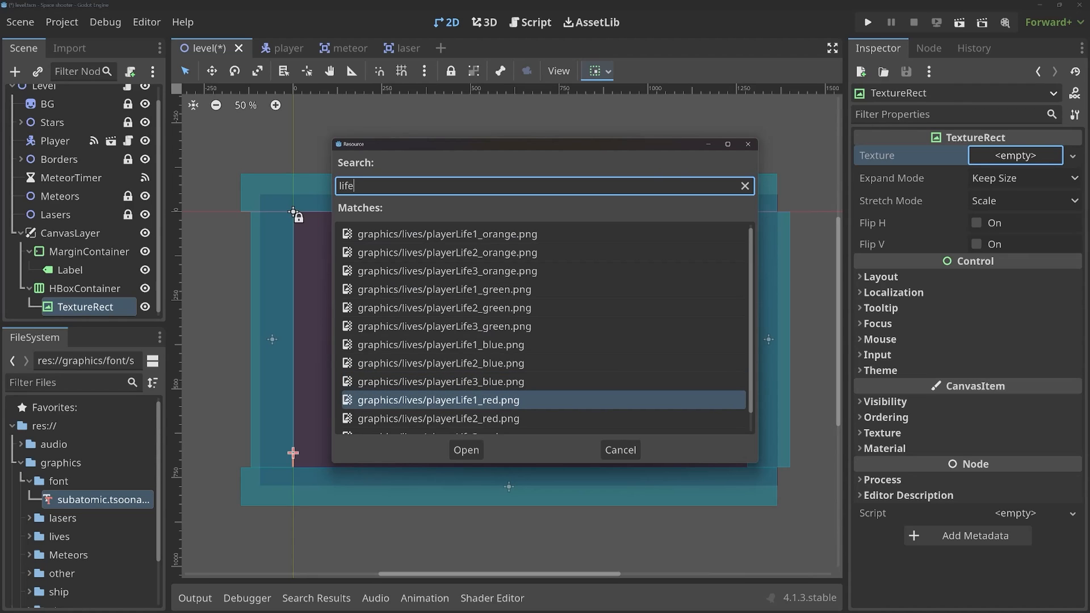
{"action": "left_click", "coordinate": [465, 450]}
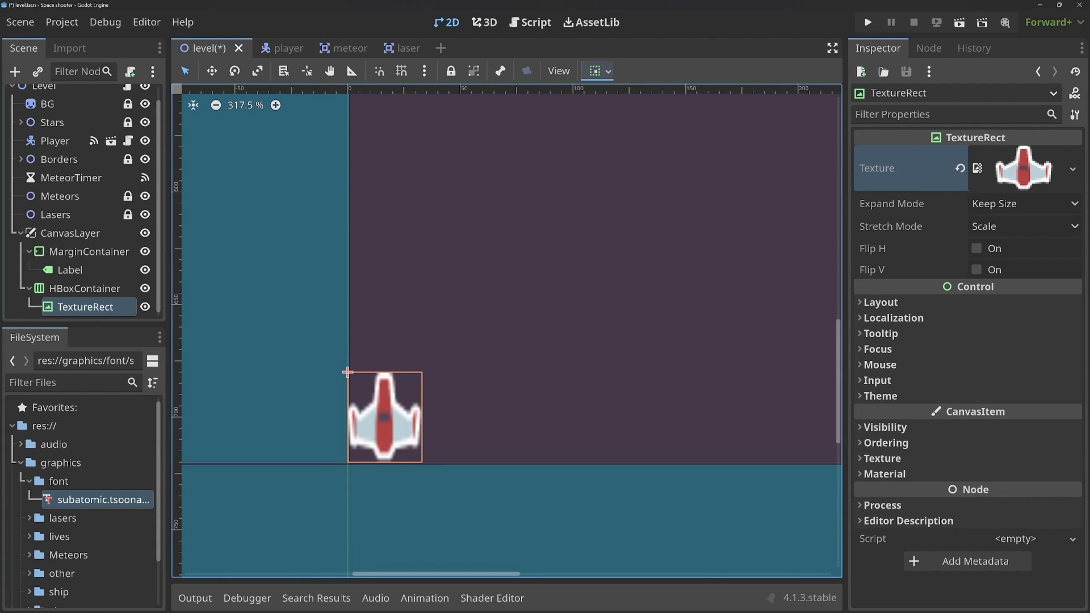
Set the life-icon TextureRect's Stretch Mode to Keep, then select its HBoxContainer.
{"action": "left_click", "coordinate": [1022, 226]}
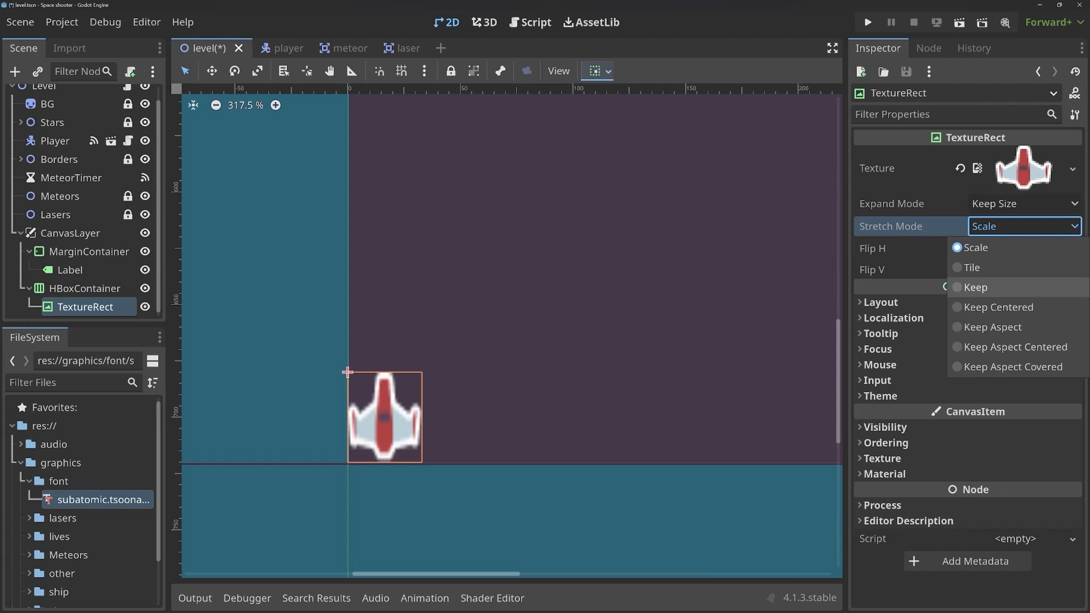
{"action": "left_click", "coordinate": [976, 288]}
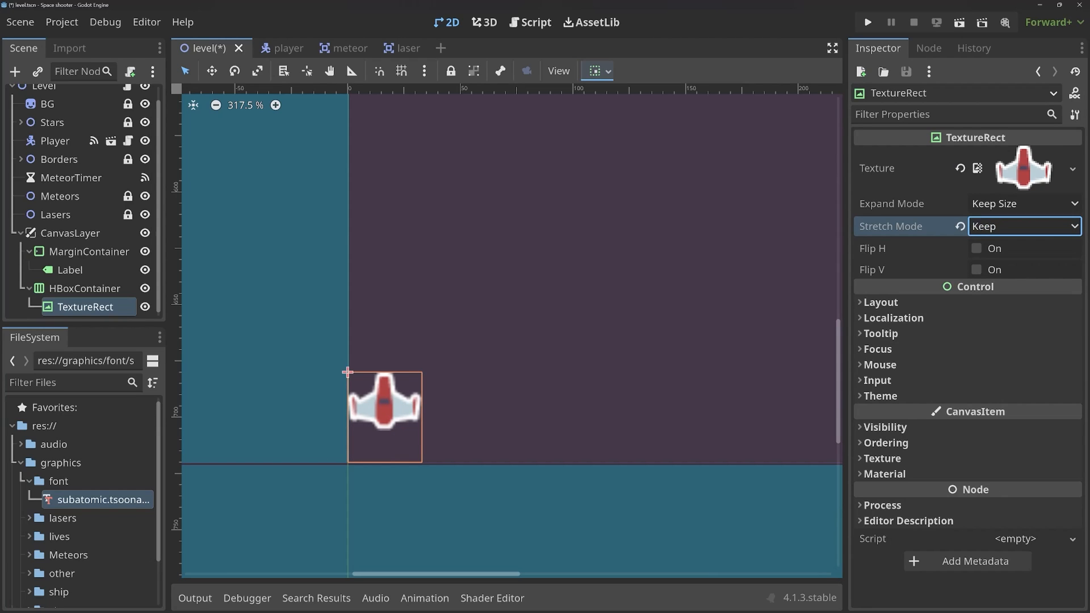
{"action": "left_click", "coordinate": [1022, 203]}
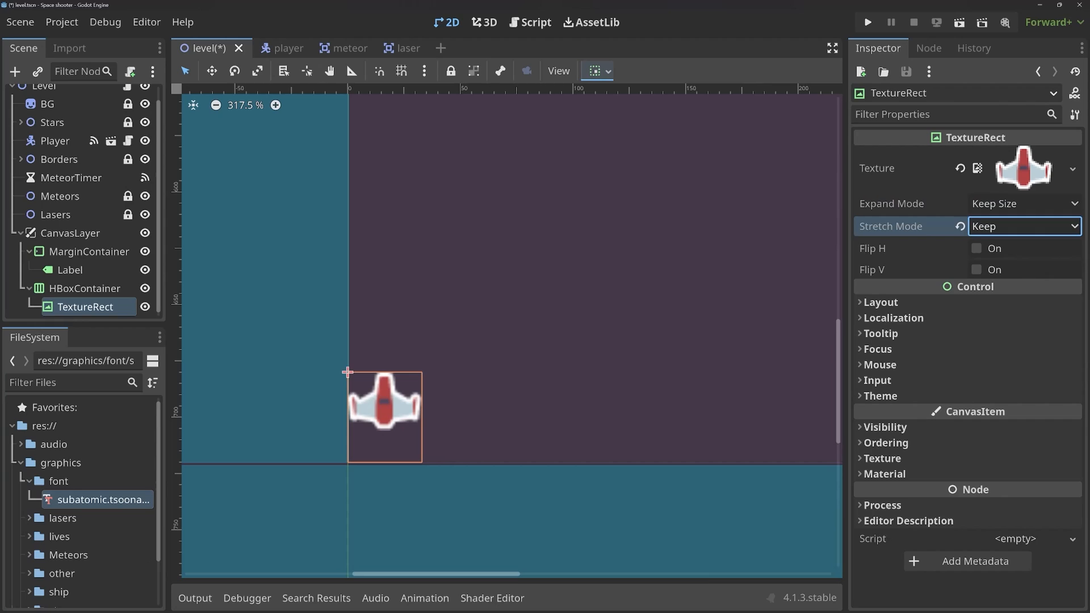
{"action": "left_click", "coordinate": [80, 287]}
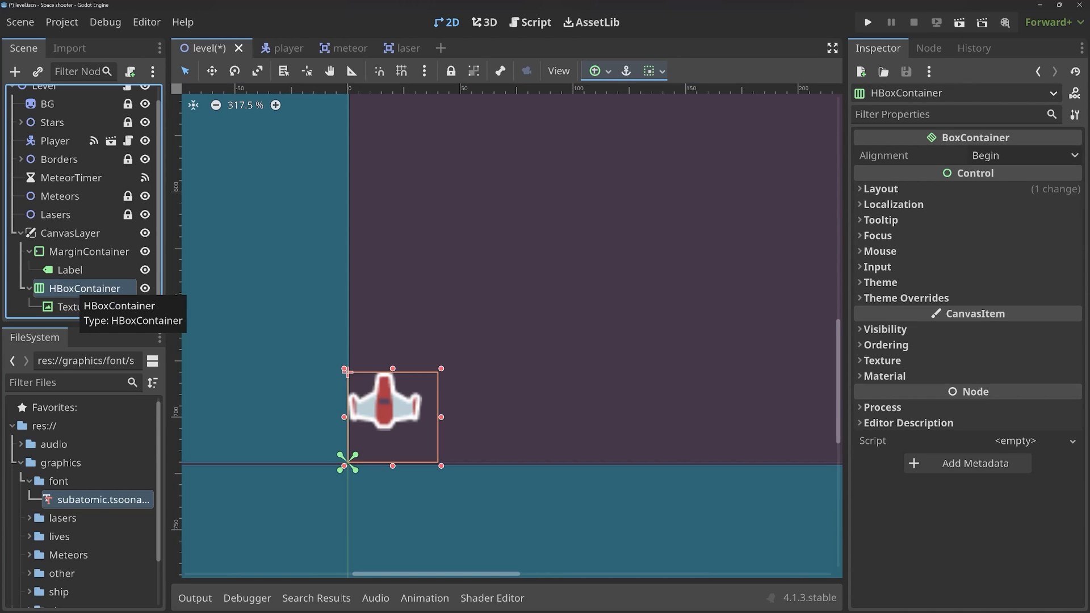
Set the HBoxContainer's Theme Overrides Separation to 4 for the five ship life icons.
{"action": "left_click", "coordinate": [84, 306]}
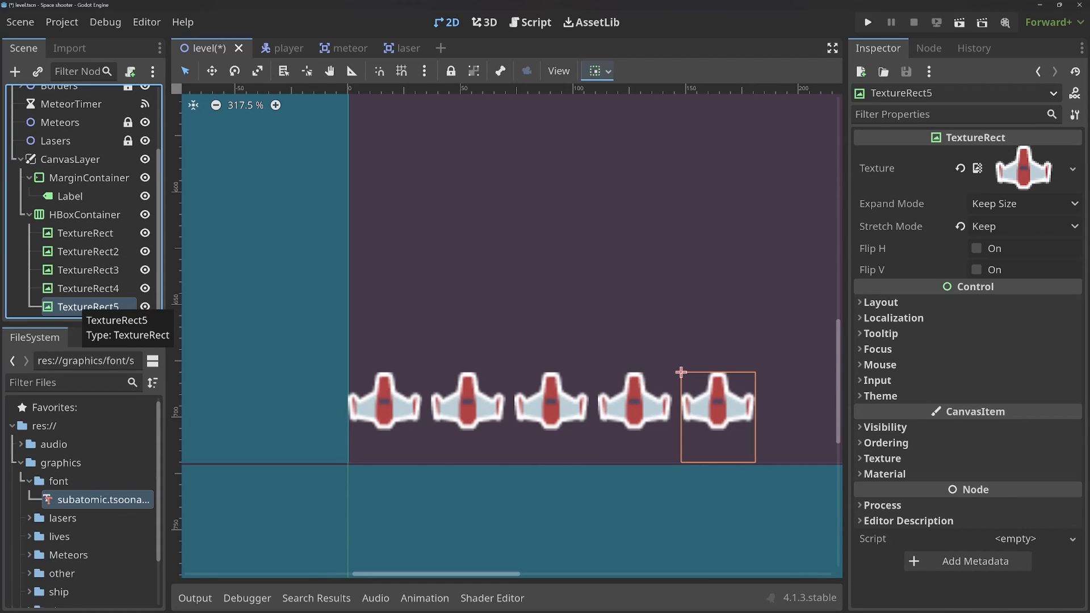
{"action": "mouse_move", "coordinate": [86, 270]}
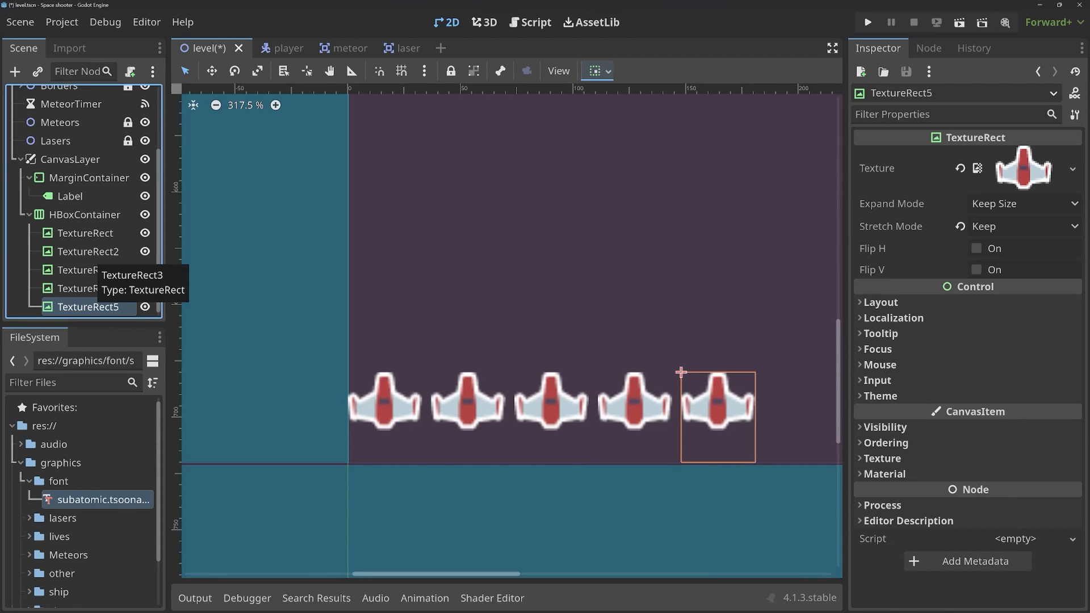
{"action": "mouse_move", "coordinate": [85, 215]}
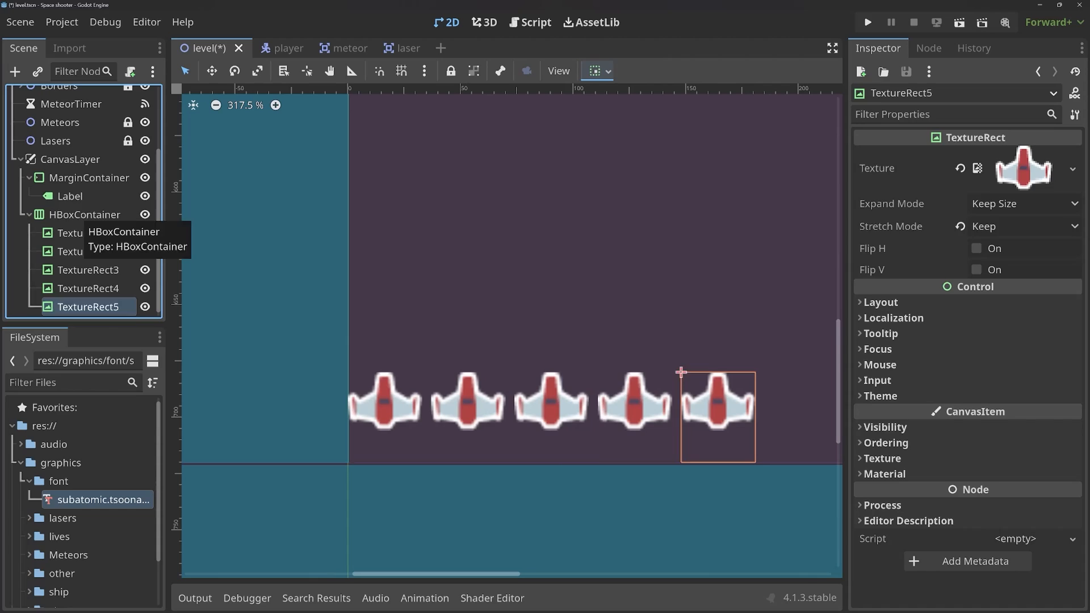
{"action": "left_click", "coordinate": [86, 215]}
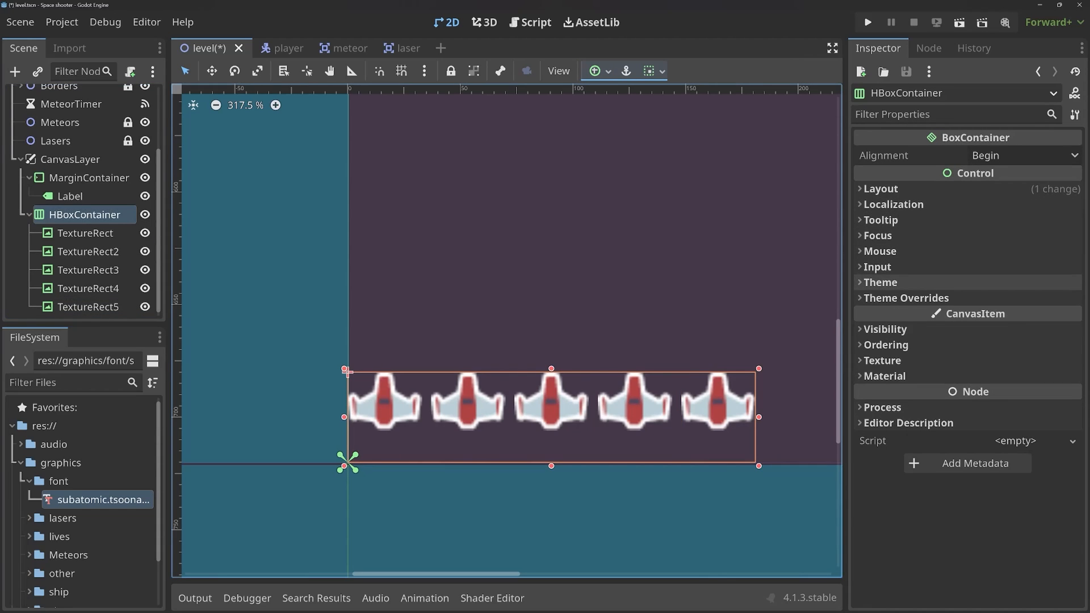
{"action": "left_click", "coordinate": [906, 298]}
{"action": "type", "text": "8"}
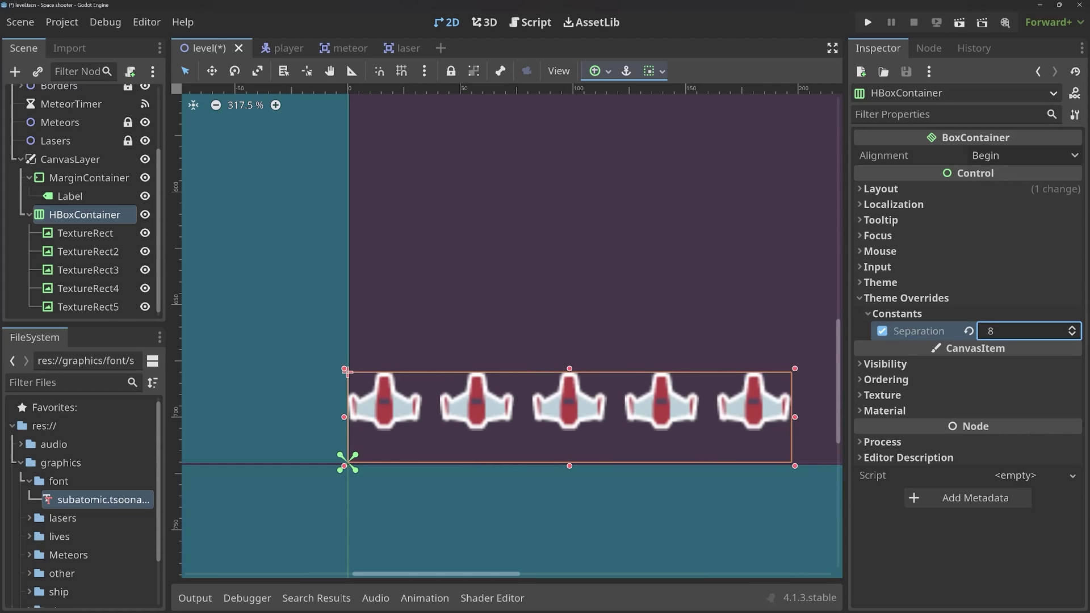
{"action": "type", "text": "5"}
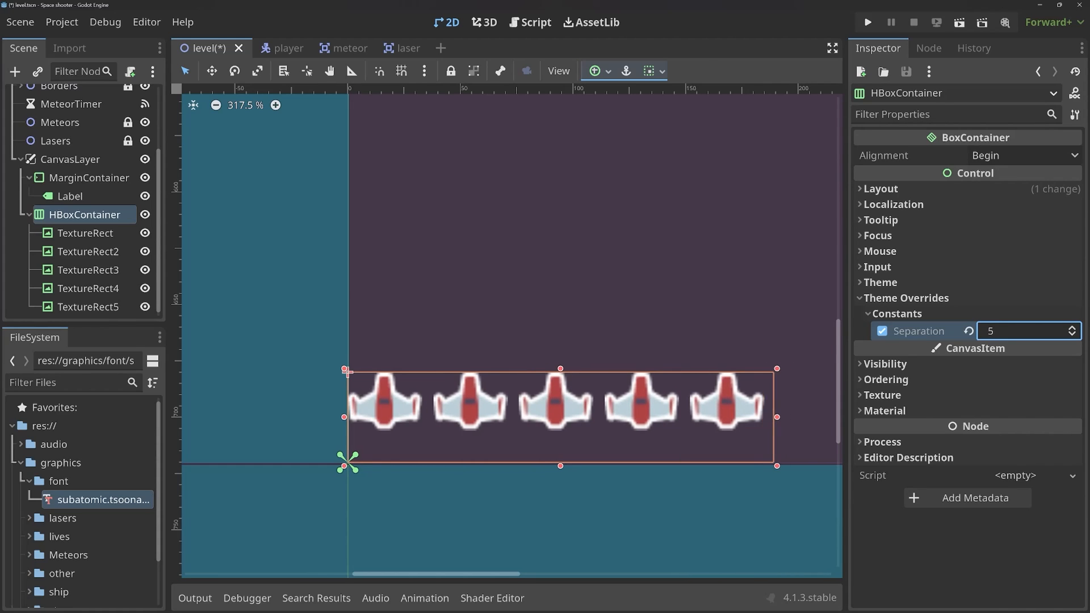
{"action": "left_click", "coordinate": [1071, 334]}
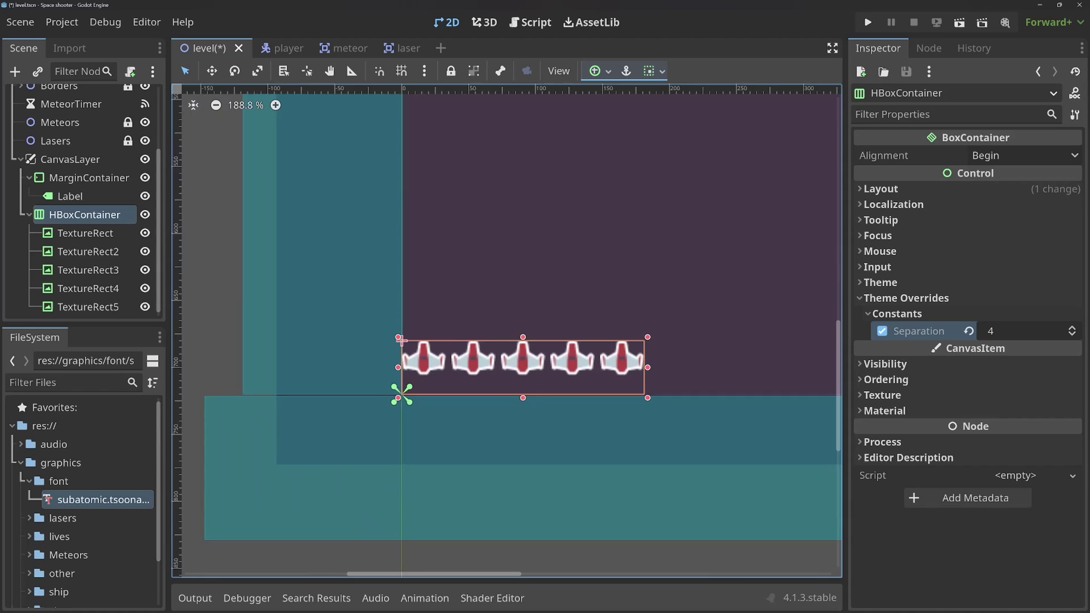
{"action": "scroll", "scroll_direction": "down", "scroll_amount": 3}
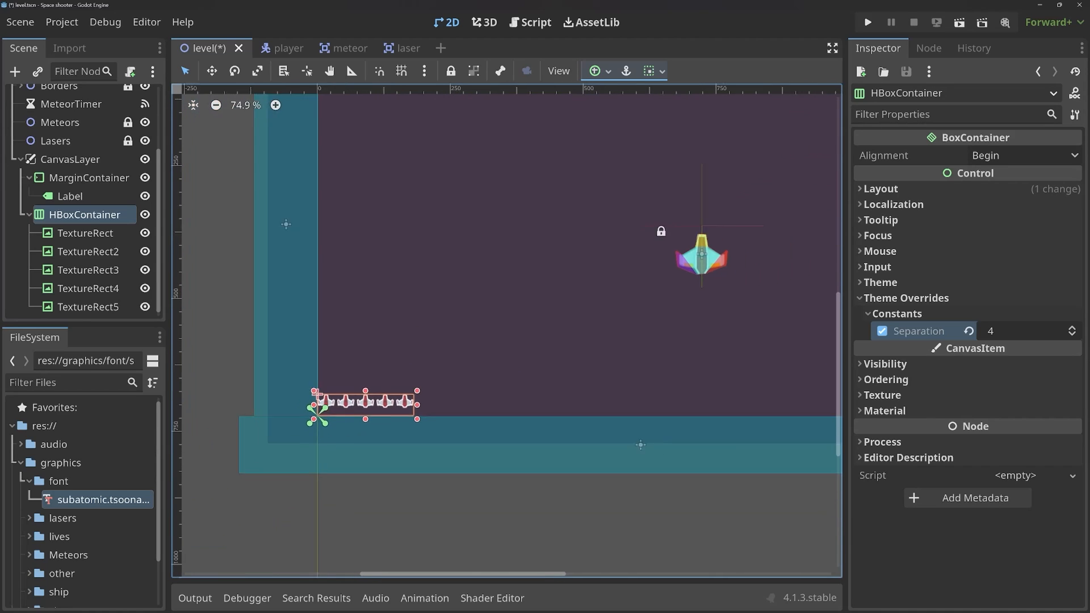
{"action": "scroll", "scroll_direction": "down", "scroll_amount": 3}
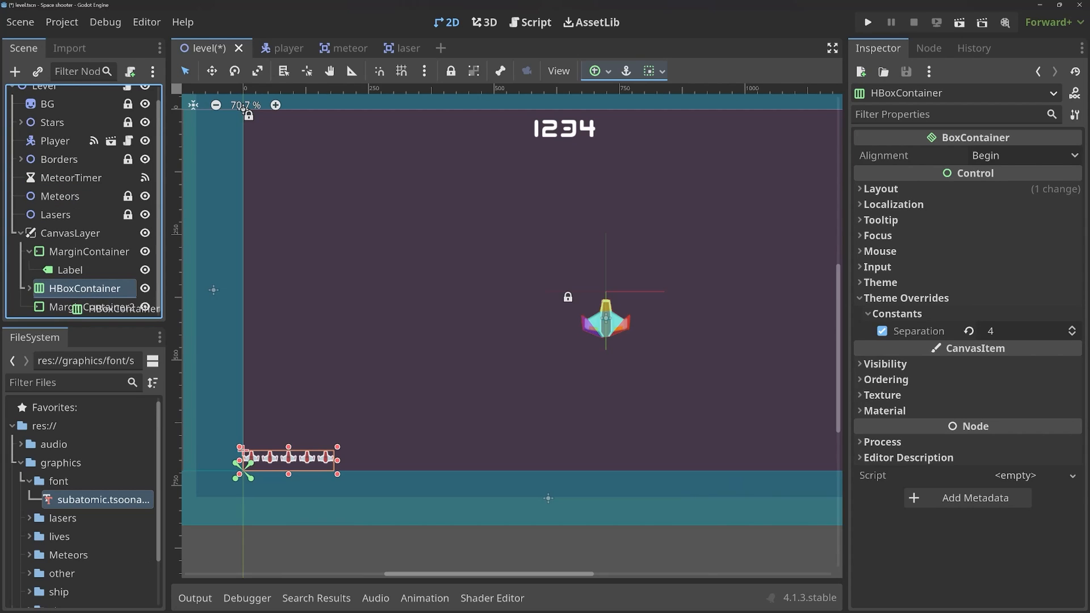
Anchor MarginContainer2 with the life icons to Bottom Left and override its Margin Left to 10.
{"action": "left_click", "coordinate": [92, 288]}
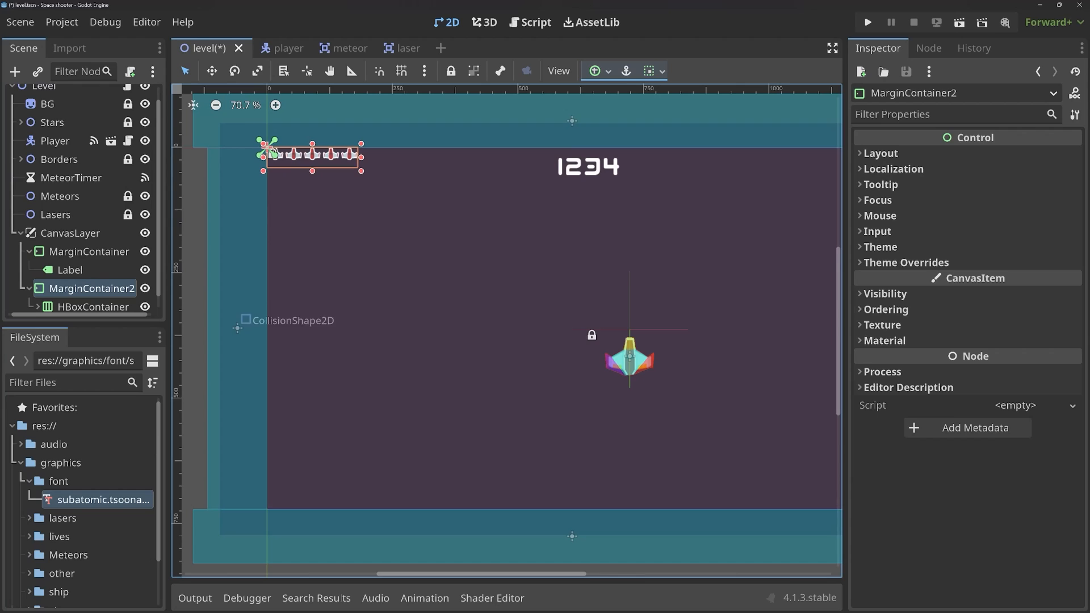
{"action": "left_click", "coordinate": [594, 71]}
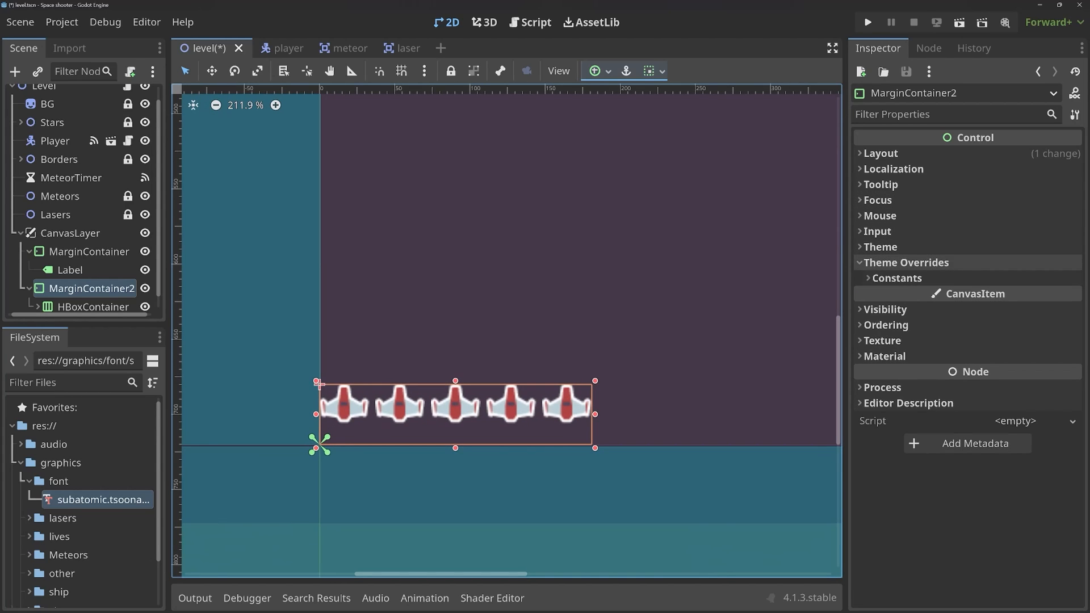
{"action": "left_click", "coordinate": [897, 278]}
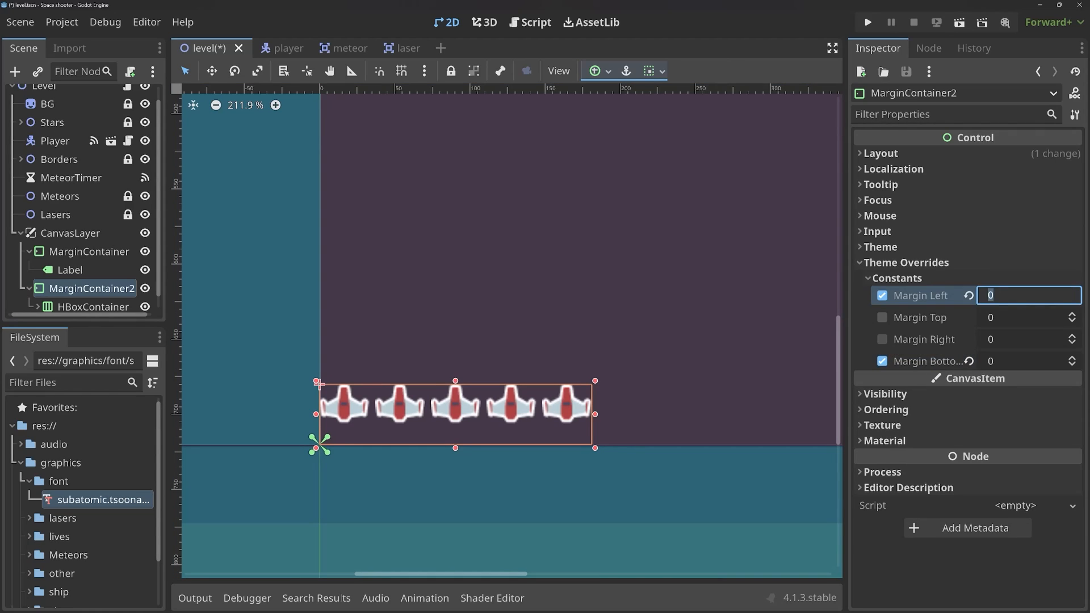
{"action": "type", "text": "10"}
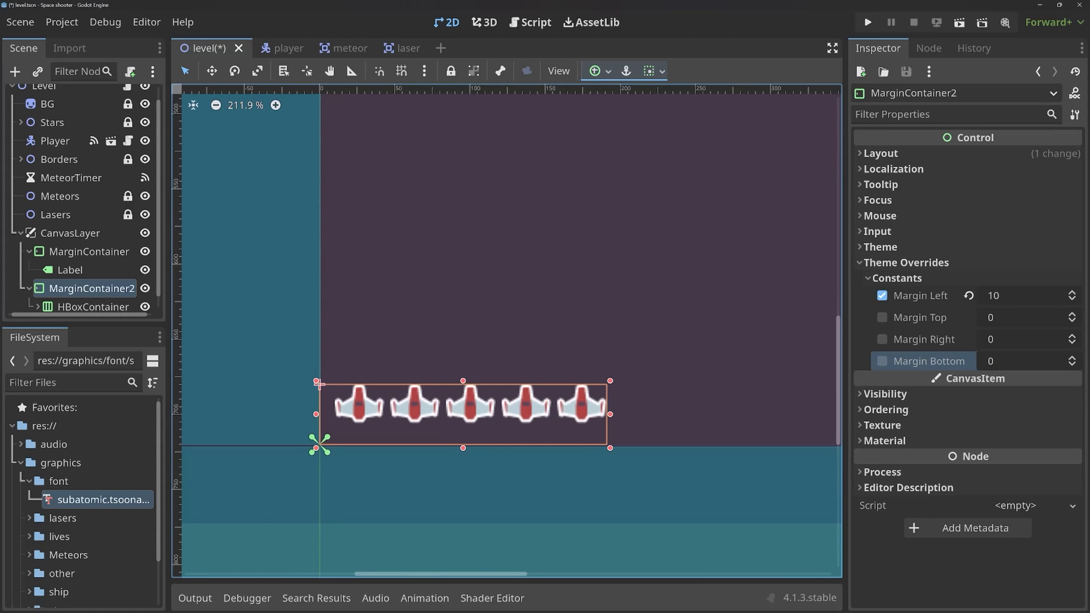
{"action": "scroll", "scroll_direction": "down", "scroll_amount": 3}
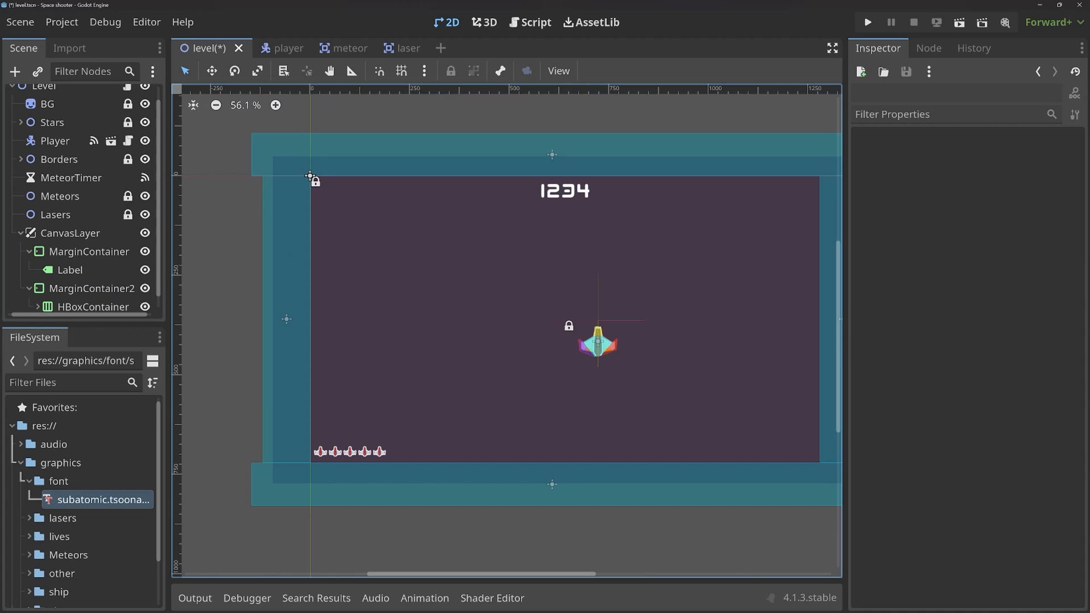
Test-run the game to check the layout, then rename the CanvasLayer node to UI.
{"action": "left_click", "coordinate": [866, 22]}
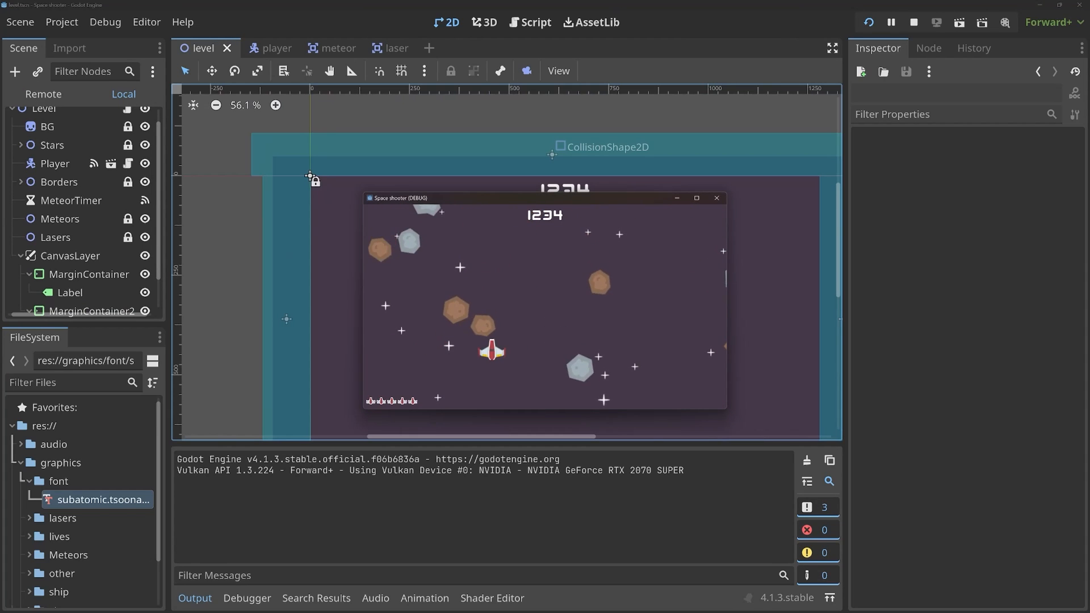
{"action": "left_click", "coordinate": [913, 22]}
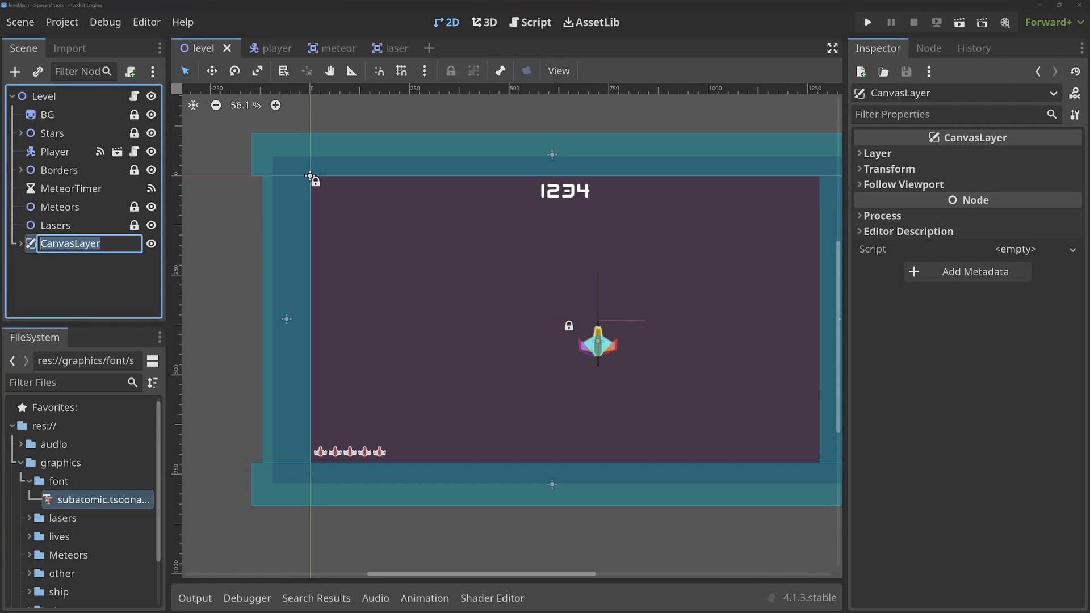
{"action": "type", "text": "UI"}
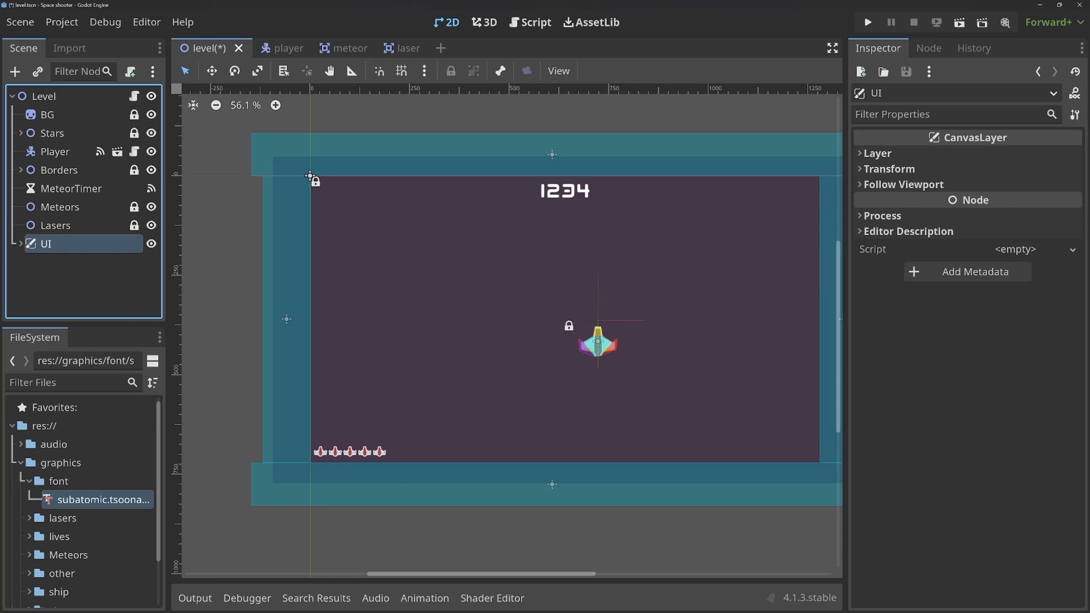
{"action": "left_click", "coordinate": [23, 244]}
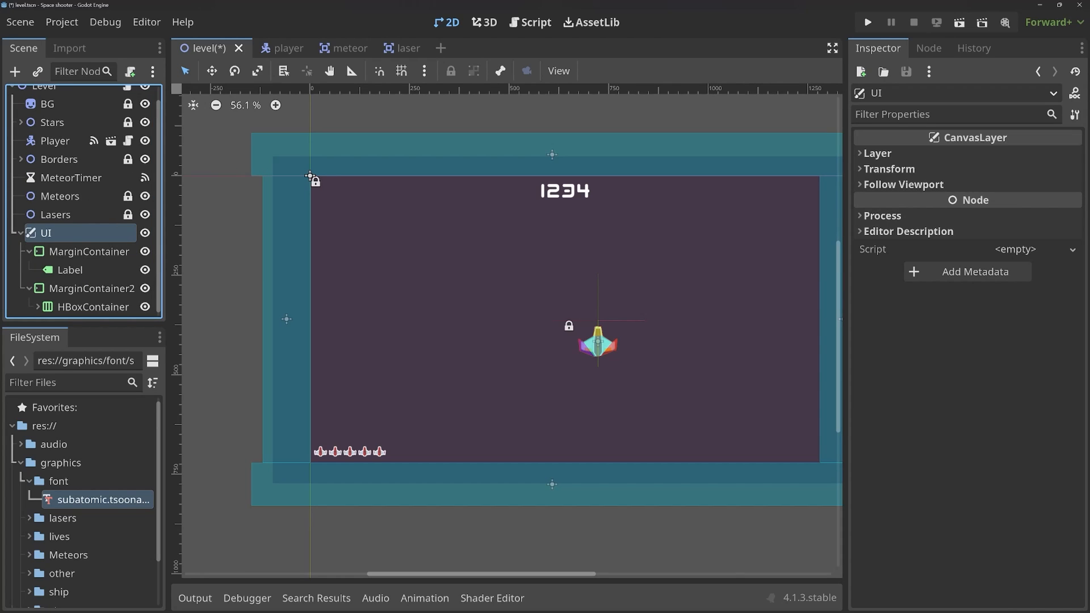
{"action": "left_click", "coordinate": [23, 233]}
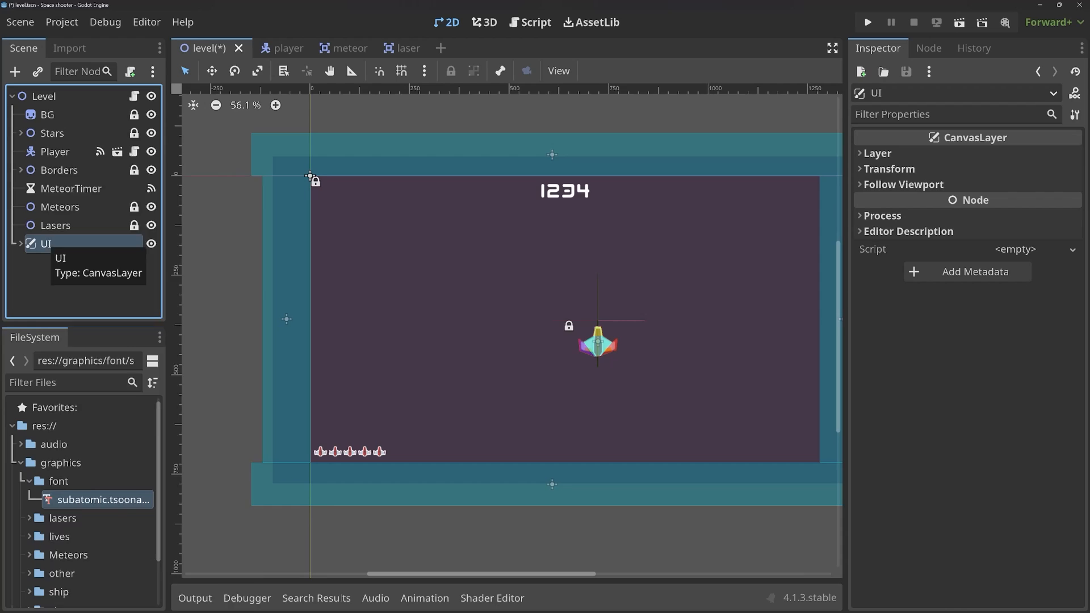
Save the UI node branch as its own scene ui.tscn in the scenes folder.
{"action": "right_click", "coordinate": [45, 244]}
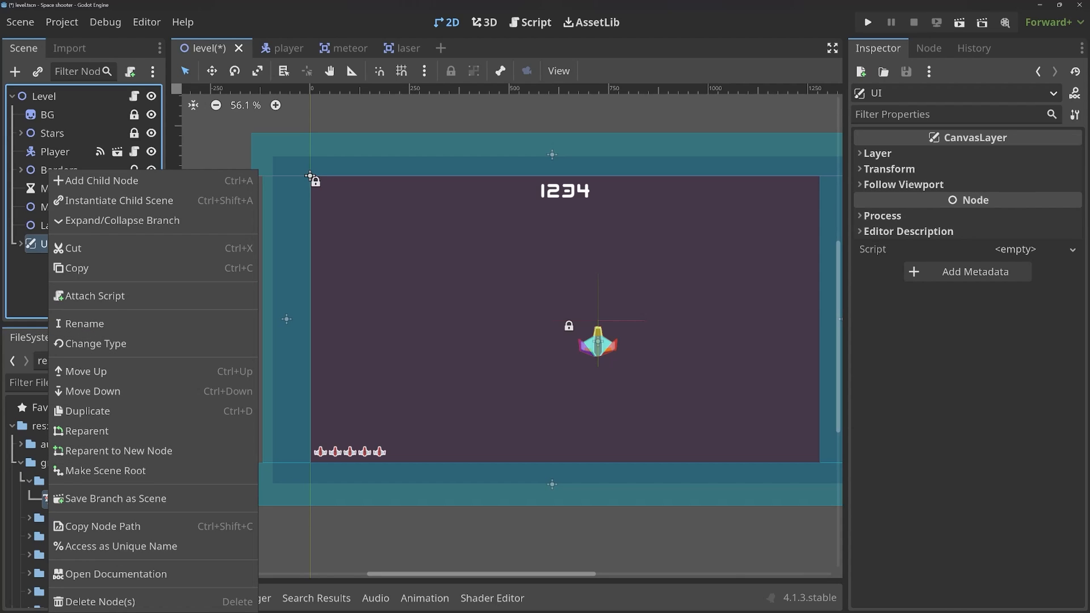
{"action": "left_click", "coordinate": [116, 497]}
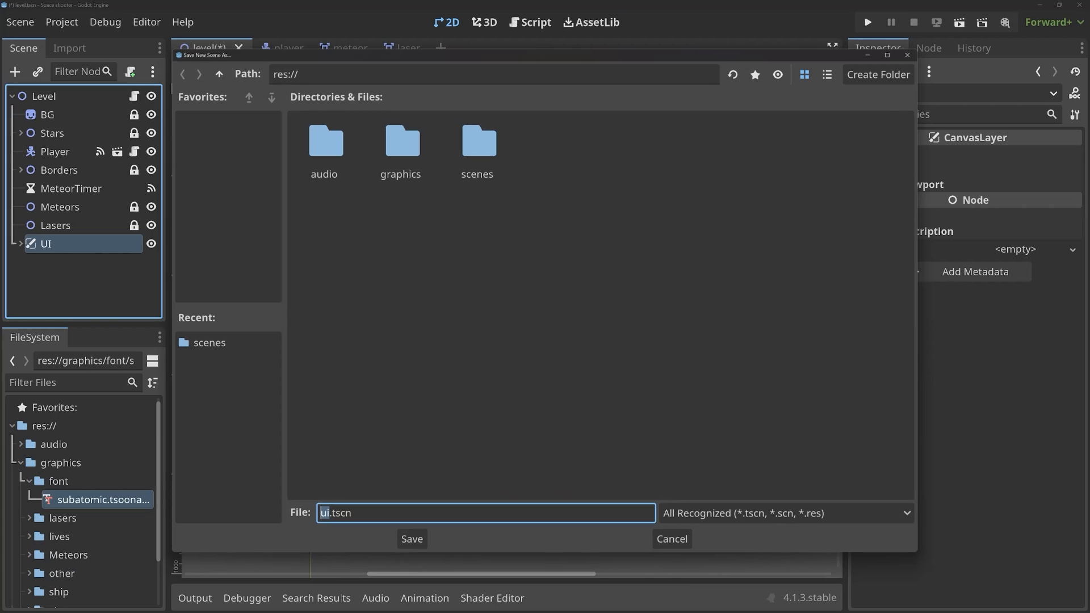
{"action": "double_click", "coordinate": [477, 140]}
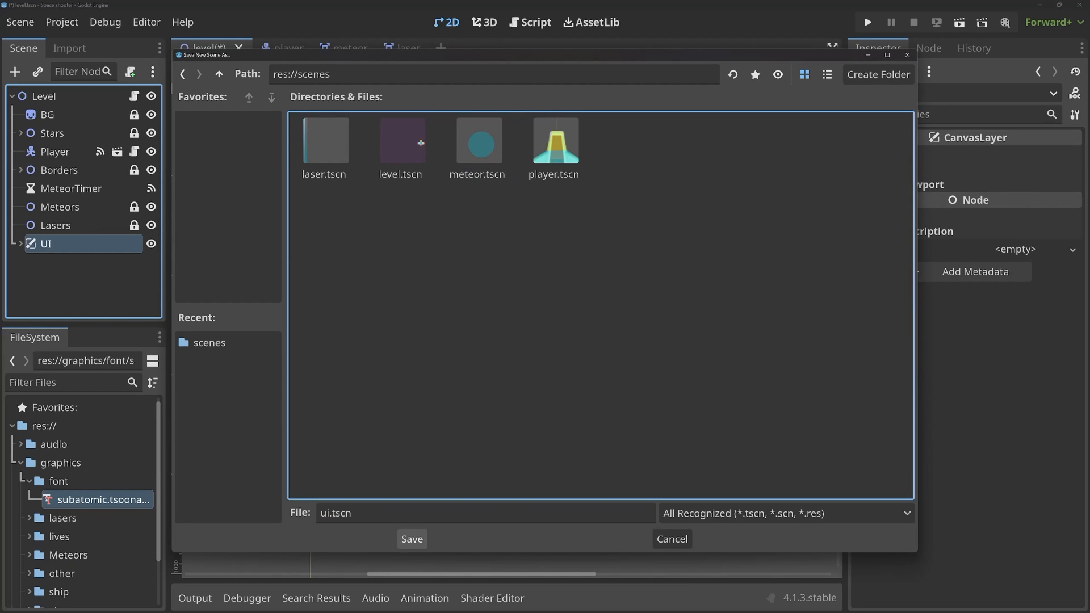
{"action": "left_click", "coordinate": [411, 538]}
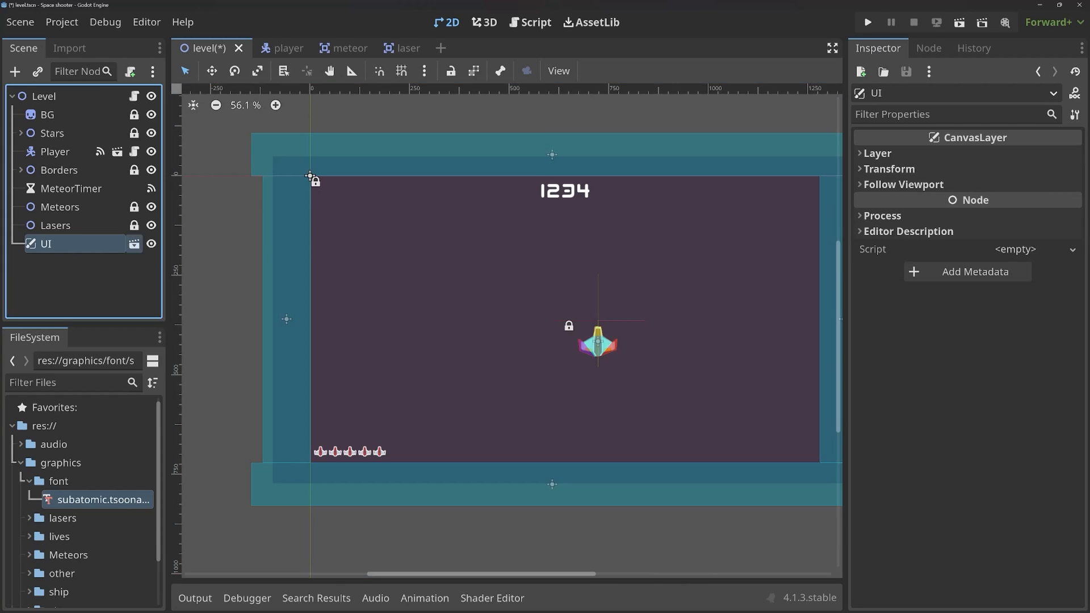
{"action": "left_click", "coordinate": [433, 48]}
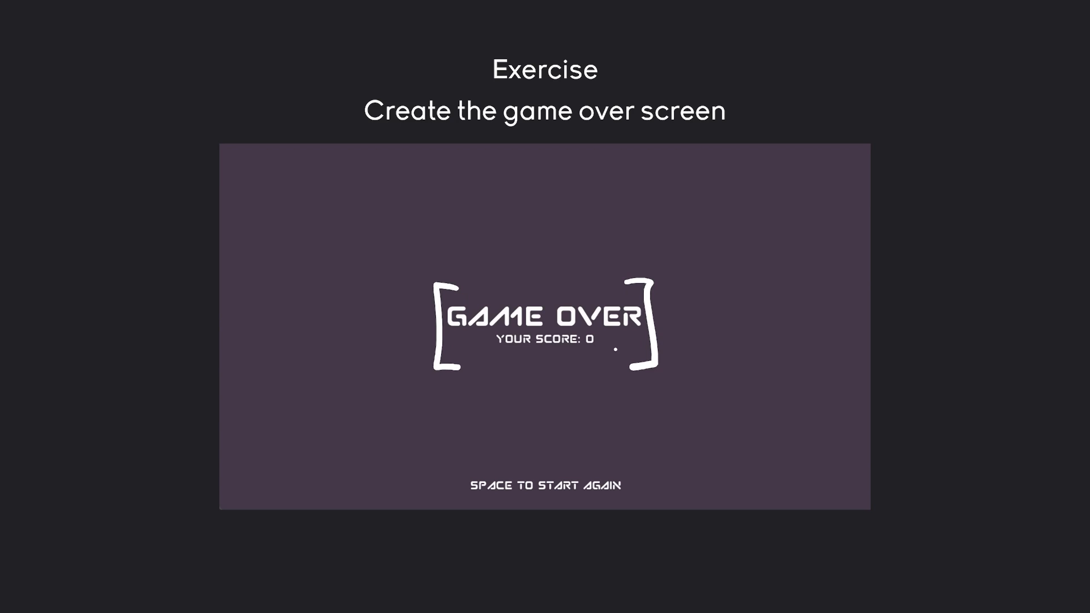
{"action": "mouse_move", "coordinate": [613, 350]}
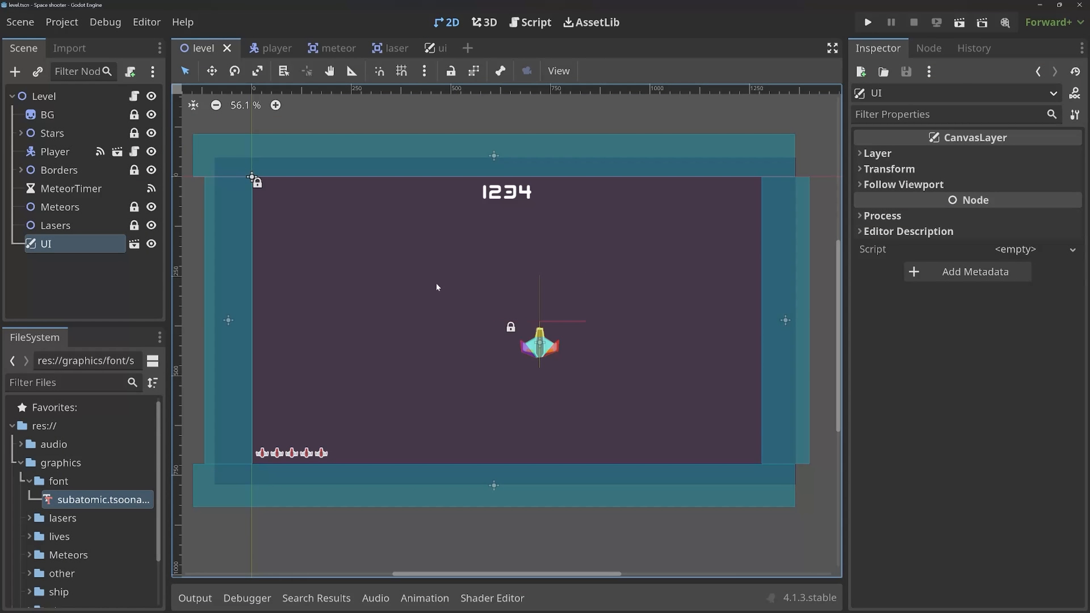
Create a User Interface scene with root renamed GameOver and save it as game_over.tscn in scenes.
{"action": "left_click", "coordinate": [519, 48]}
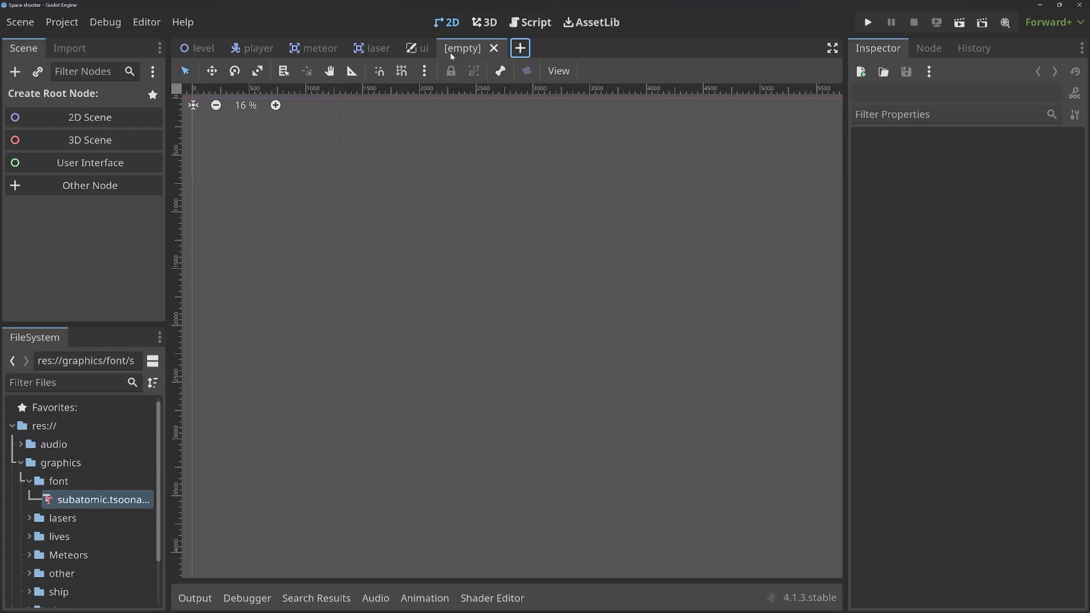
{"action": "left_click", "coordinate": [82, 163]}
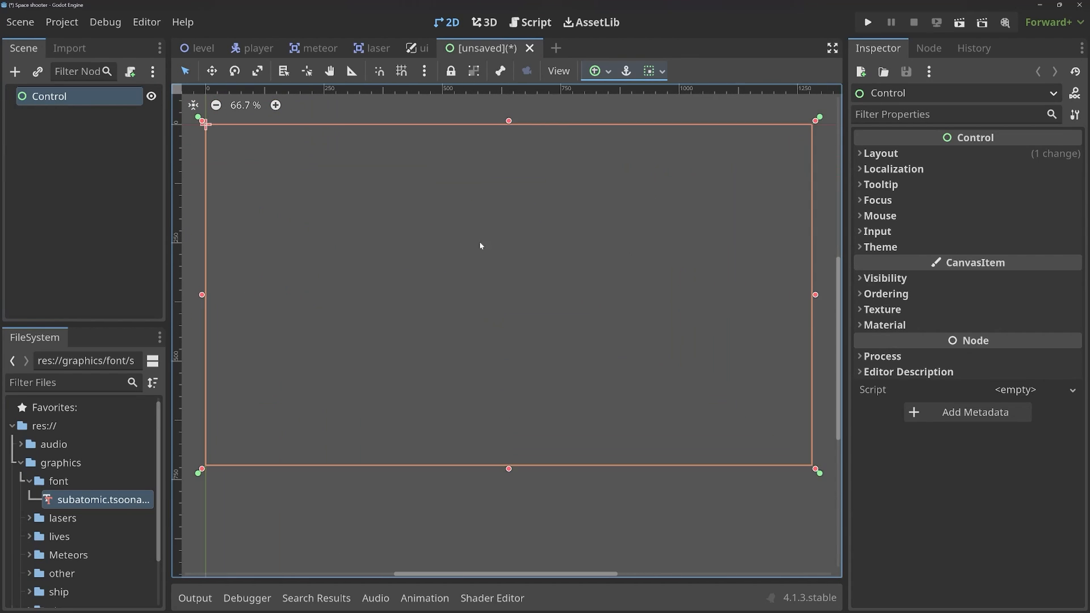
{"action": "left_click", "coordinate": [418, 48]}
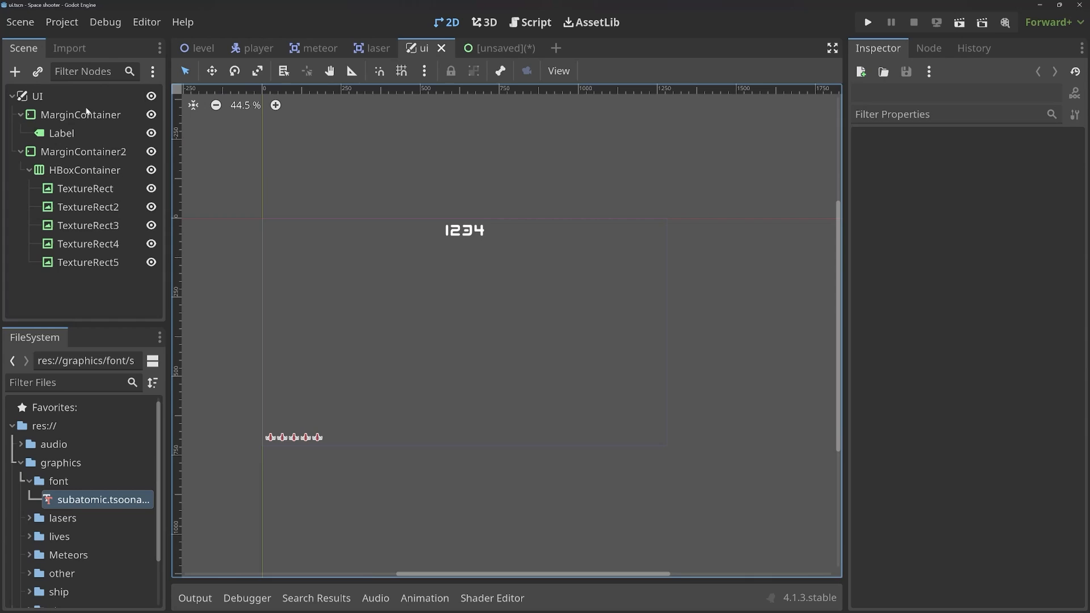
{"action": "left_click", "coordinate": [480, 48]}
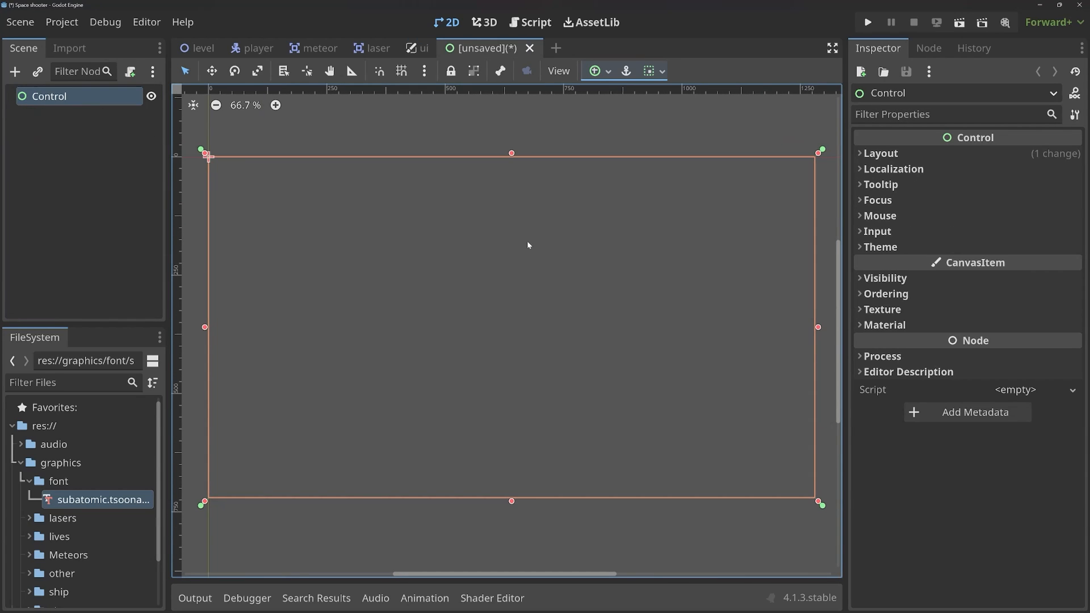
{"action": "mouse_move", "coordinate": [539, 255]}
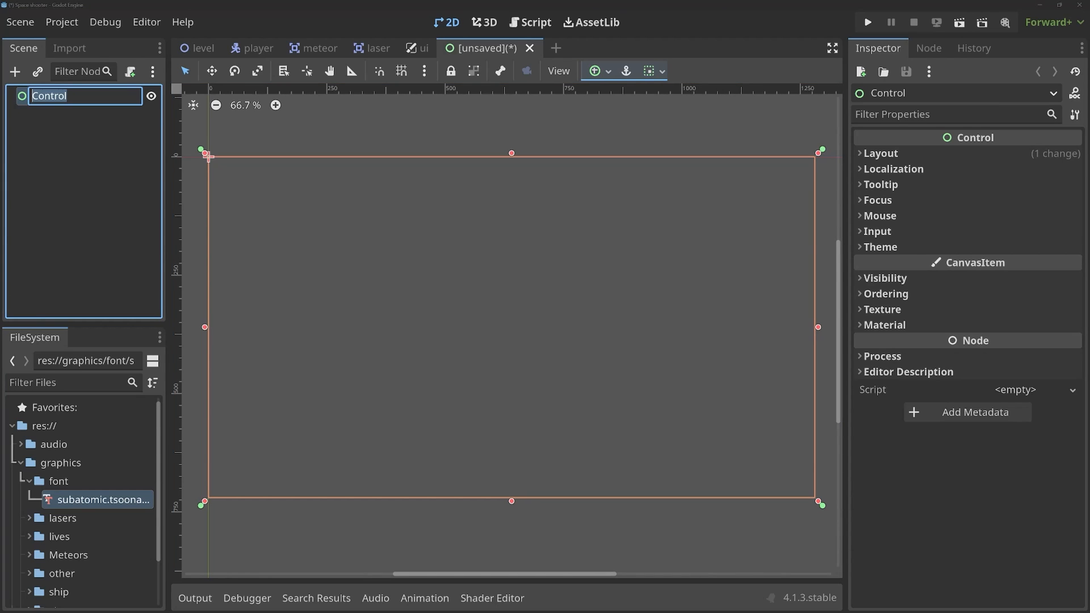
{"action": "type", "text": "GameOver"}
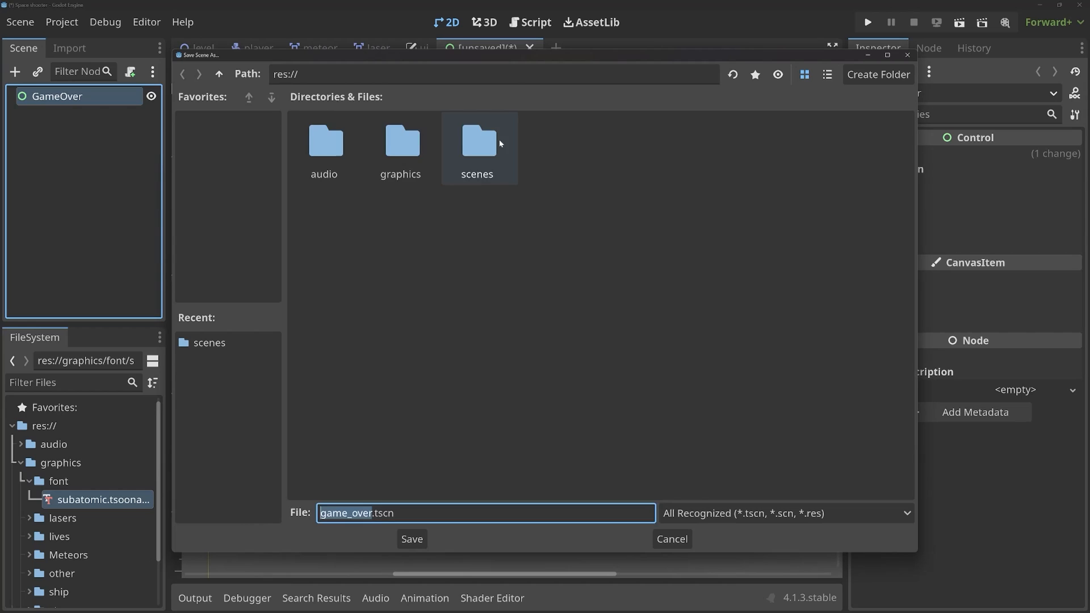
{"action": "left_click", "coordinate": [411, 538]}
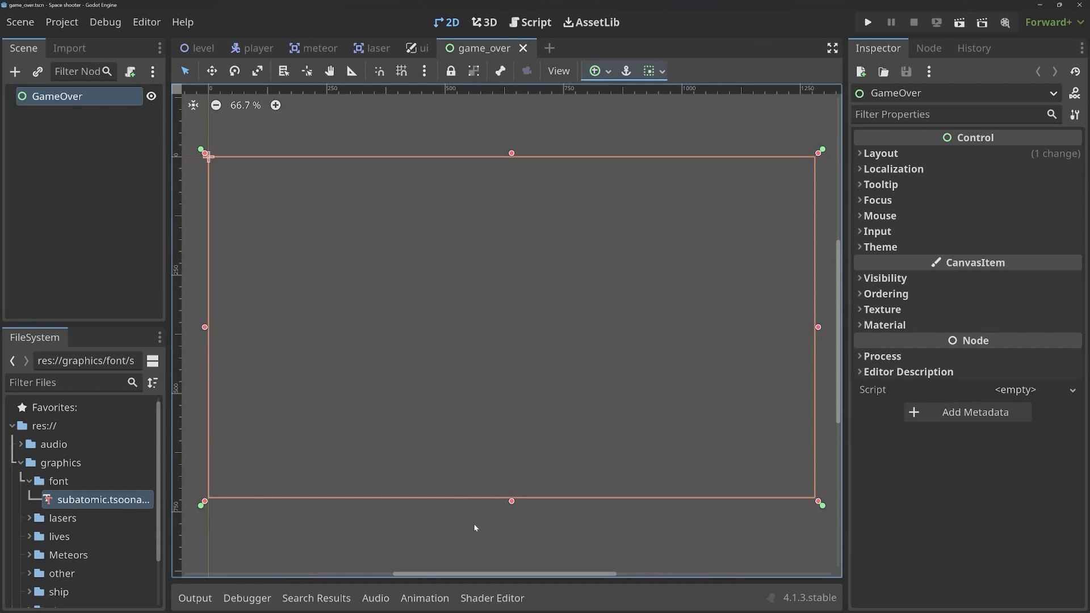
{"action": "mouse_move", "coordinate": [154, 142]}
{"action": "type", "text": "colorre"}
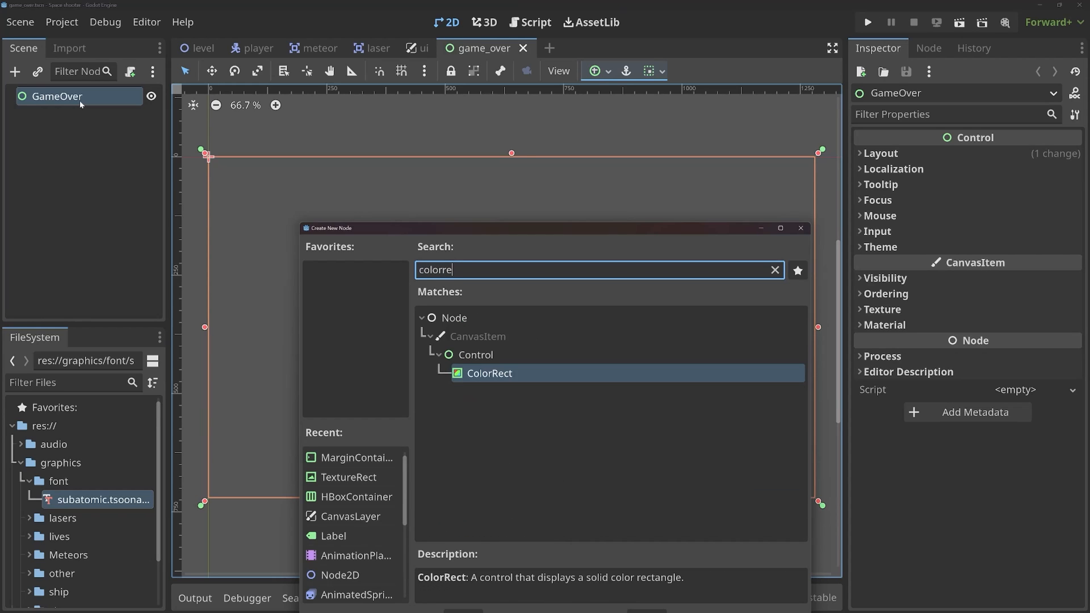
Add a ColorRect under GameOver and set its colour to a dark purple via the hex field.
{"action": "double_click", "coordinate": [488, 374]}
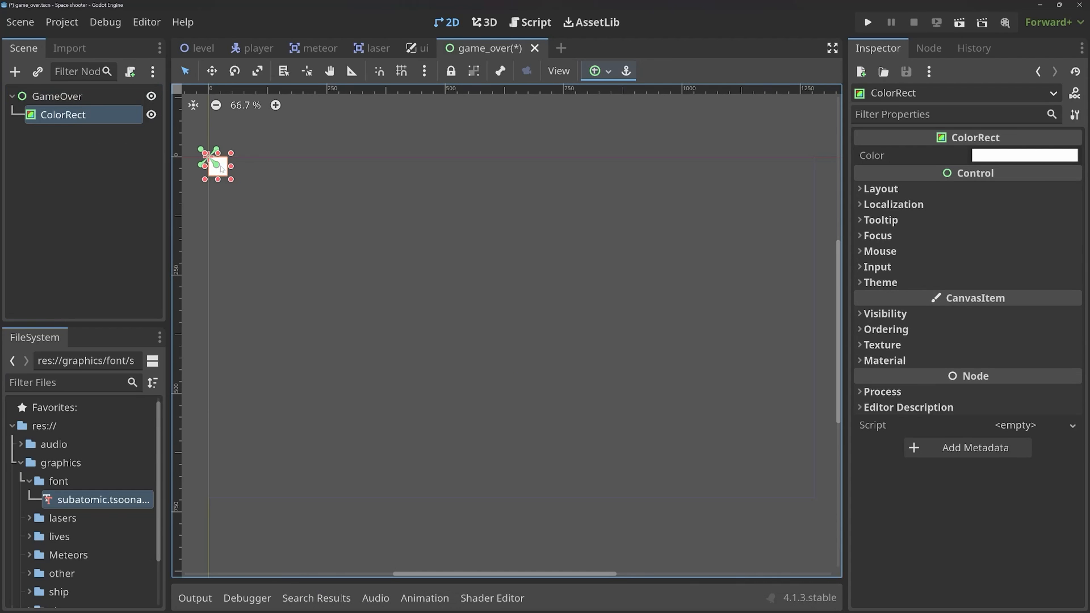
{"action": "left_click", "coordinate": [1023, 155]}
{"action": "type", "text": "bd5136"}
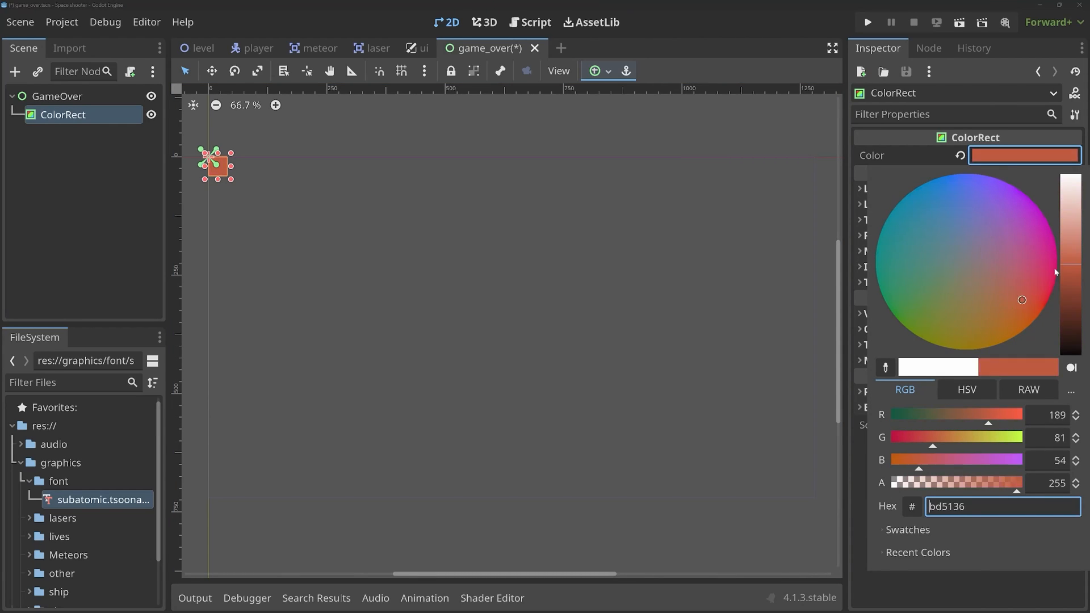
{"action": "left_click", "coordinate": [1016, 287]}
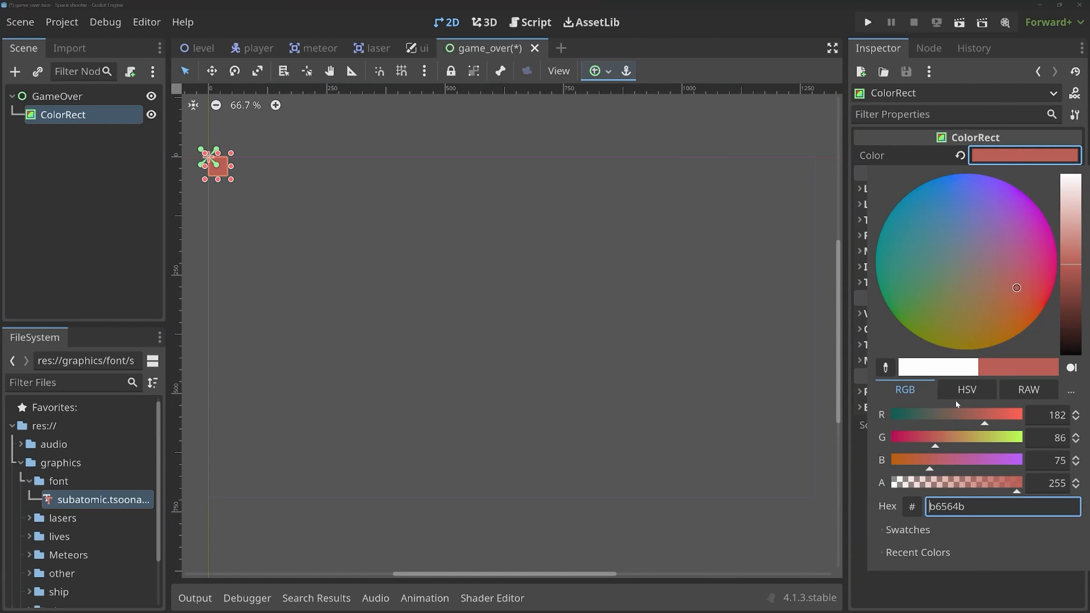
{"action": "triple_click", "coordinate": [1002, 506]}
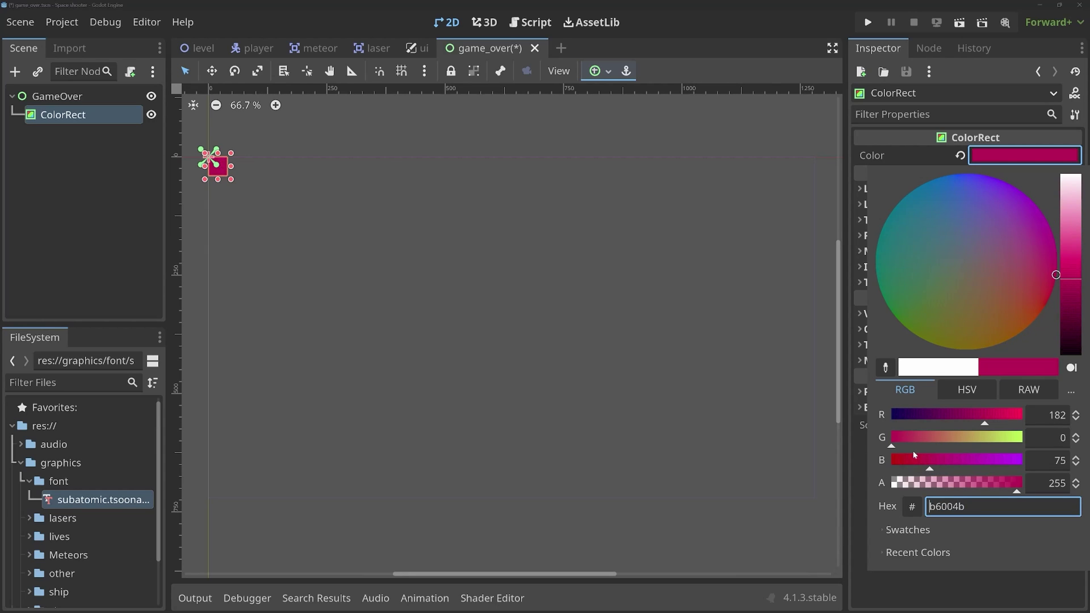
{"action": "type", "text": "ff0000"}
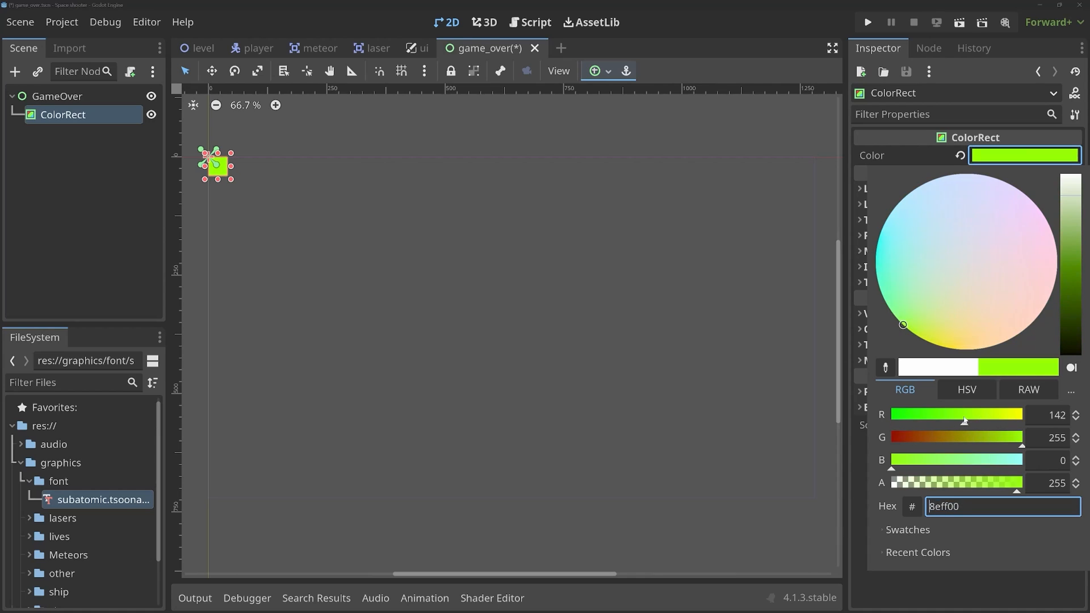
{"action": "left_click", "coordinate": [1011, 252]}
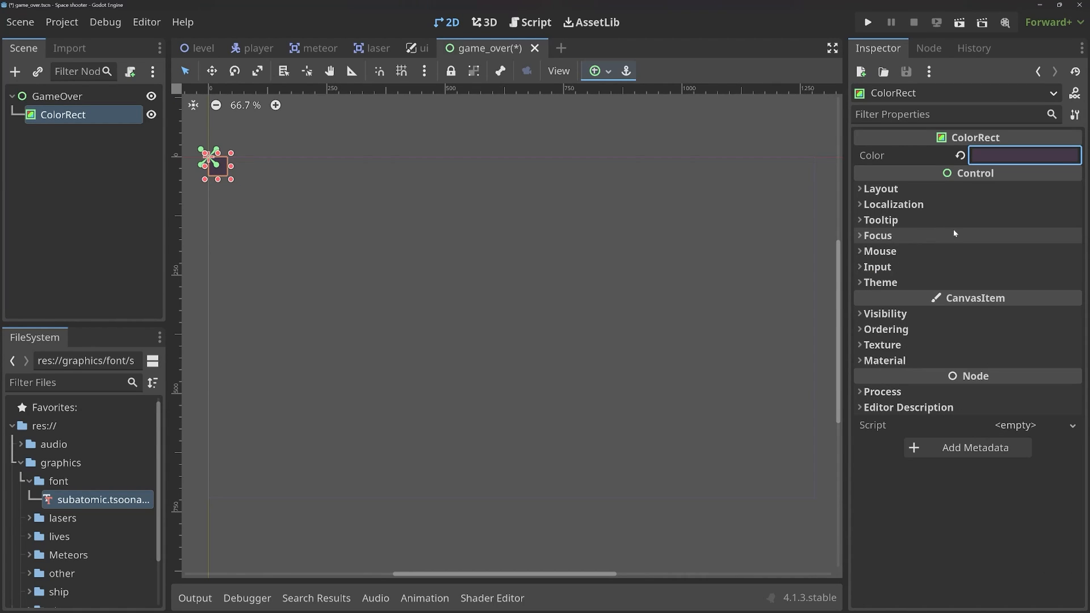
Anchor the ColorRect to Full Rect as locked background BG, then start adding a CenterContainer.
{"action": "left_click_drag", "start_coordinate": [215, 164], "coordinate": [314, 196]}
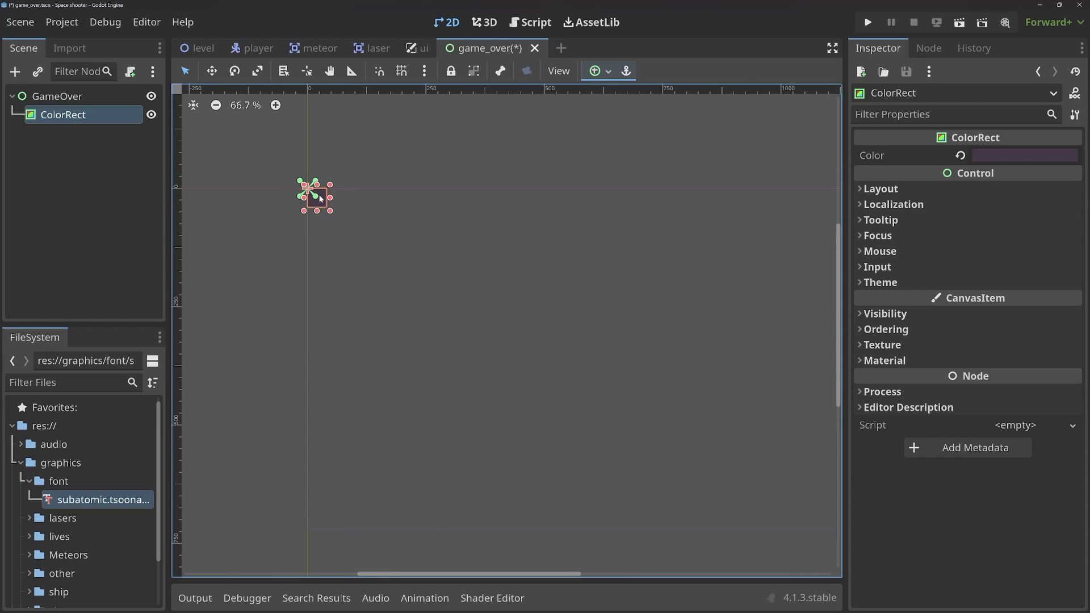
{"action": "scroll", "scroll_direction": "up", "scroll_amount": 3}
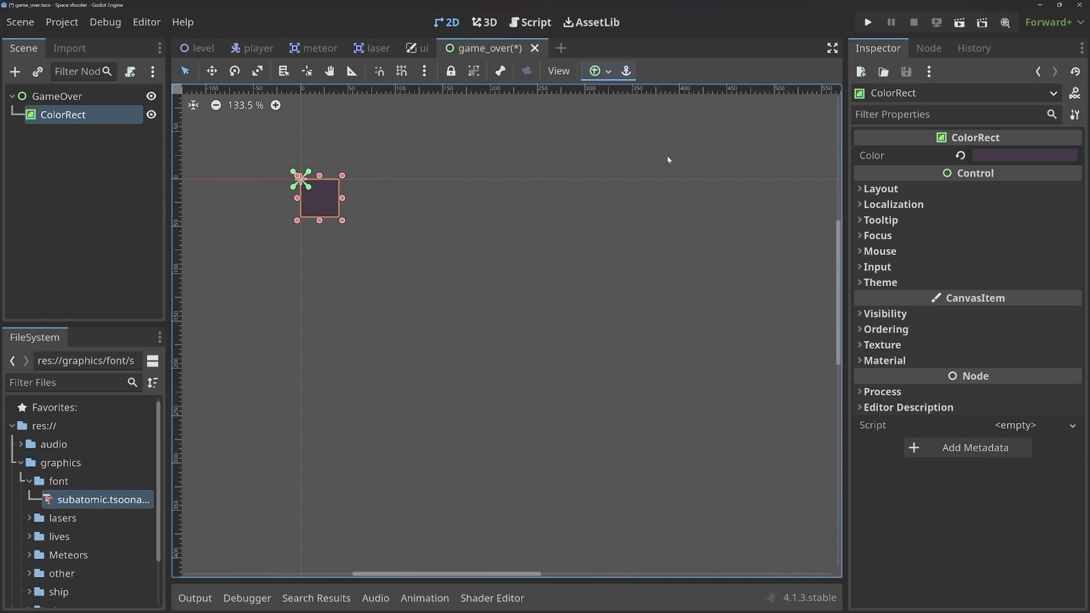
{"action": "scroll", "scroll_direction": "down", "scroll_amount": 3}
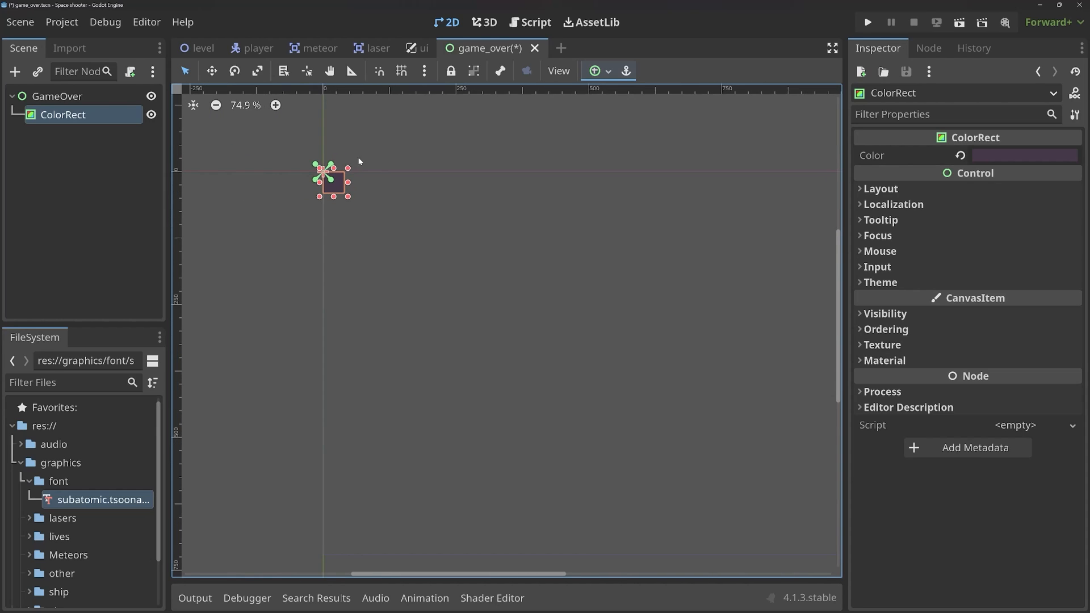
{"action": "scroll", "scroll_direction": "down", "scroll_amount": 3}
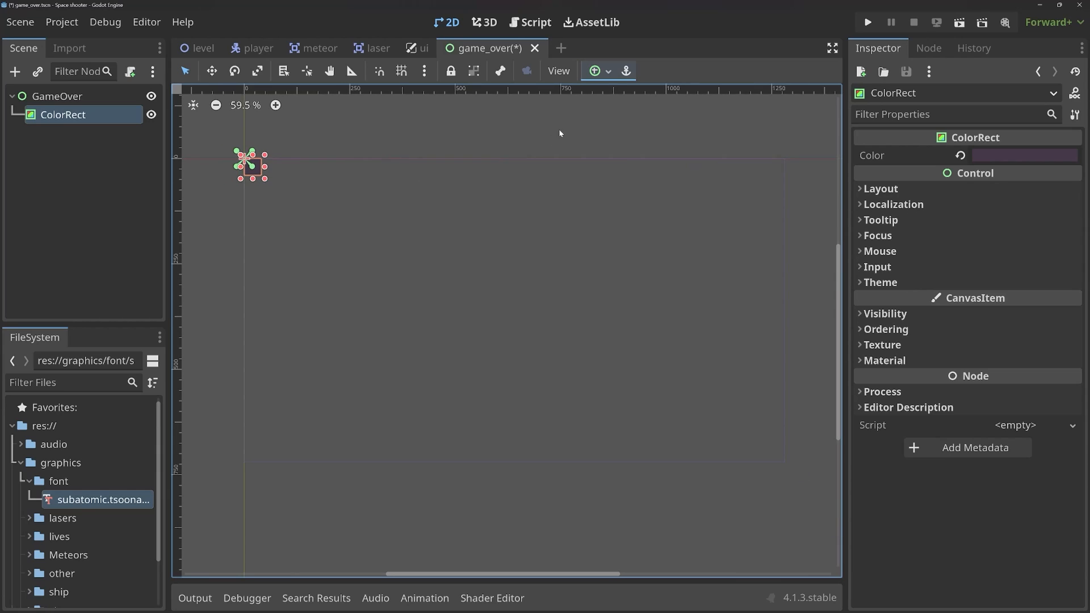
{"action": "left_click", "coordinate": [593, 70]}
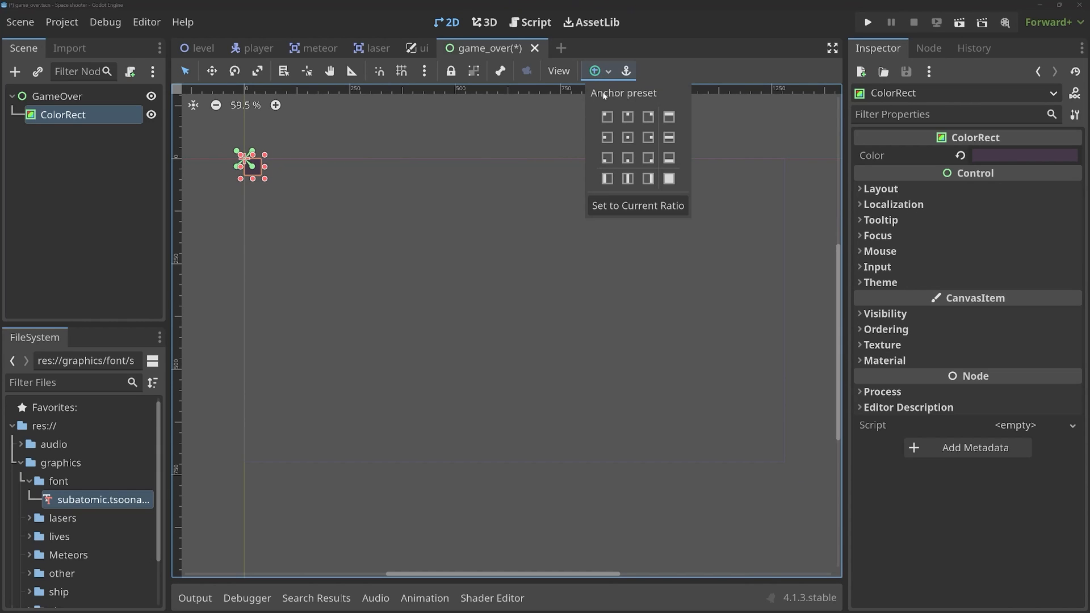
{"action": "left_click", "coordinate": [668, 178]}
{"action": "type", "text": "BG"}
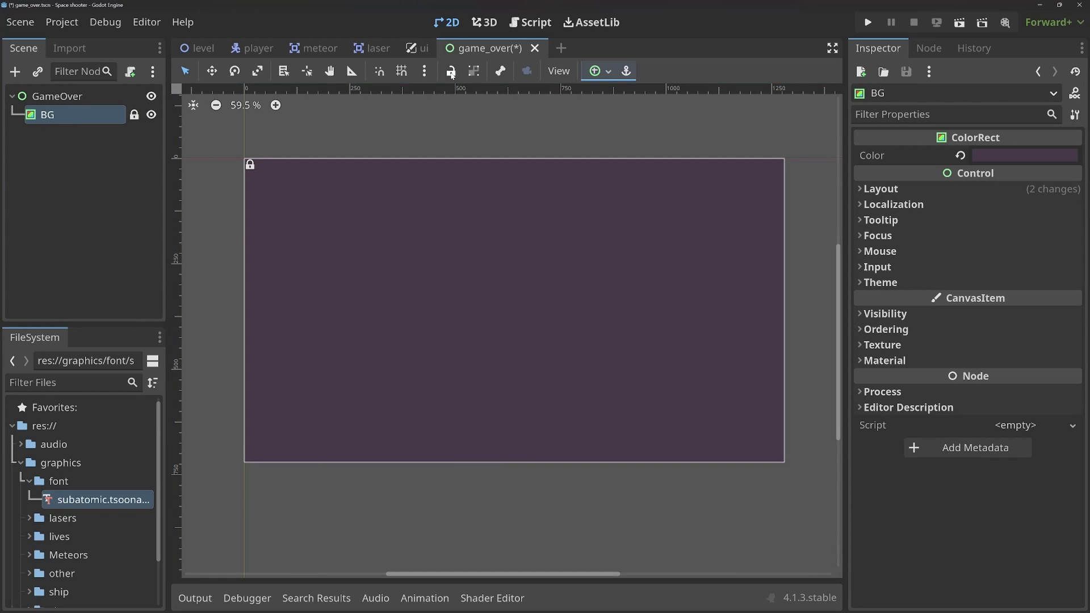
{"action": "left_click", "coordinate": [57, 96]}
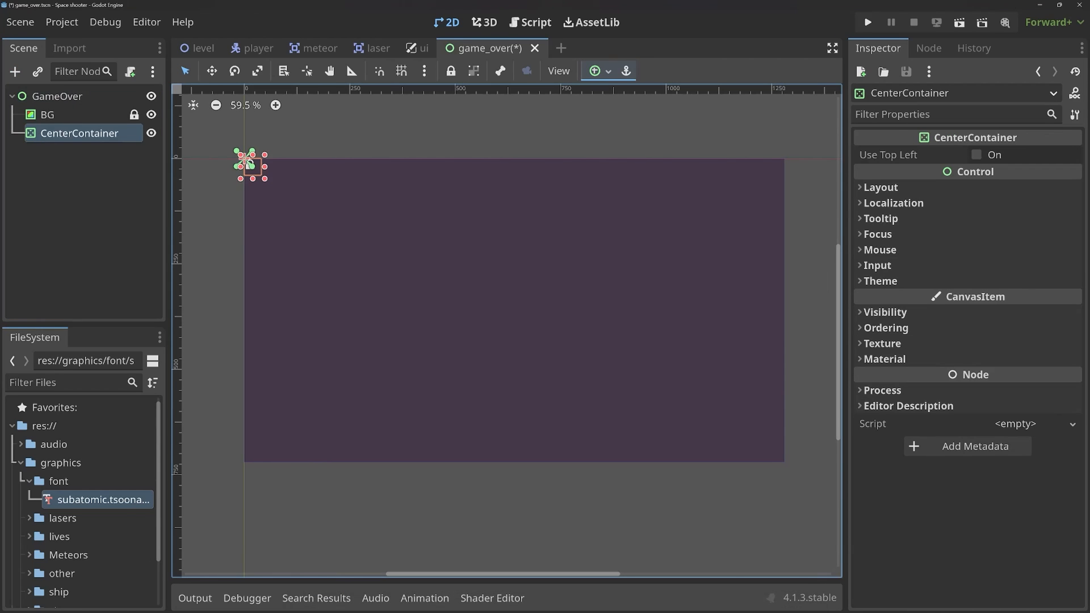
Anchor the CenterContainer to Full Rect and add a Label reading 'Game Over' inside it.
{"action": "left_click", "coordinate": [594, 70]}
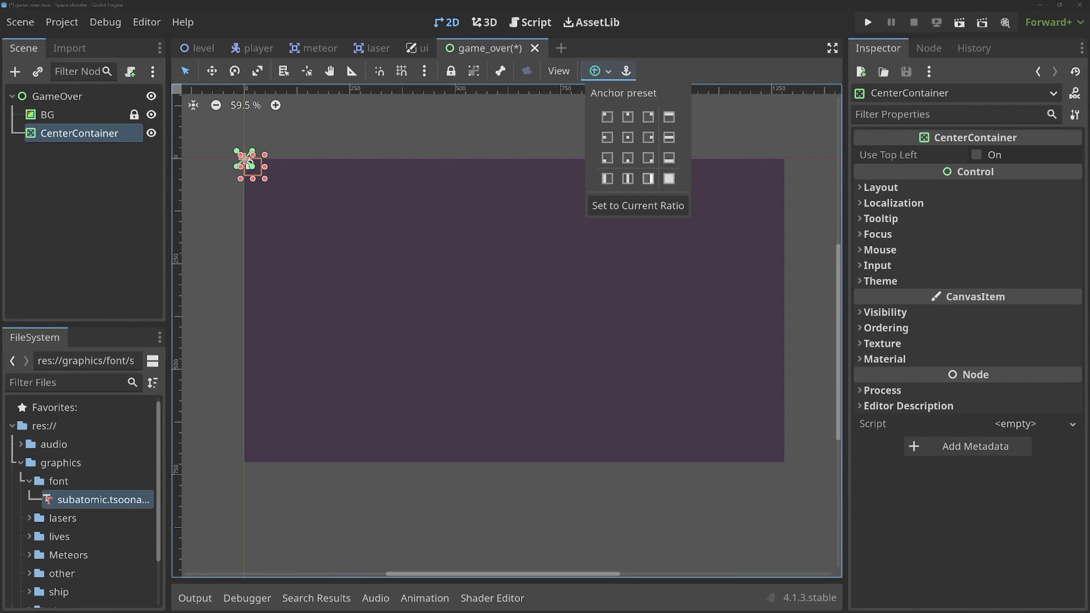
{"action": "left_click", "coordinate": [667, 178]}
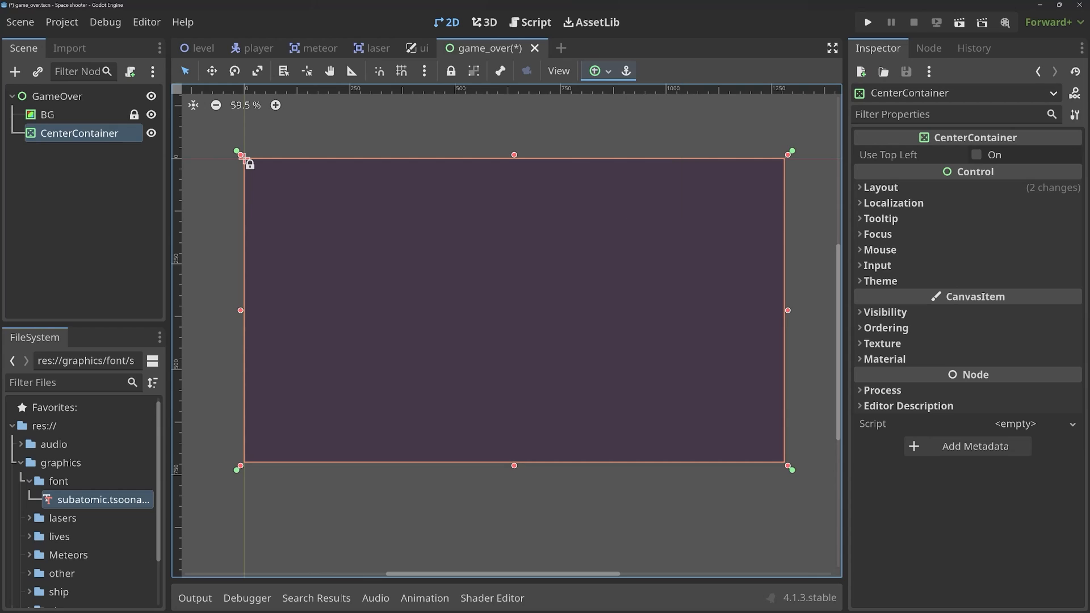
{"action": "left_click", "coordinate": [15, 72]}
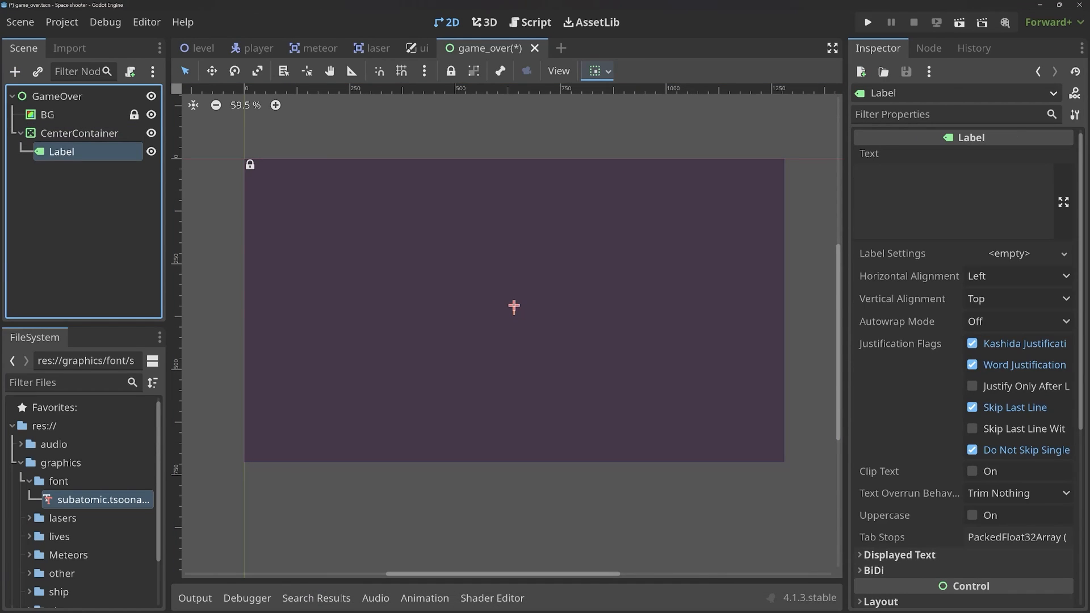
{"action": "left_click", "coordinate": [953, 203]}
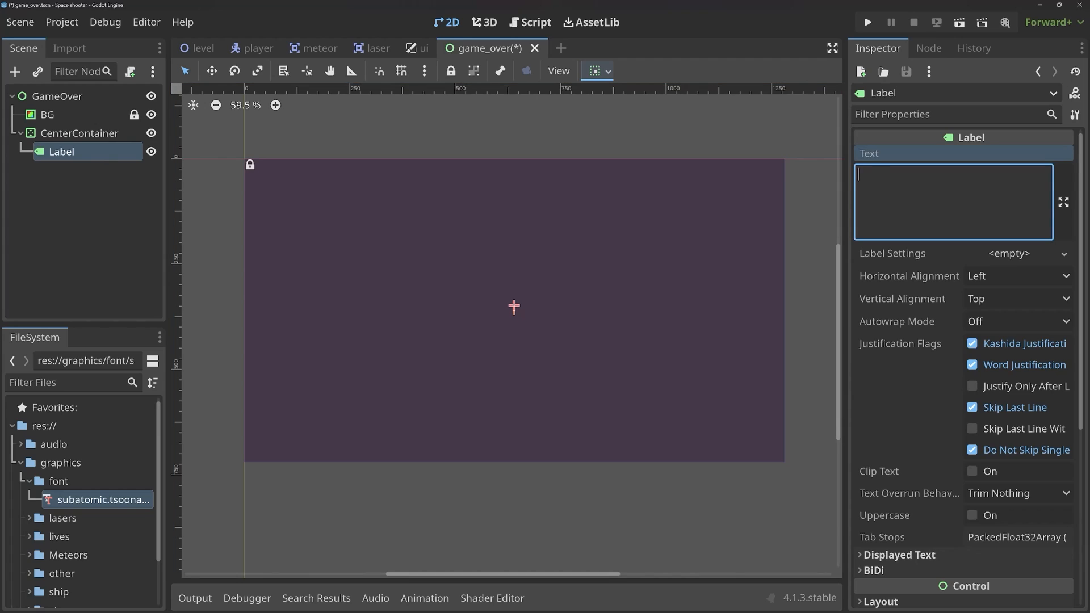
{"action": "type", "text": "Game Over"}
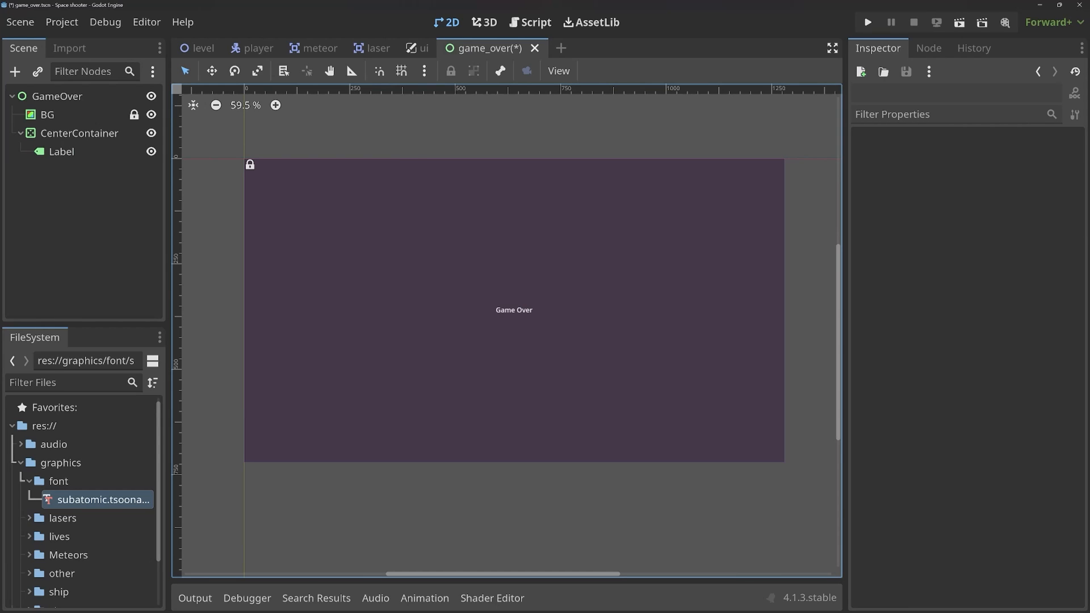
{"action": "left_click", "coordinate": [80, 133]}
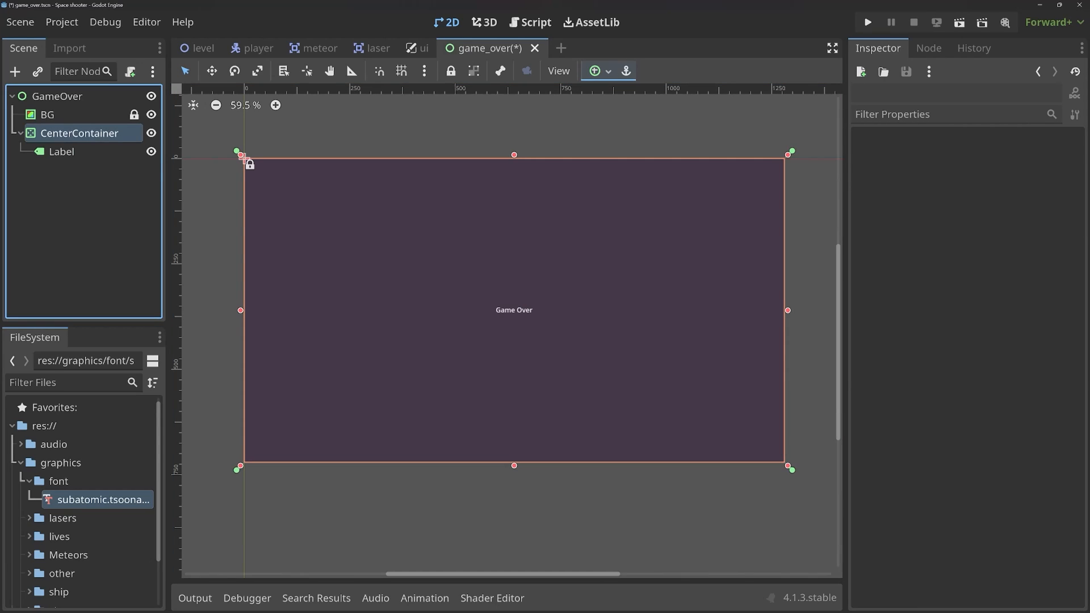
Add a VBoxContainer, move the Game Over label into it and duplicate the label.
{"action": "left_click", "coordinate": [79, 133]}
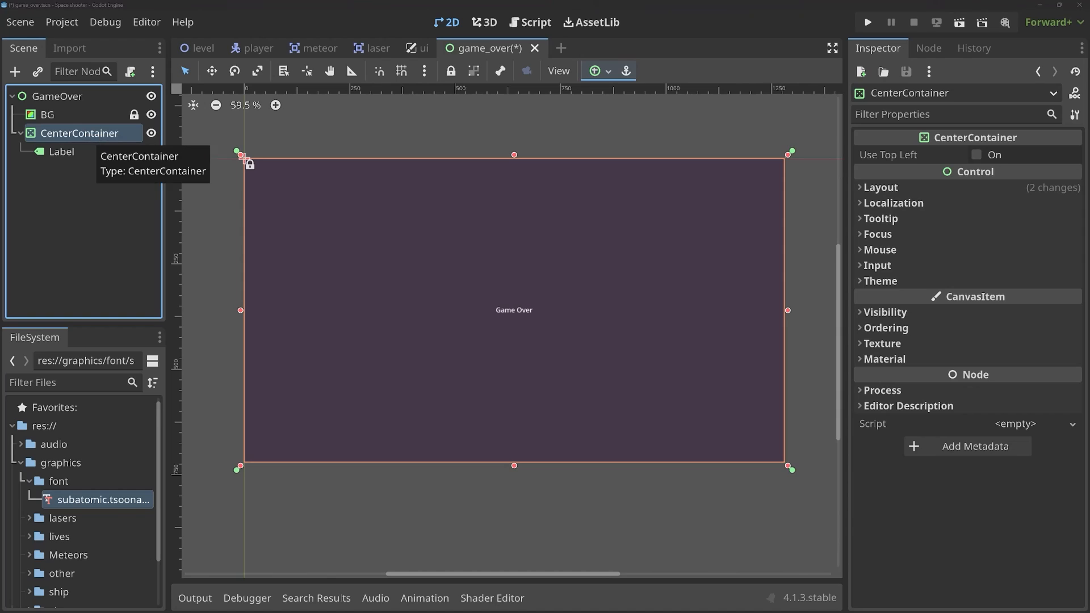
{"action": "type", "text": "vbox"}
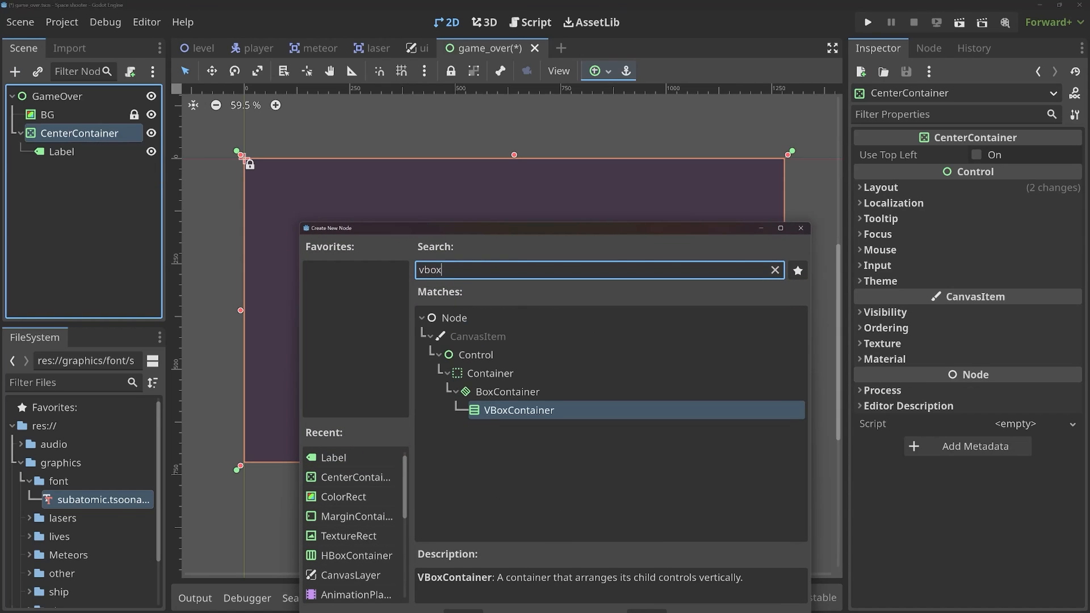
{"action": "double_click", "coordinate": [518, 409]}
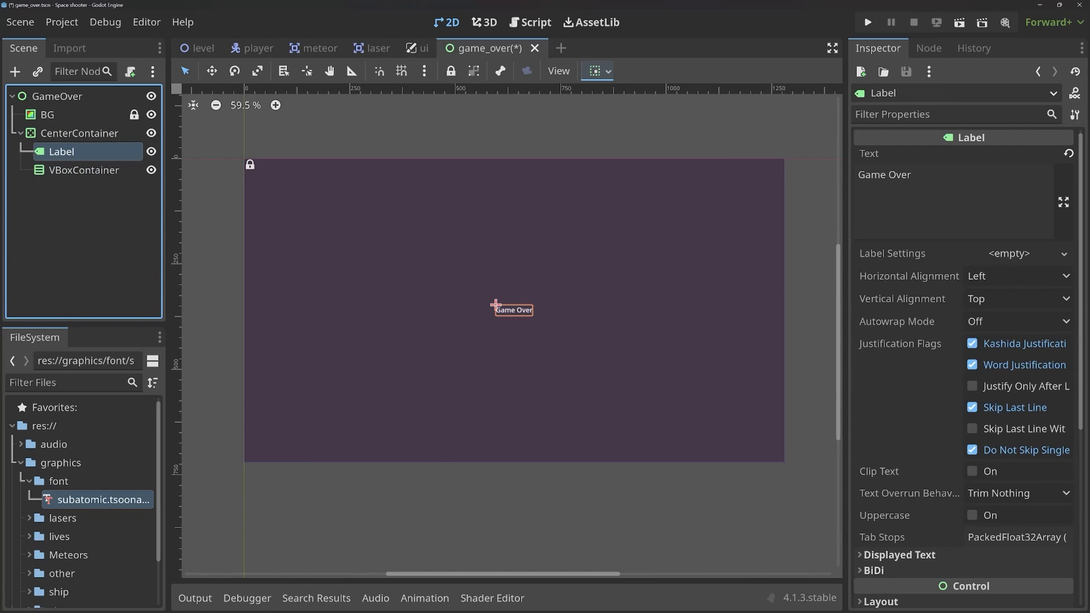
{"action": "left_click_drag", "start_coordinate": [62, 151], "coordinate": [83, 169]}
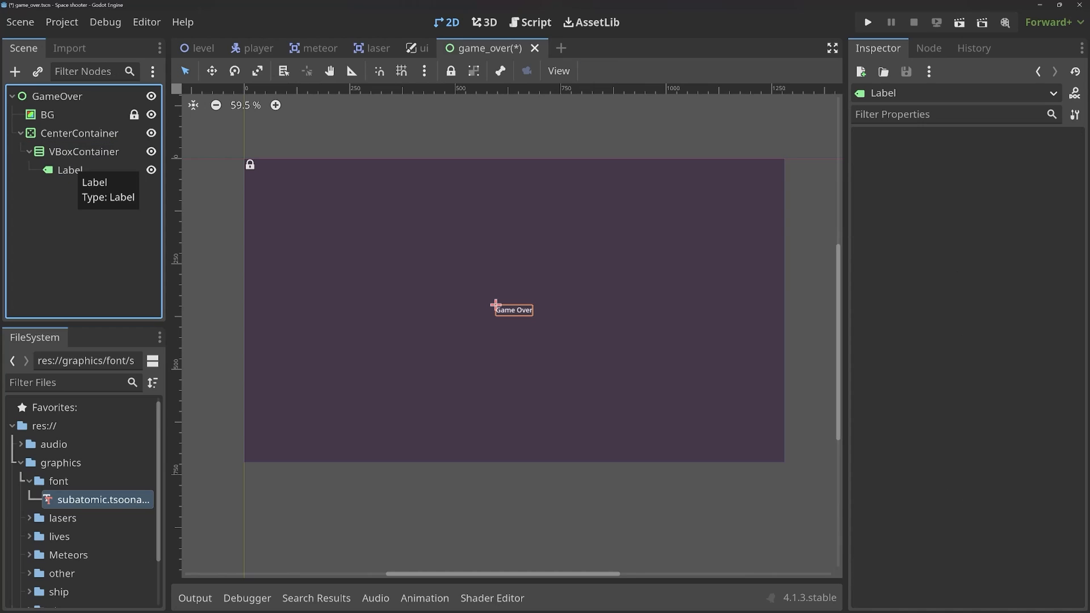
{"action": "left_click", "coordinate": [70, 169]}
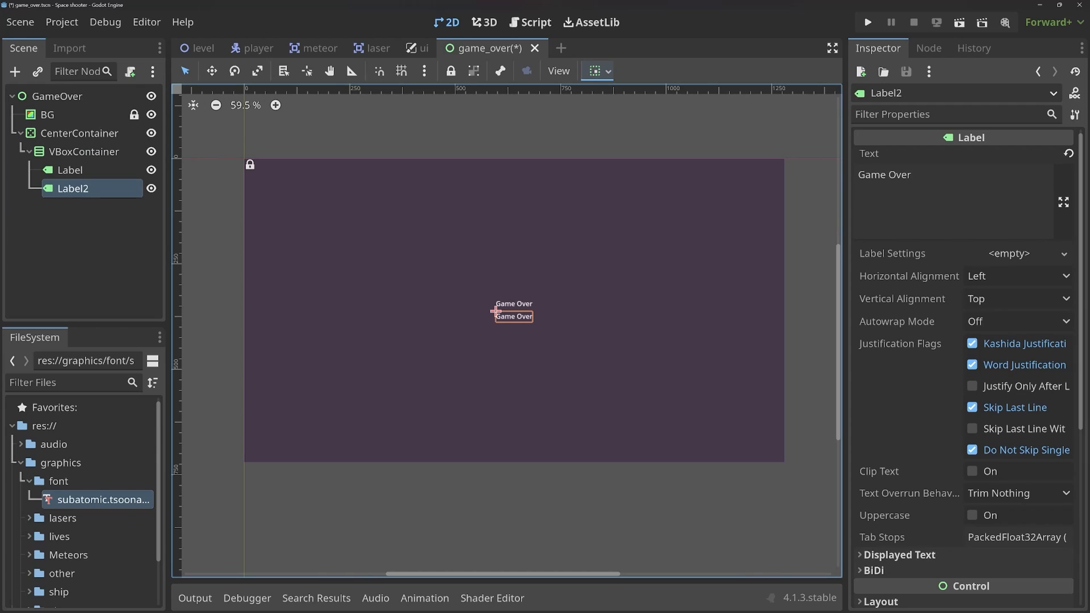
Set Label2's text to 'Score 0' and open its Horizontal Alignment setting.
{"action": "left_click", "coordinate": [952, 175]}
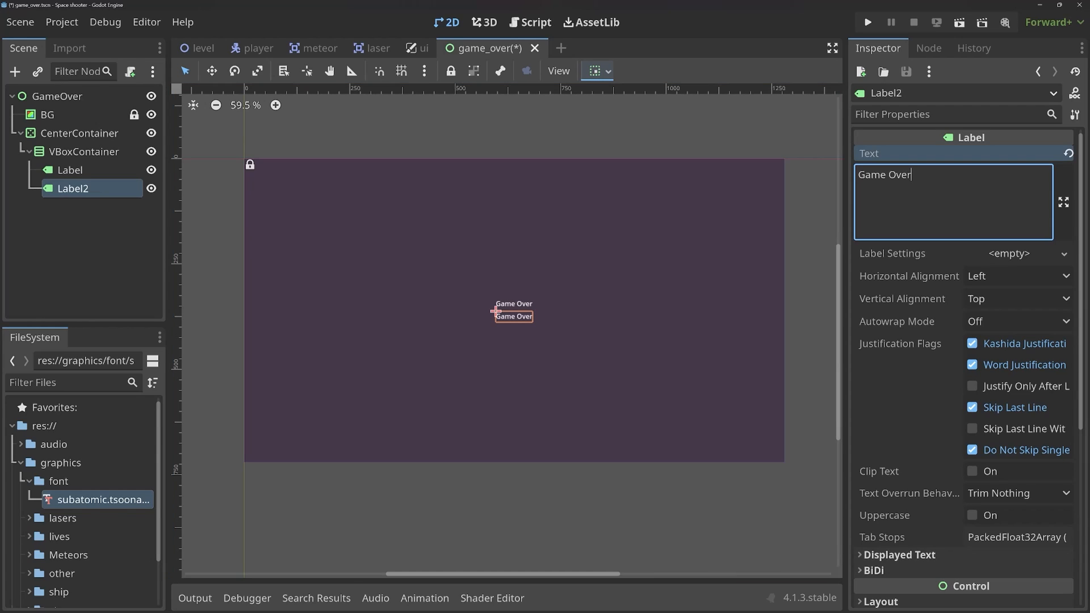
{"action": "type", "text": "SC"}
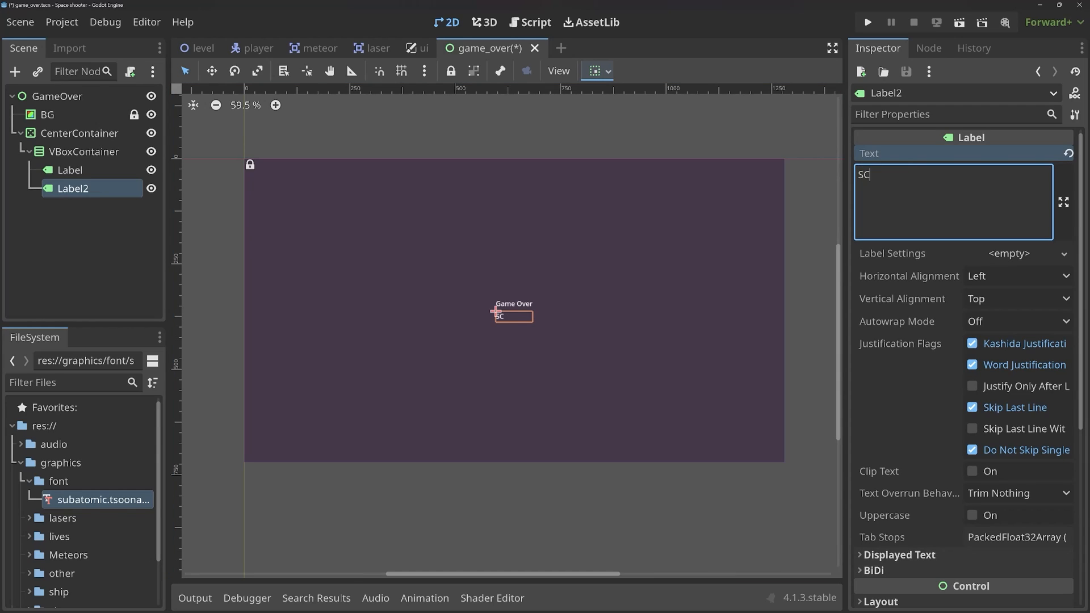
{"action": "type", "text": "ore 0"}
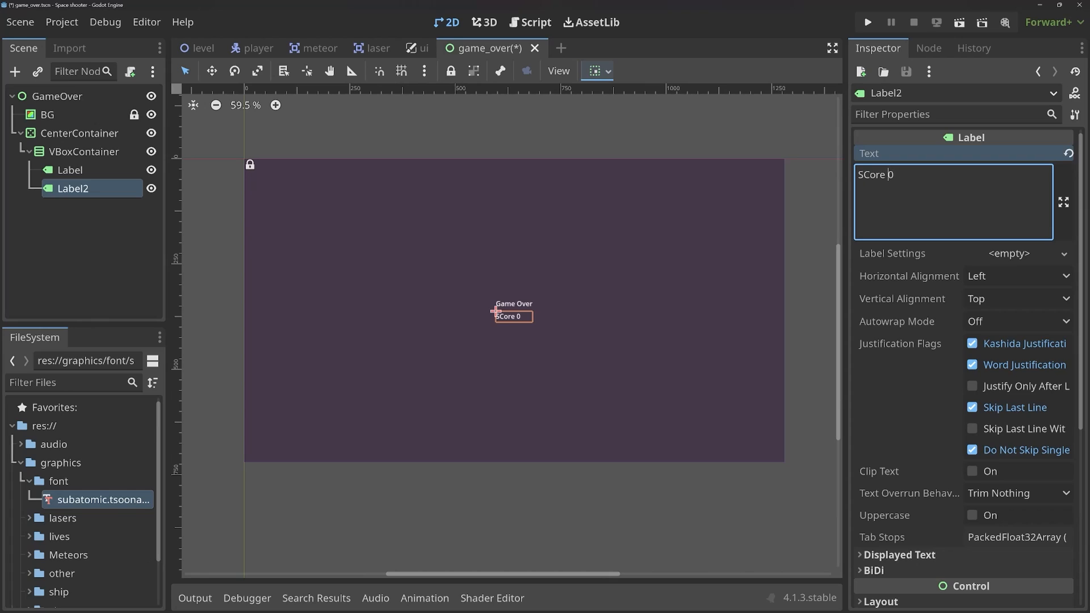
{"action": "type", "text": "Score 0"}
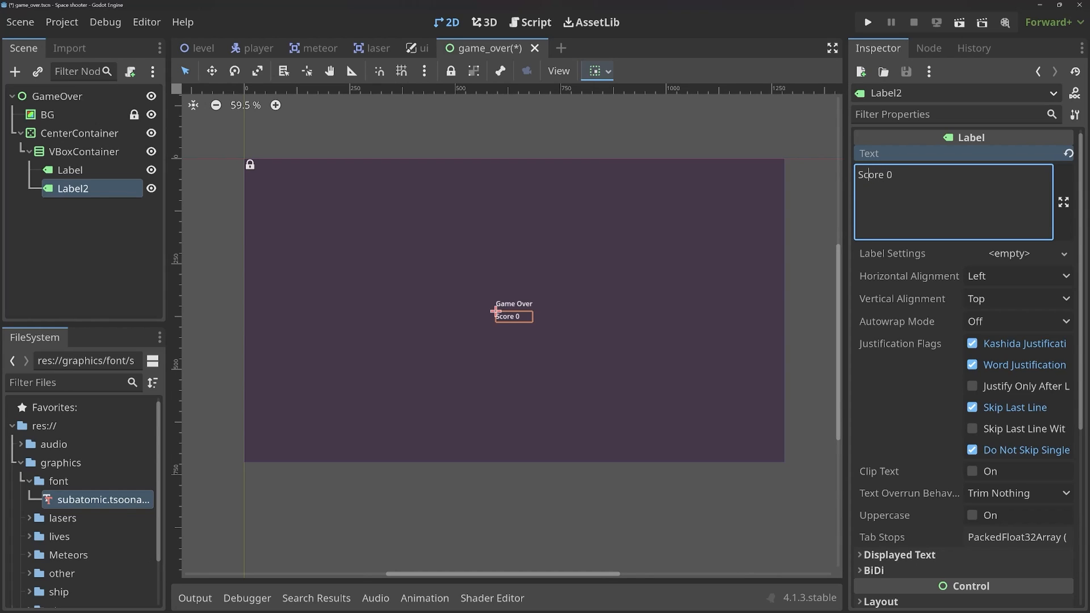
{"action": "left_click", "coordinate": [1016, 275]}
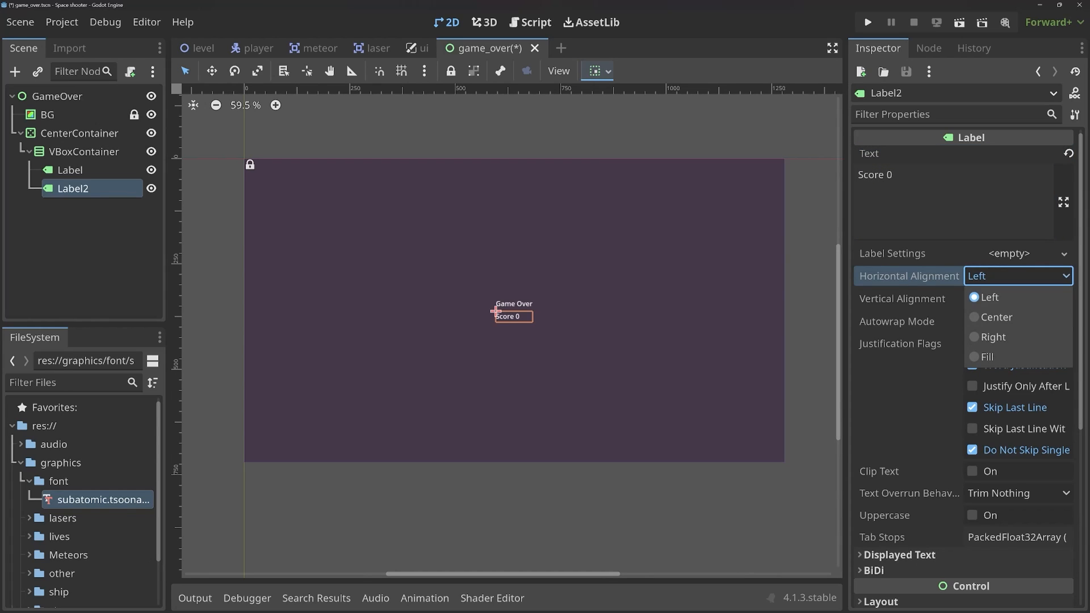
Centre the Score 0 and Game Over labels horizontally.
{"action": "left_click", "coordinate": [69, 169]}
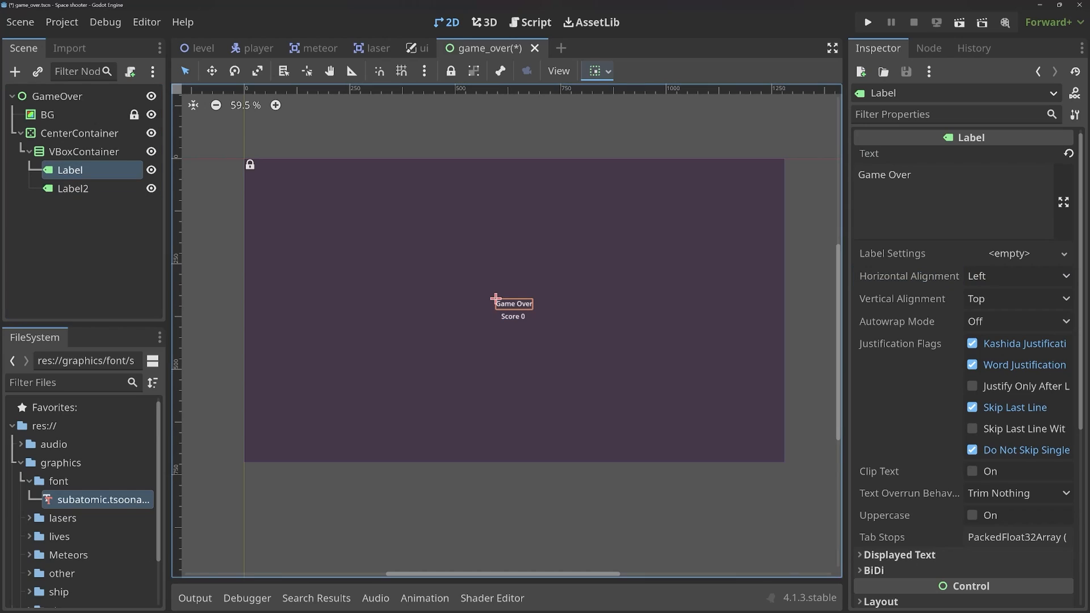
{"action": "left_click", "coordinate": [1014, 276]}
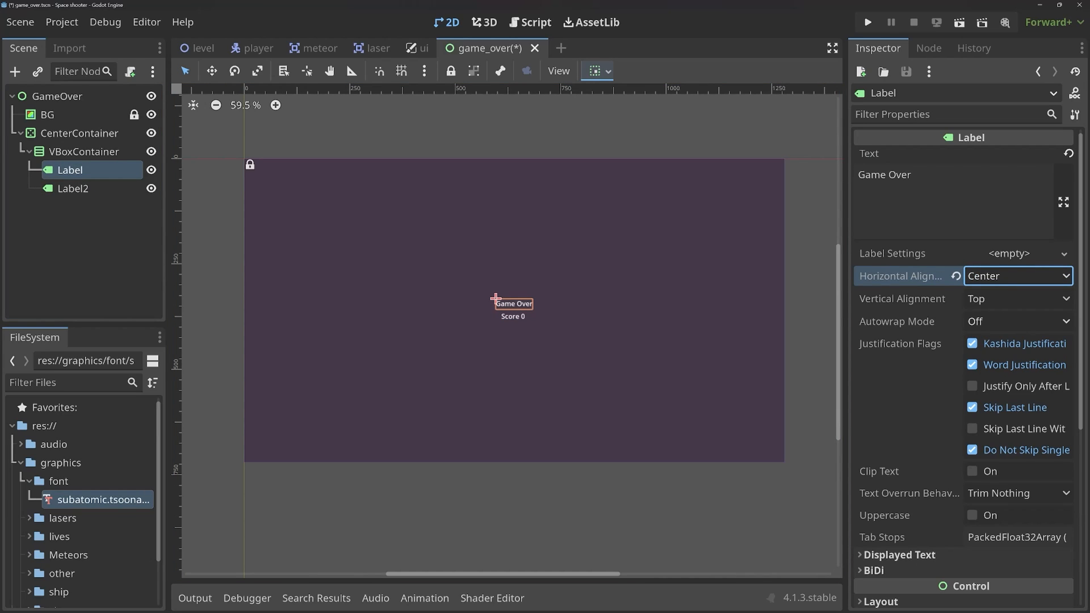
{"action": "scroll", "scroll_direction": "down", "scroll_amount": 3}
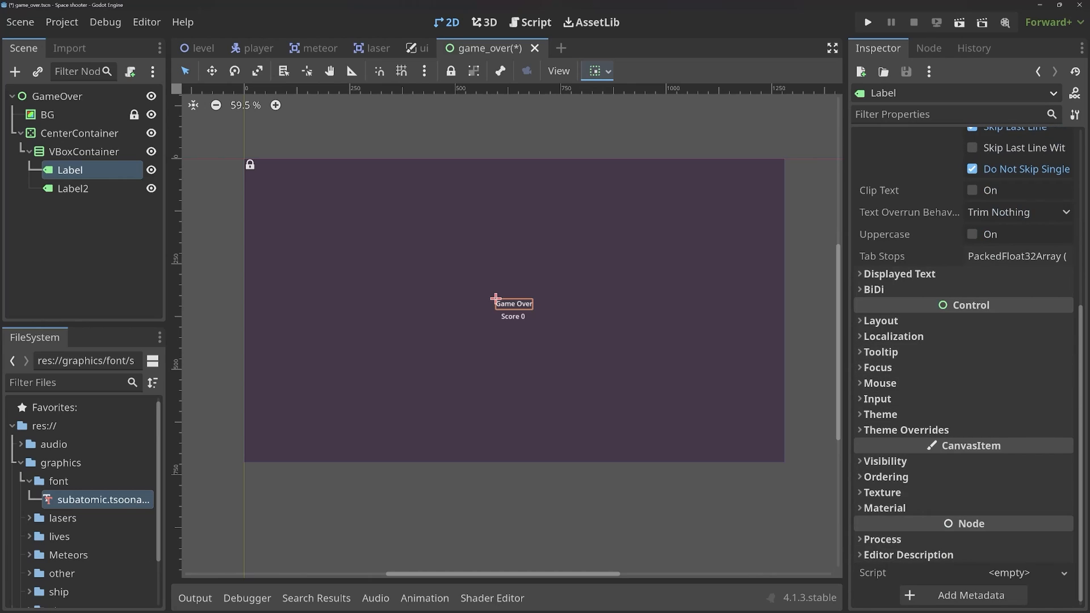
Override the Game Over label with the subatomic font at 60 px, then select Label2.
{"action": "left_click", "coordinate": [906, 429]}
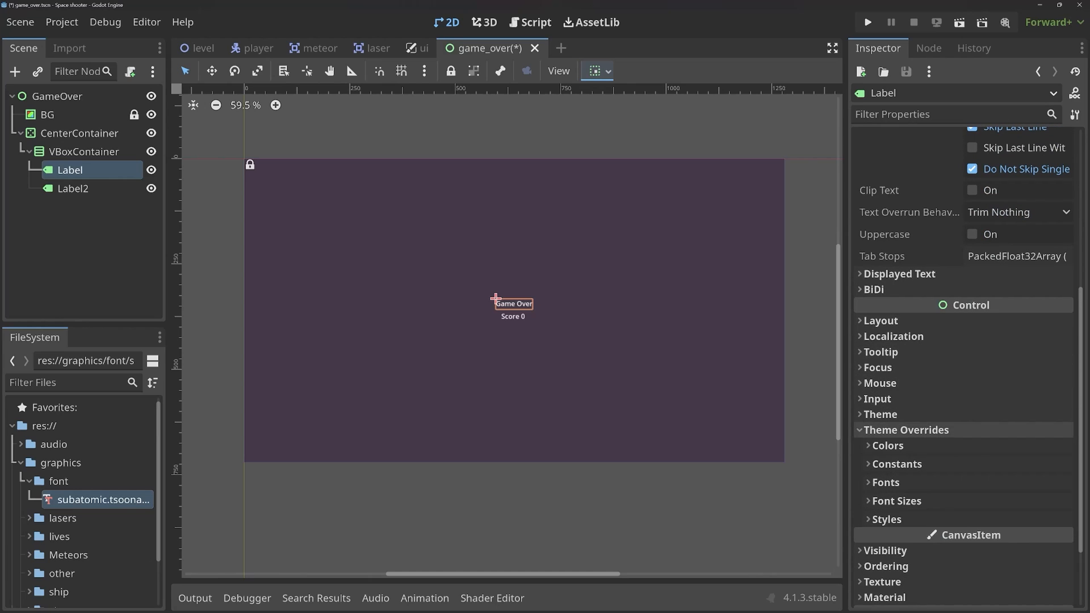
{"action": "left_click", "coordinate": [884, 483]}
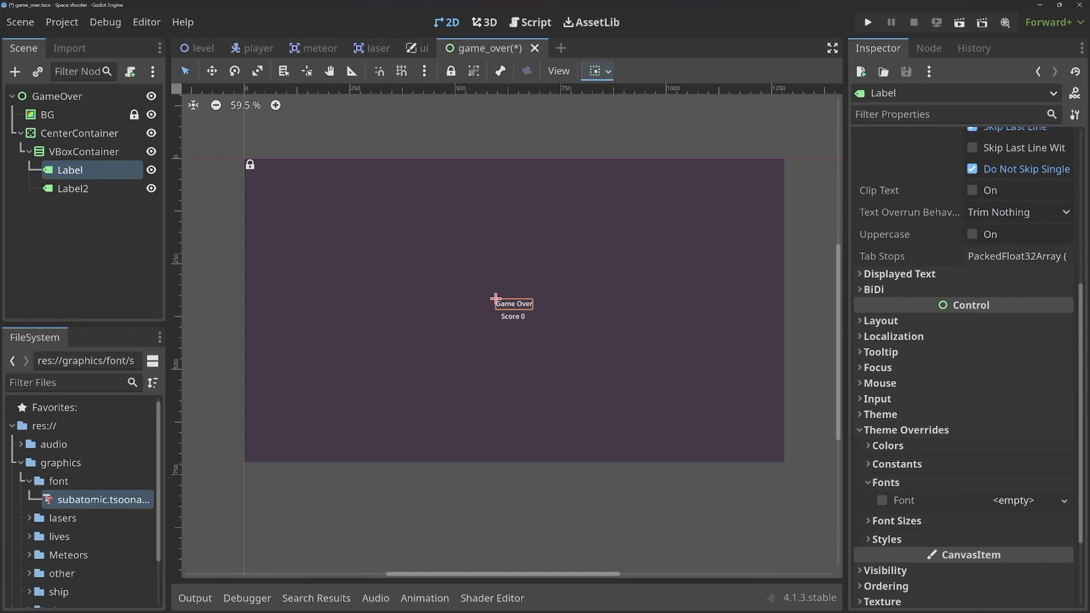
{"action": "left_click", "coordinate": [1011, 499]}
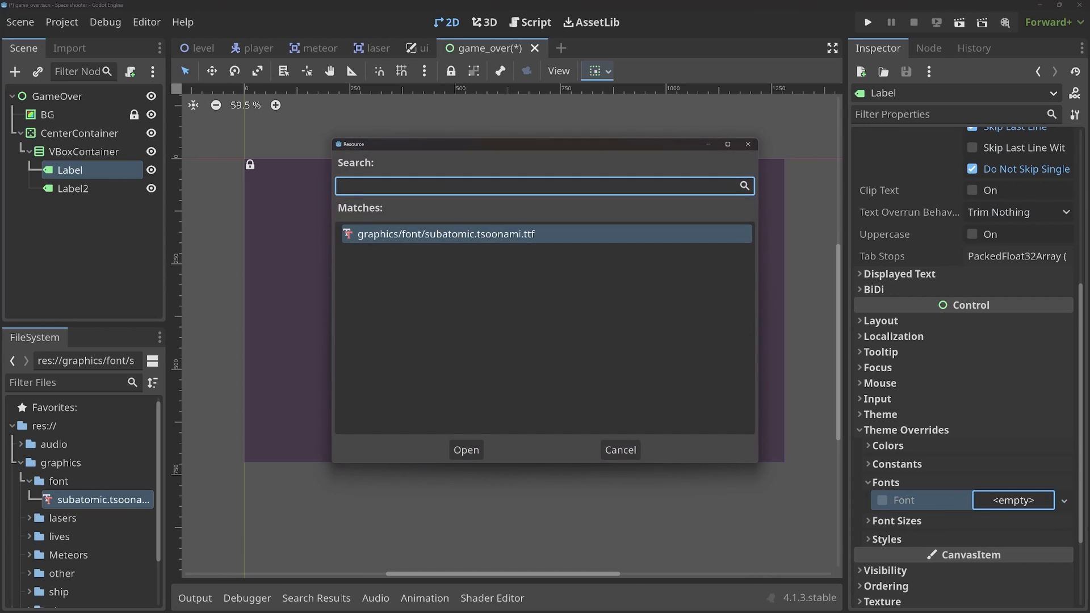
{"action": "left_click", "coordinate": [466, 450]}
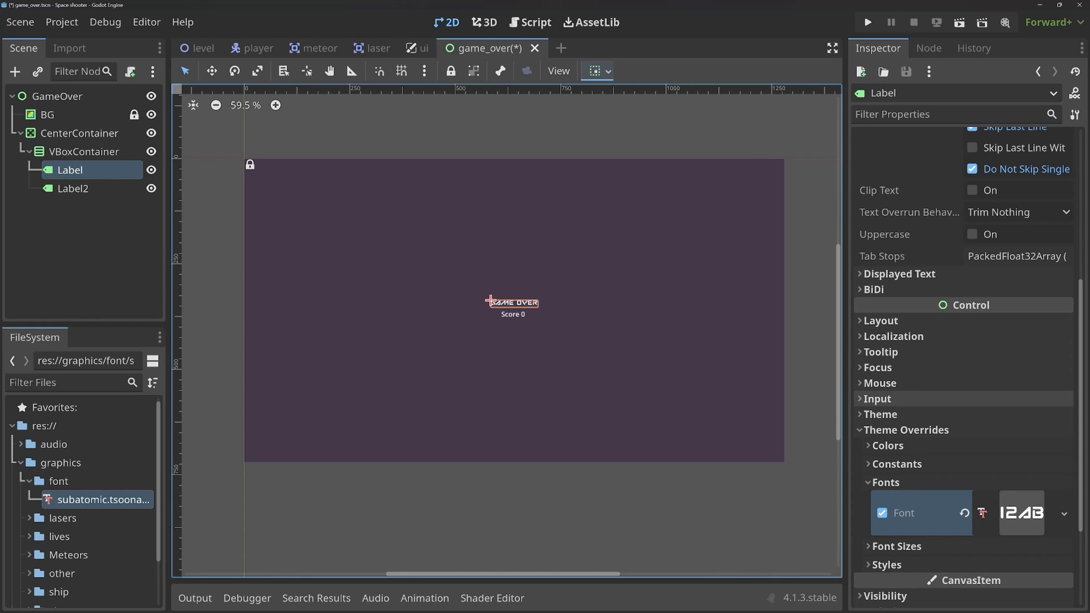
{"action": "left_click", "coordinate": [896, 546]}
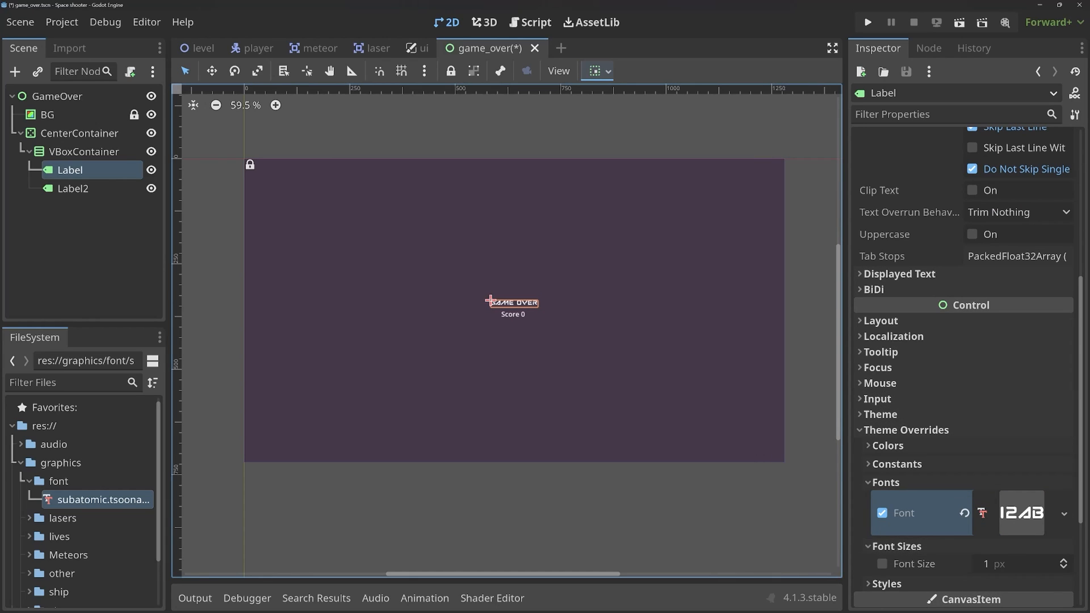
{"action": "left_click", "coordinate": [882, 563]}
{"action": "type", "text": "60"}
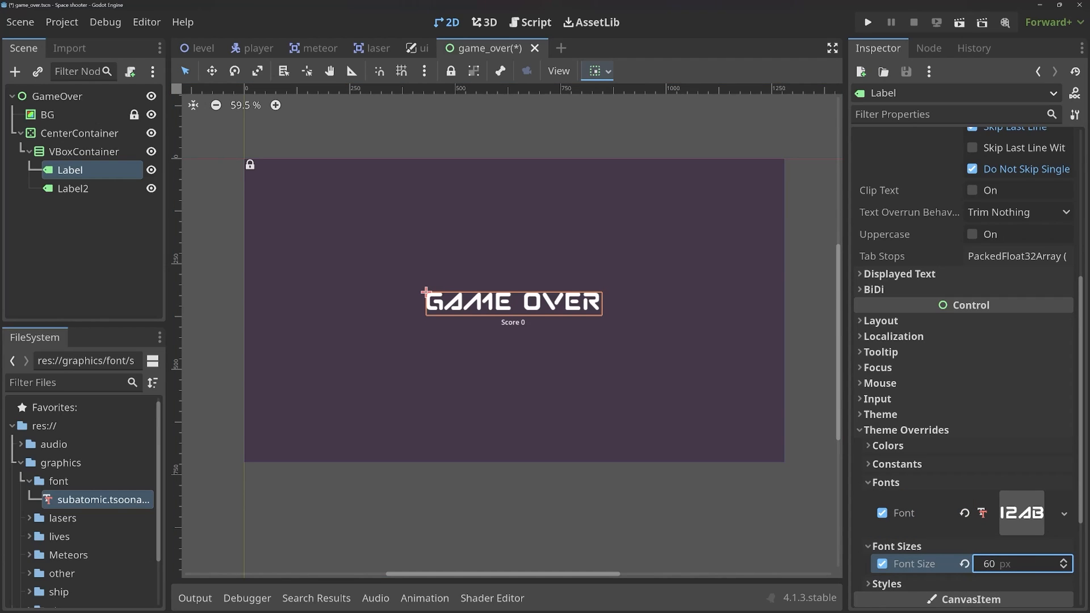
{"action": "left_click", "coordinate": [73, 188]}
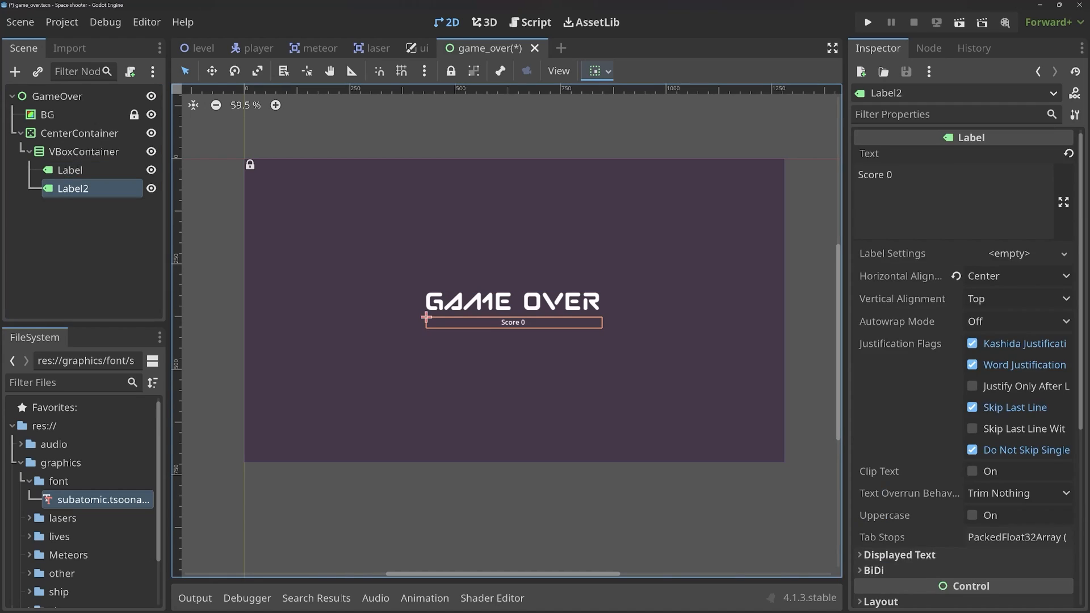
Give the Score 0 label the subatomic font at a larger size and collapse the CenterContainer.
{"action": "scroll", "scroll_direction": "down", "scroll_amount": 3}
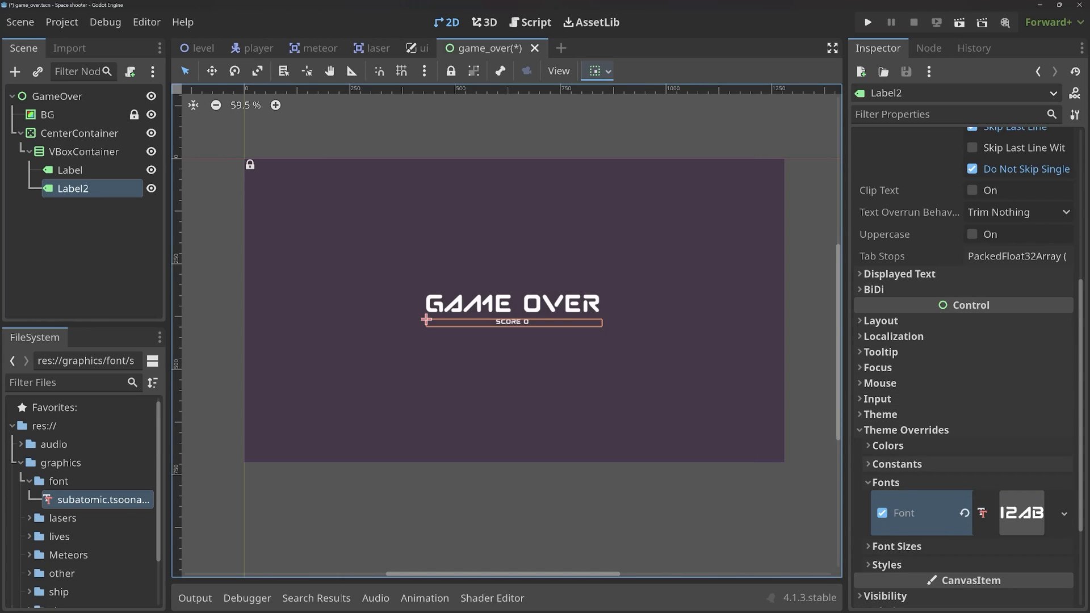
{"action": "left_click", "coordinate": [897, 546]}
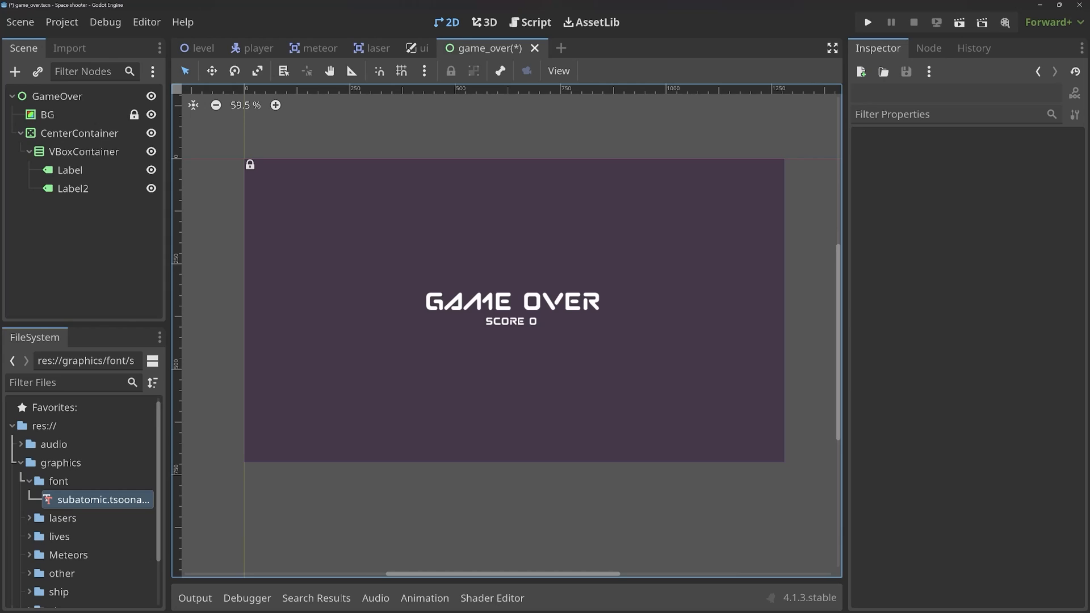
{"action": "left_click", "coordinate": [79, 133]}
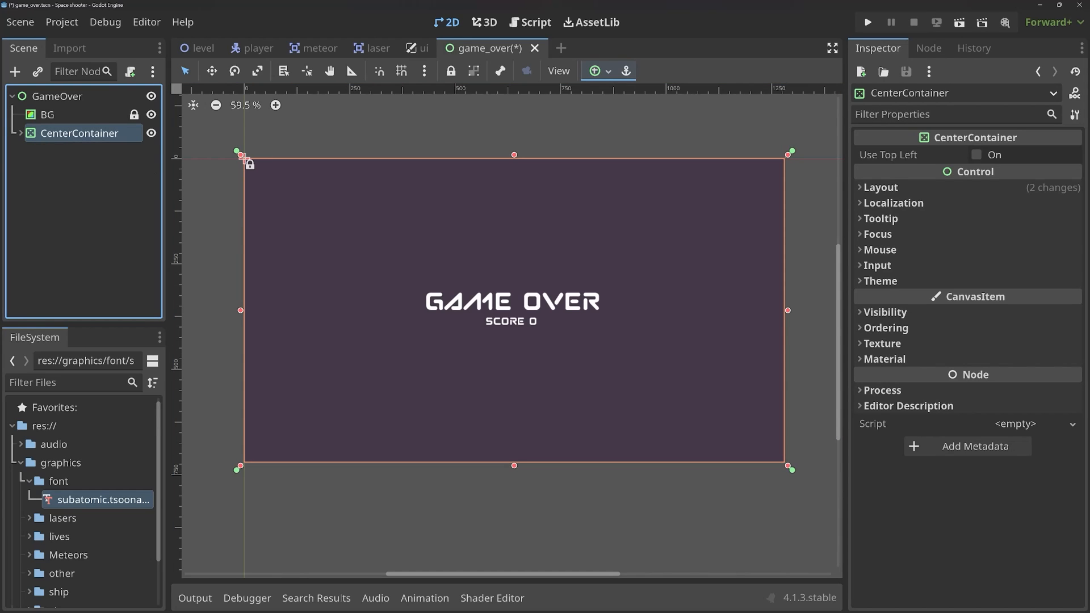
Add a root Label reading 'Press space to start again' and reparent it into a MarginContainer.
{"action": "left_click", "coordinate": [58, 95]}
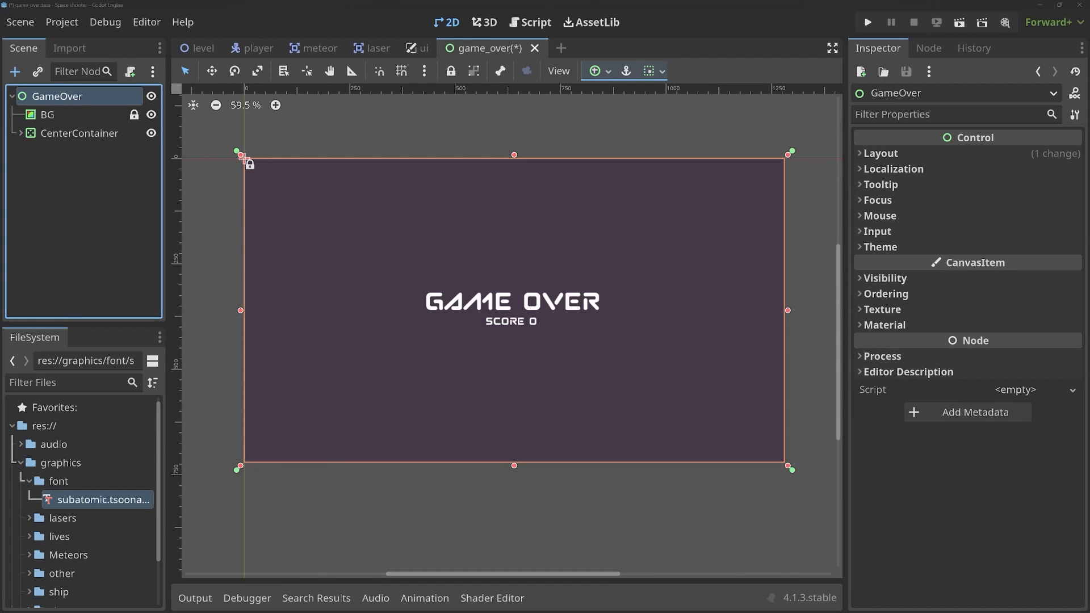
{"action": "left_click", "coordinate": [53, 151]}
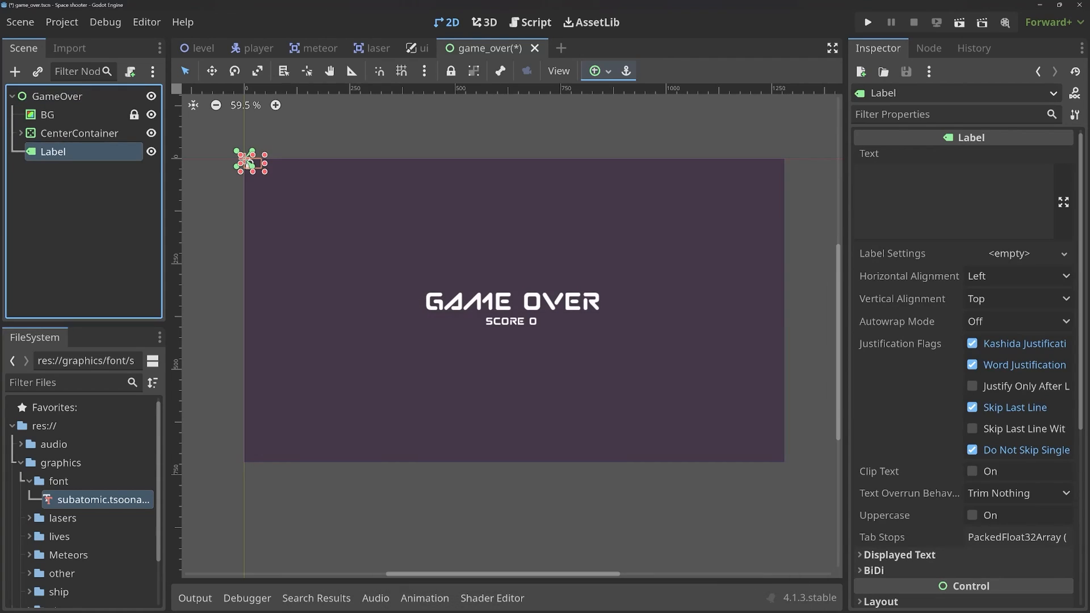
{"action": "left_click", "coordinate": [953, 203]}
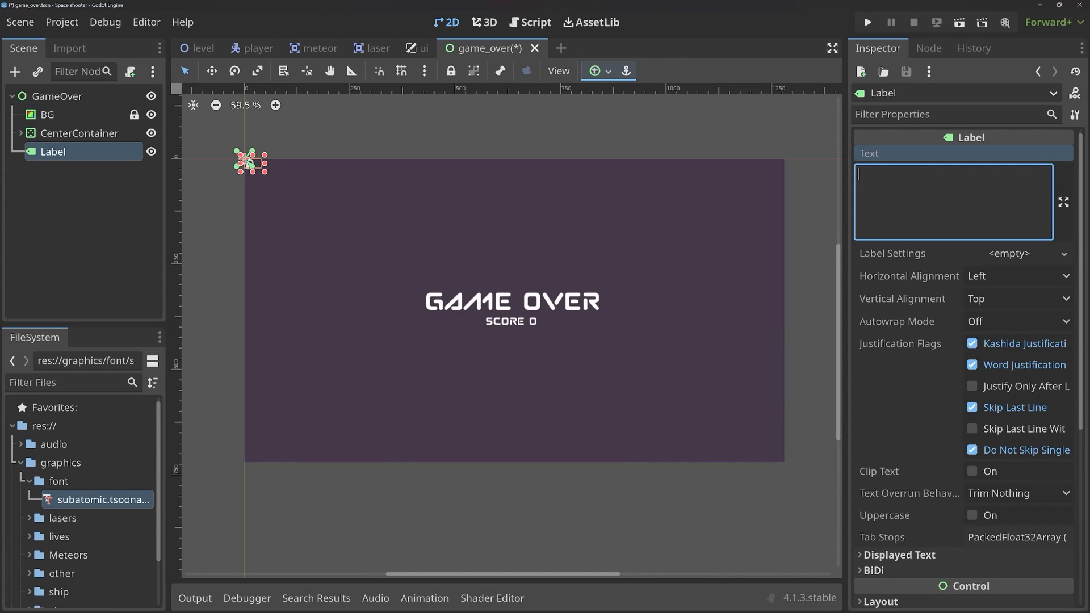
{"action": "type", "text": "Press space to"}
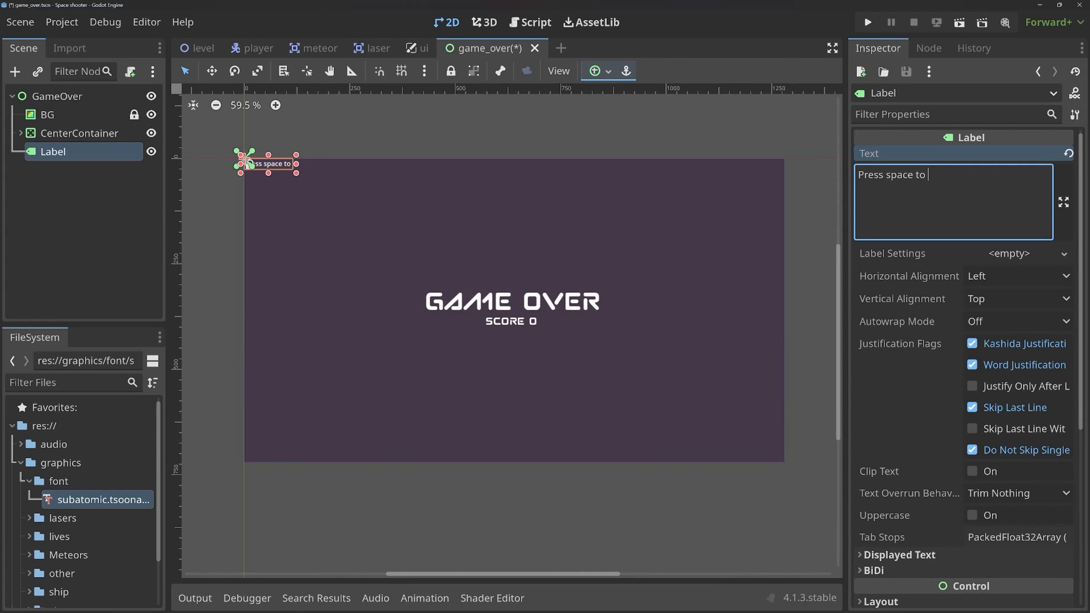
{"action": "type", "text": "start again"}
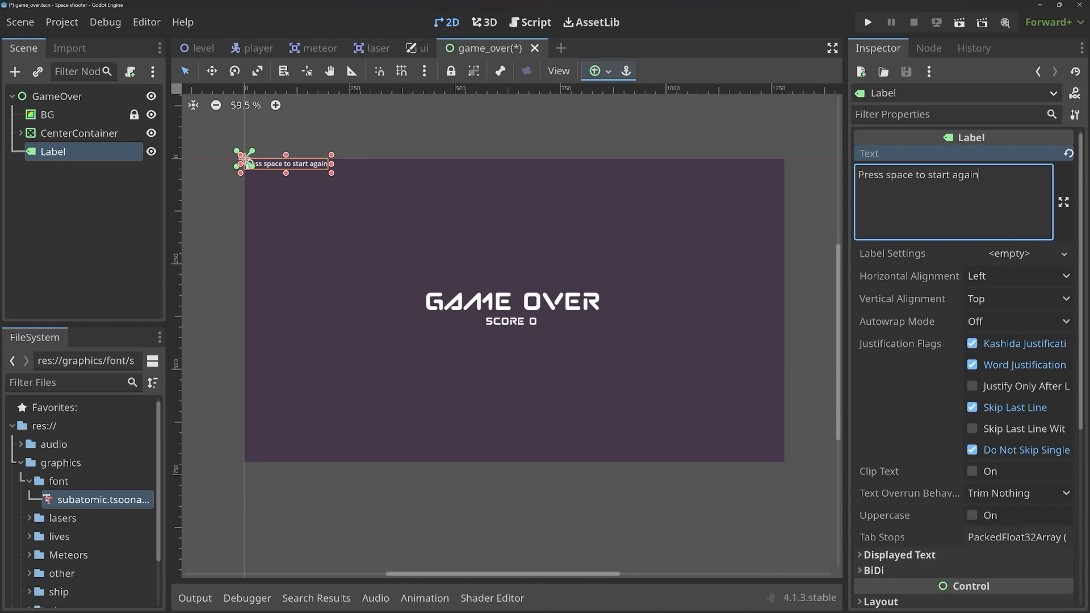
{"action": "left_click", "coordinate": [15, 71]}
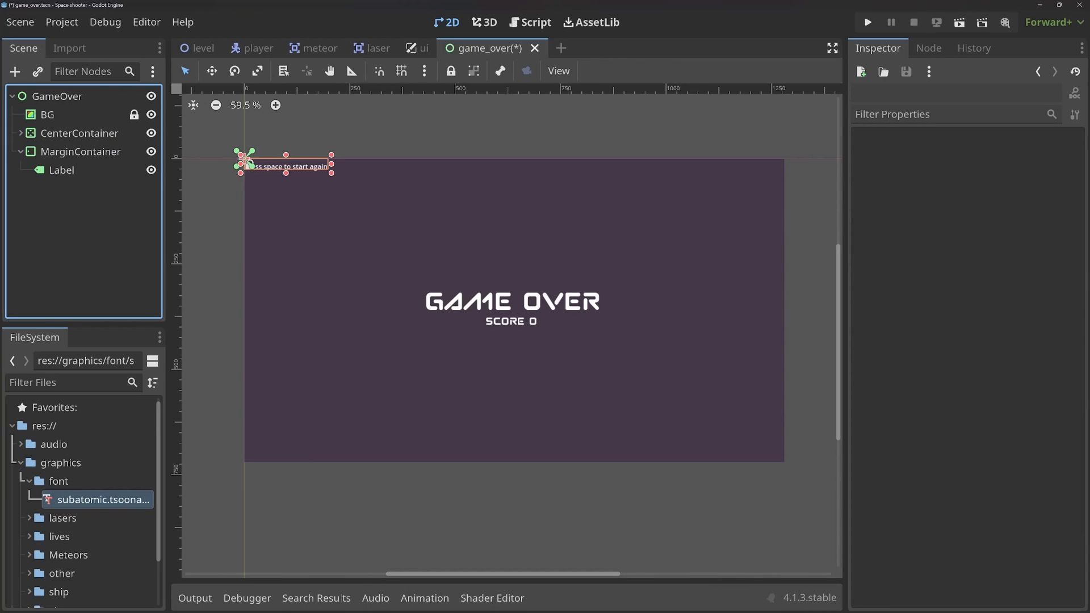
Anchor the MarginContainer at Center Bottom with a Margin Bottom override of 20.
{"action": "left_click", "coordinate": [594, 70]}
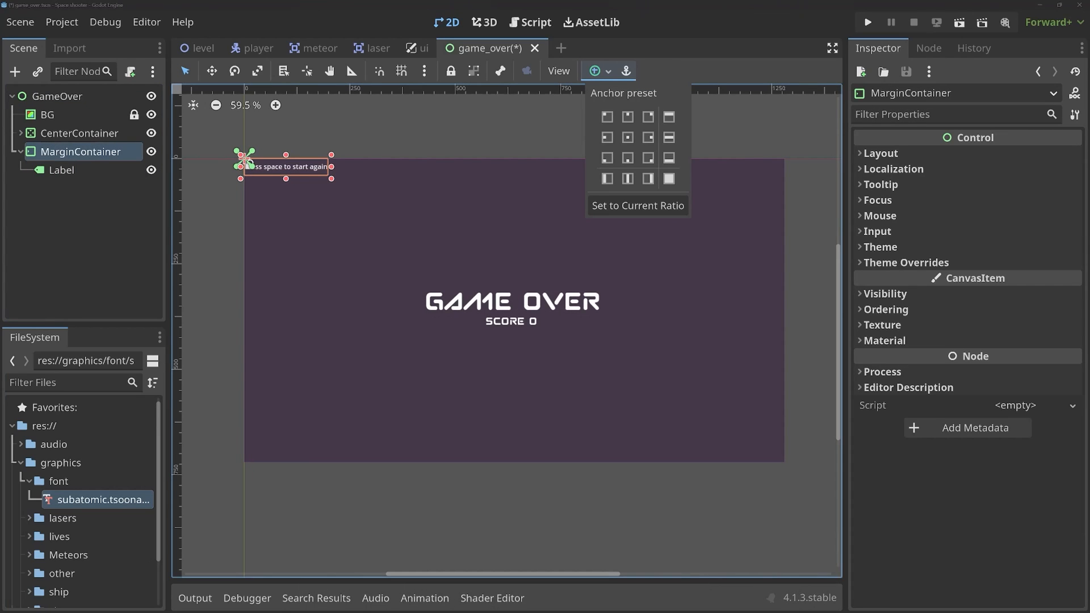
{"action": "left_click", "coordinate": [627, 156]}
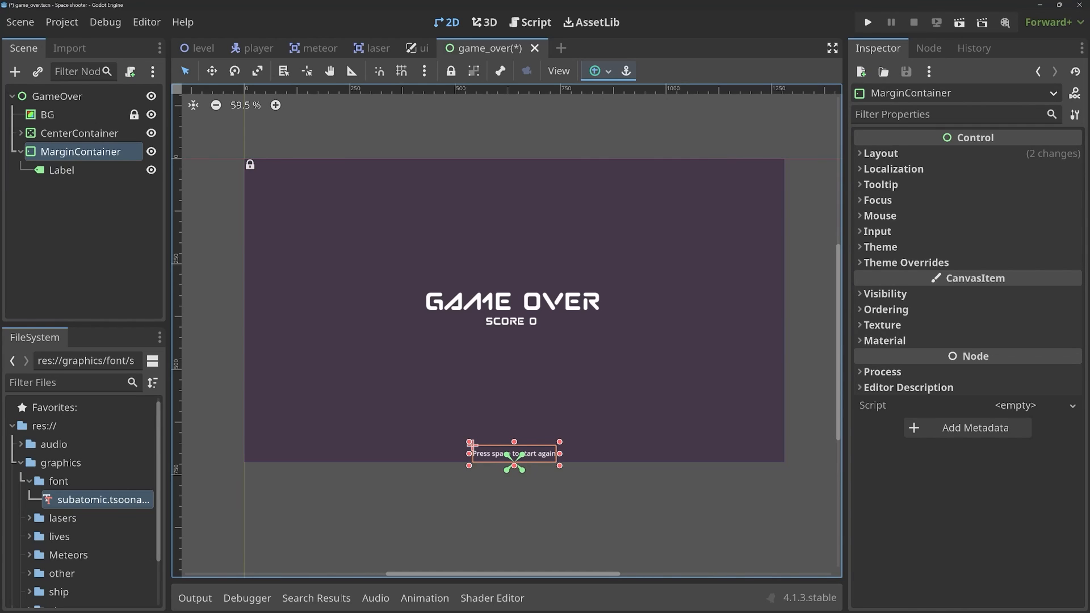
{"action": "left_click", "coordinate": [906, 262]}
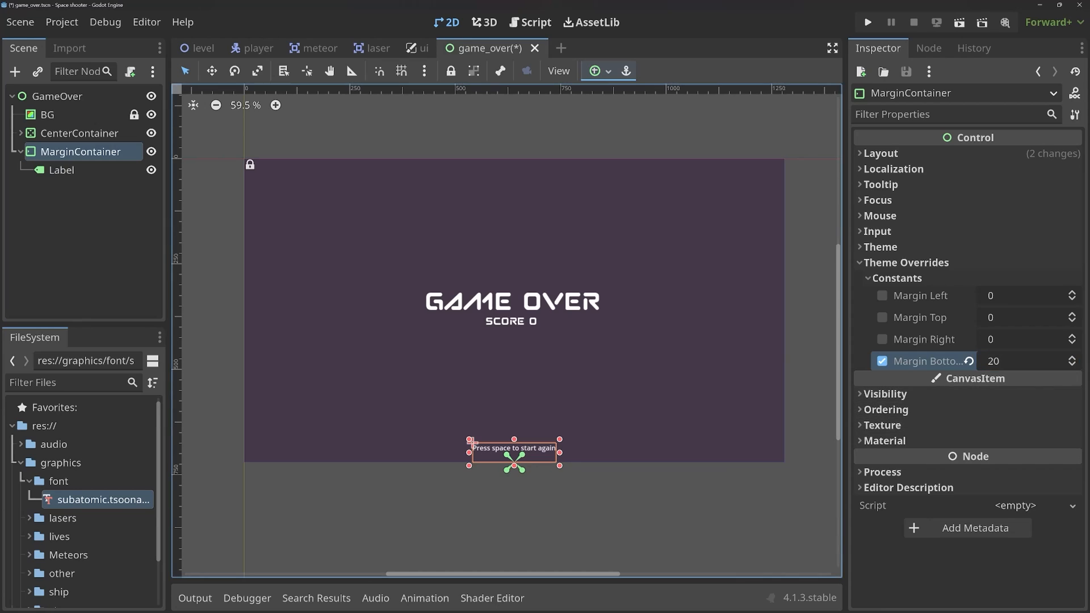
{"action": "left_click", "coordinate": [61, 169]}
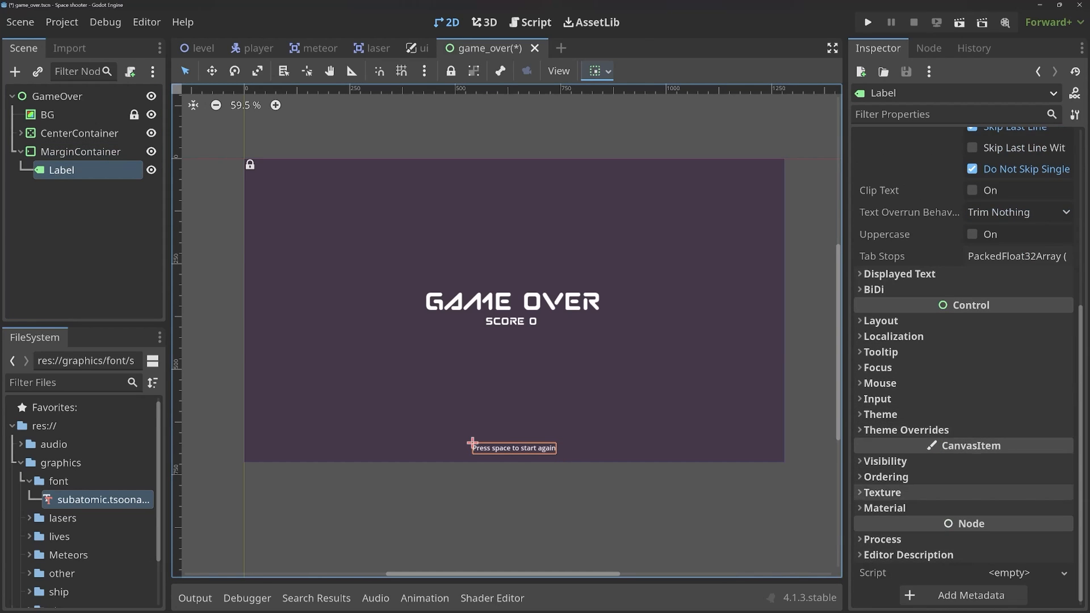
Give the prompt label the subatomic font at size 25 and save the game_over scene.
{"action": "left_click", "coordinate": [906, 429]}
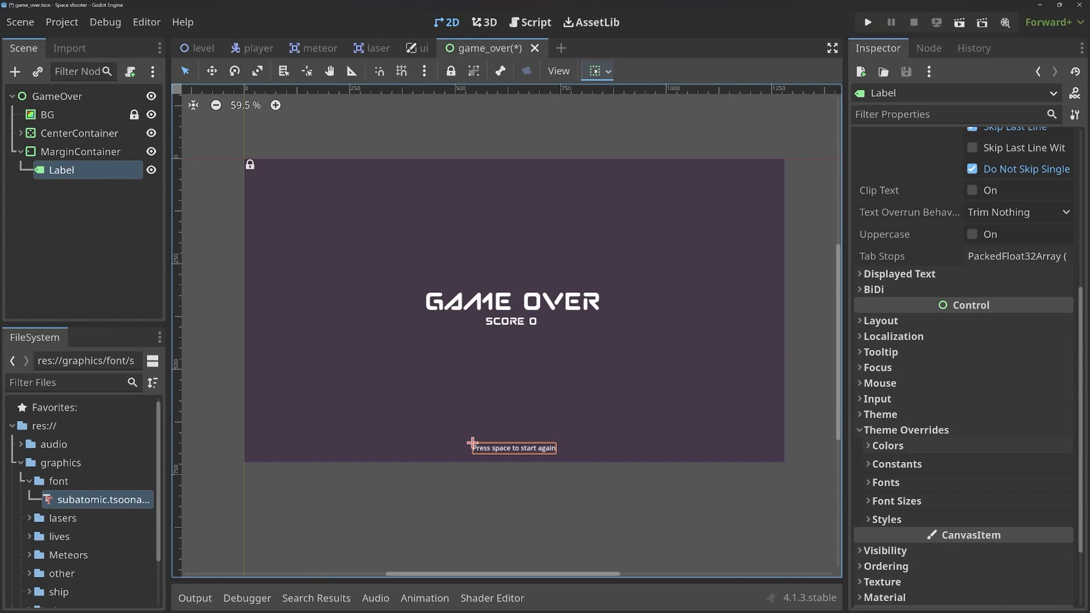
{"action": "left_click", "coordinate": [1061, 499]}
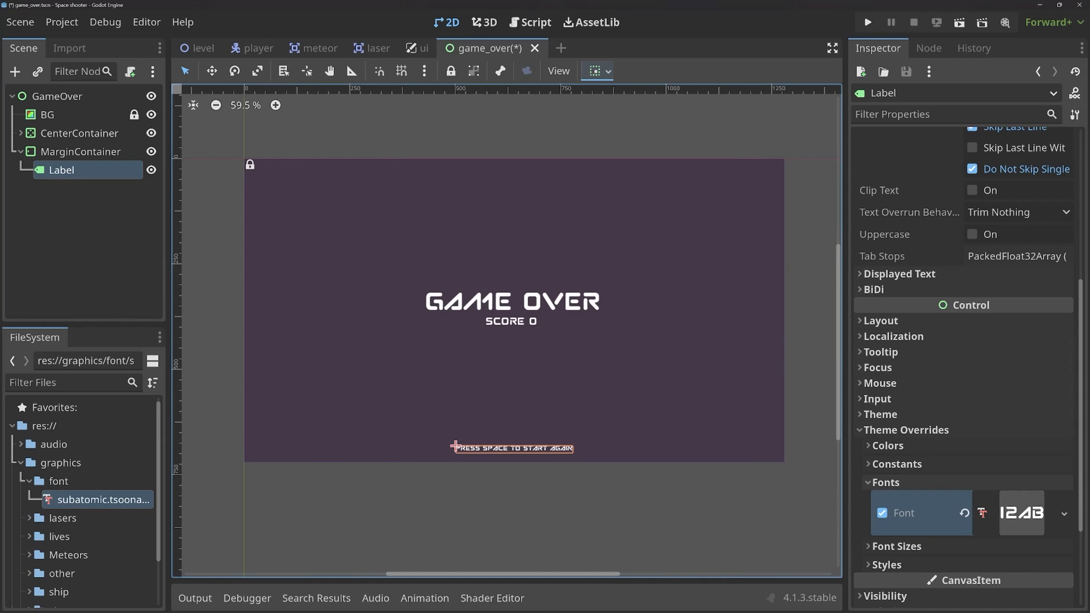
{"action": "left_click", "coordinate": [897, 546]}
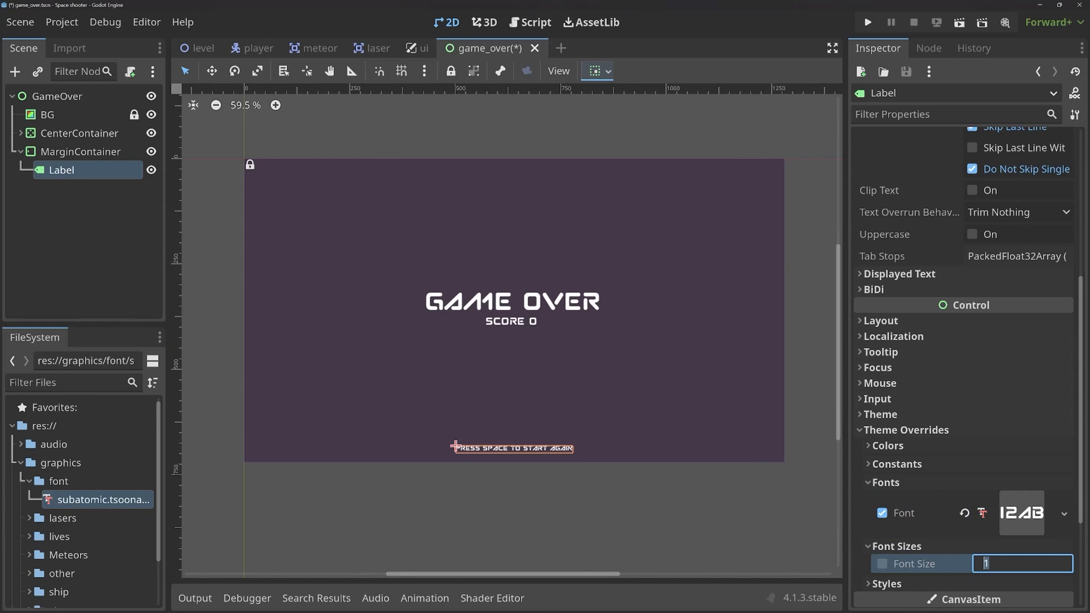
{"action": "type", "text": "25"}
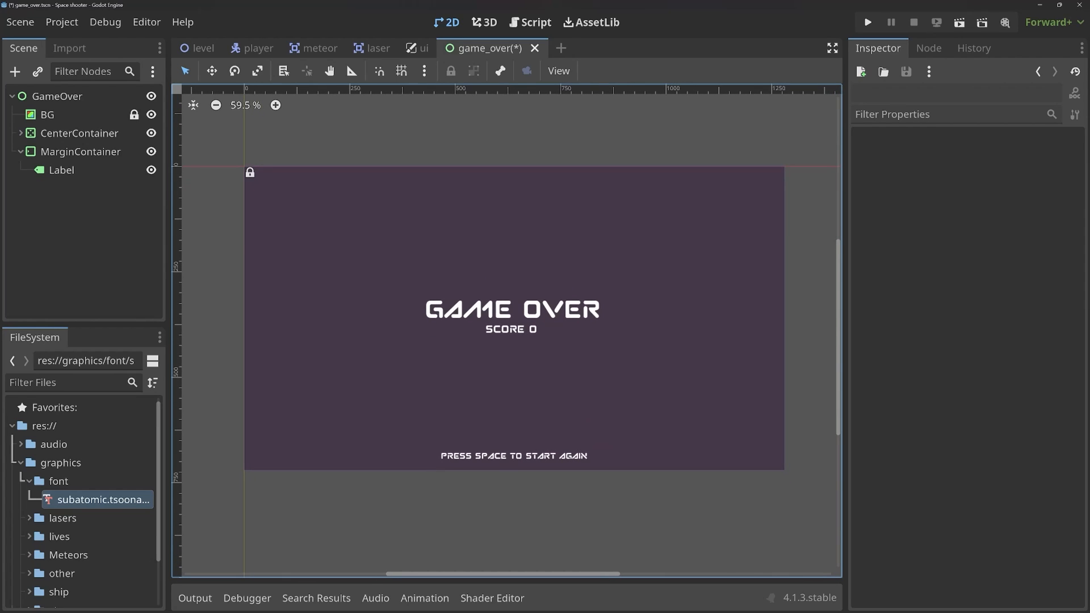
{"action": "key", "text": "ctrl+s"}
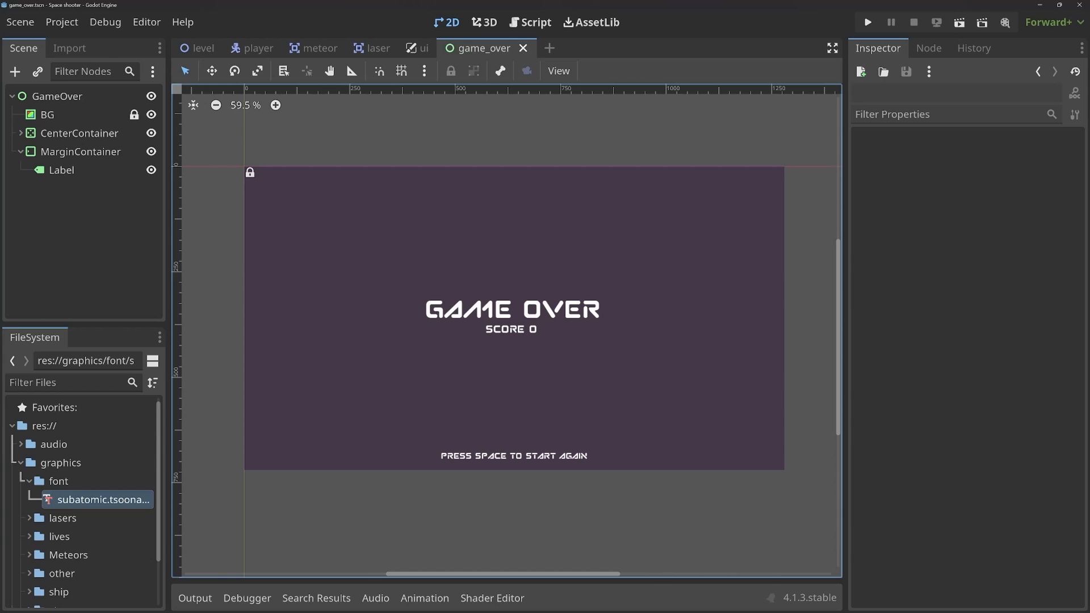
{"action": "left_click", "coordinate": [48, 114]}
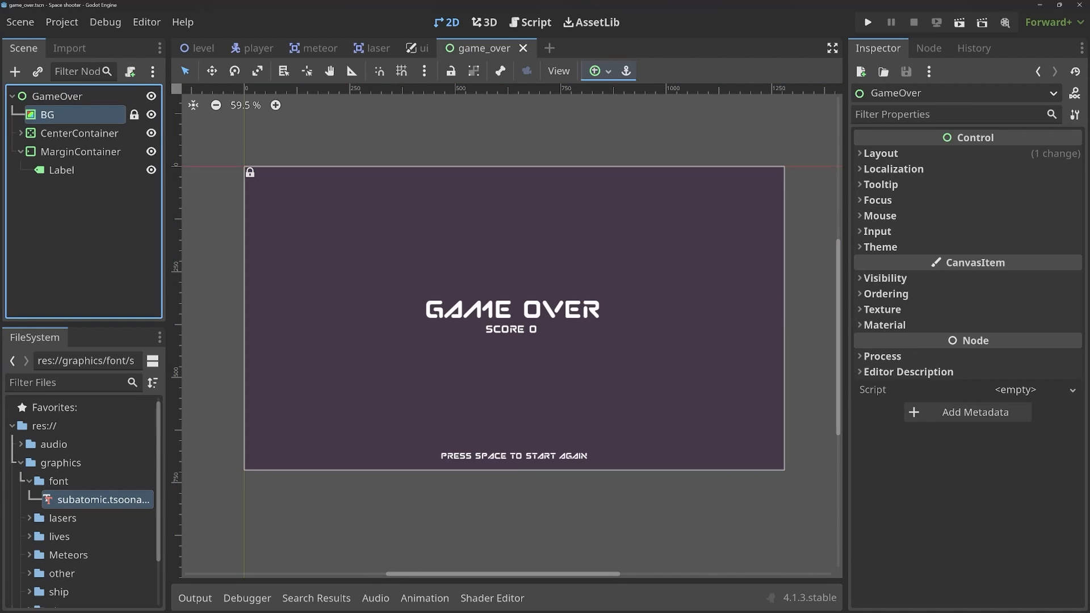
{"action": "left_click", "coordinate": [61, 169]}
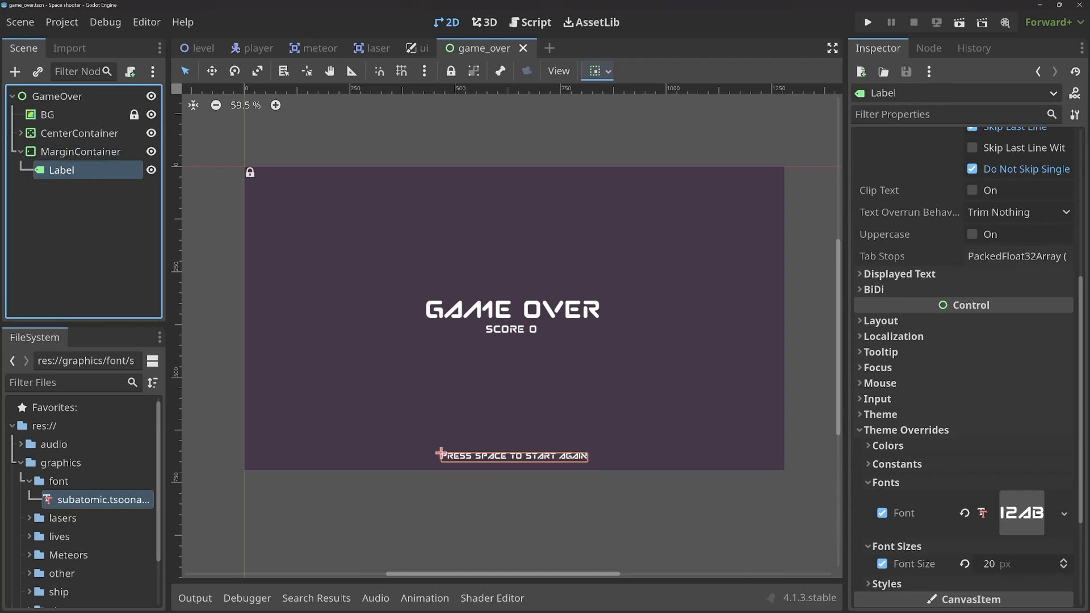
{"action": "left_click", "coordinate": [58, 96]}
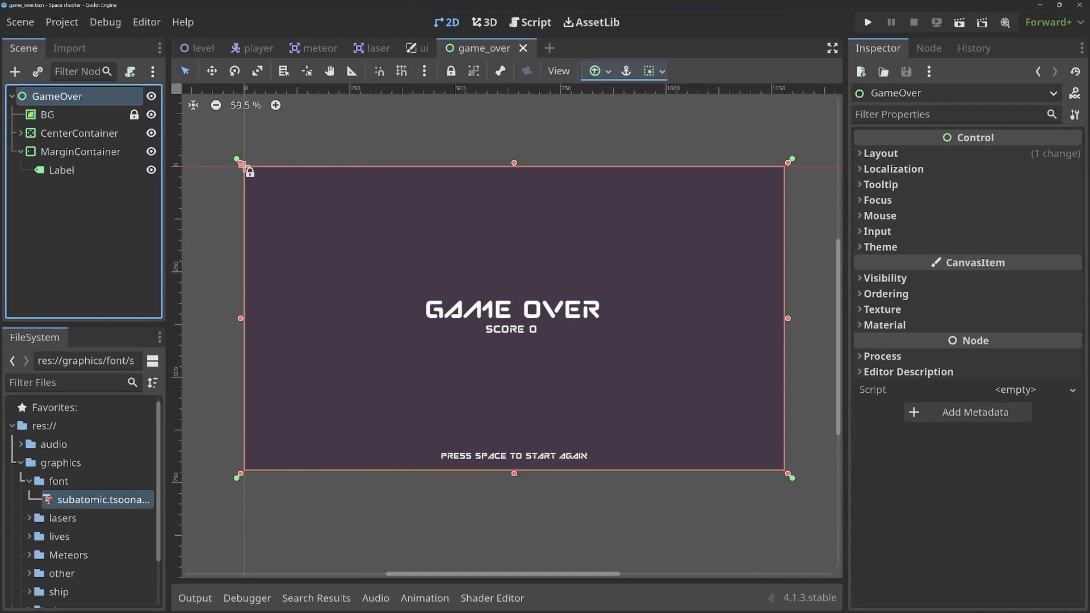
{"action": "left_click", "coordinate": [15, 73]}
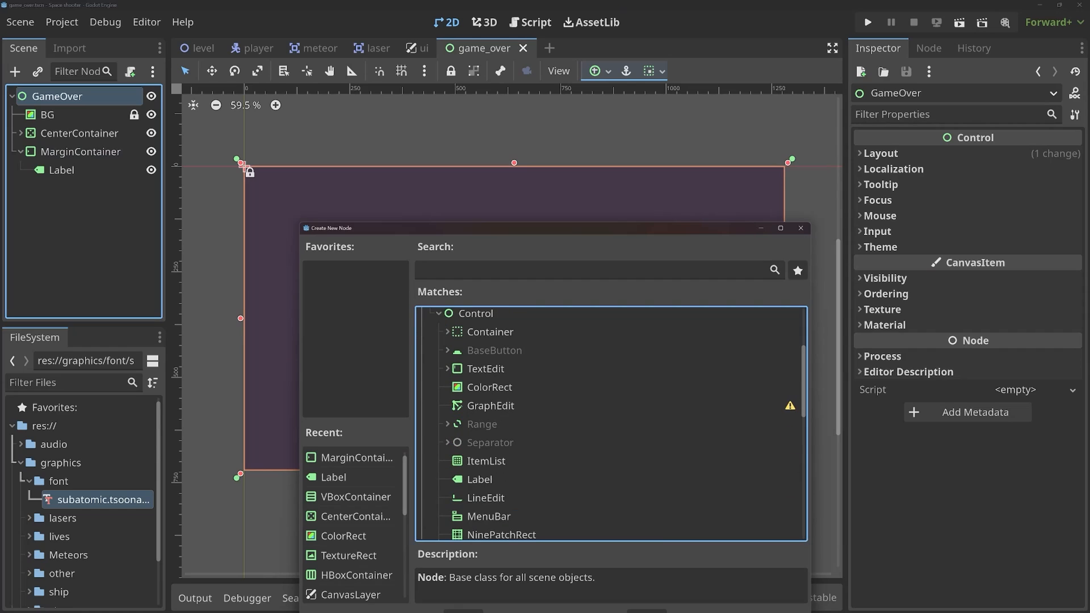
{"action": "scroll", "scroll_direction": "down", "scroll_amount": 3}
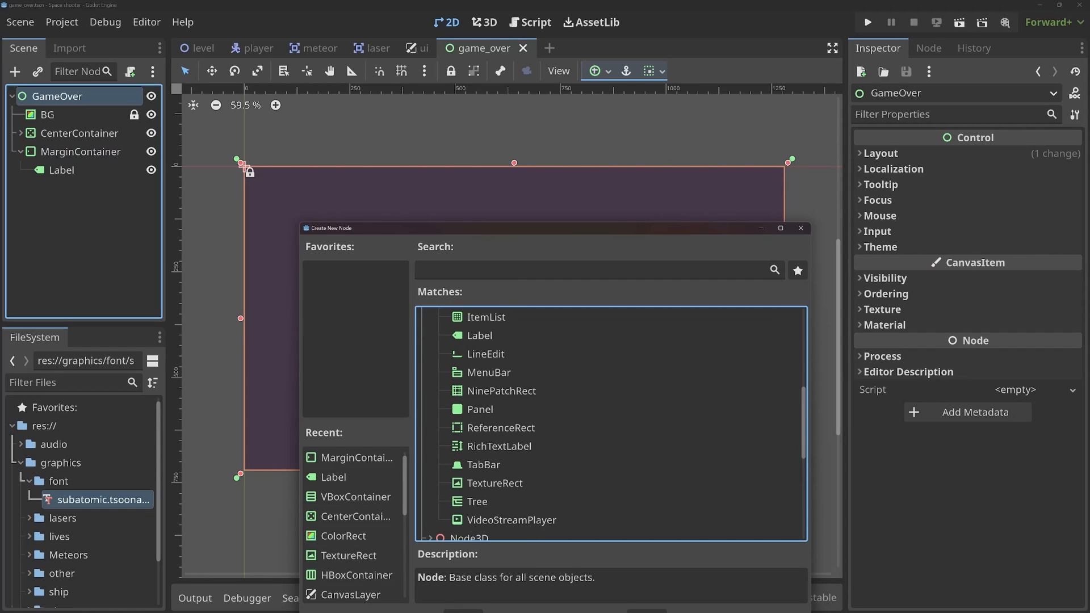
{"action": "scroll", "scroll_direction": "up", "scroll_amount": 3}
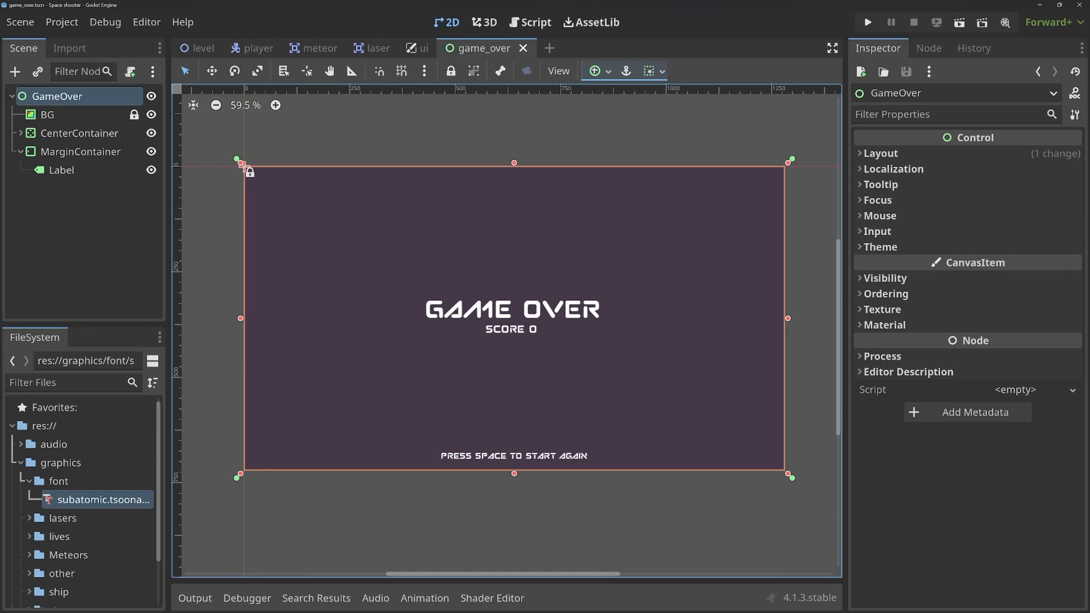
{"action": "left_click", "coordinate": [46, 114]}
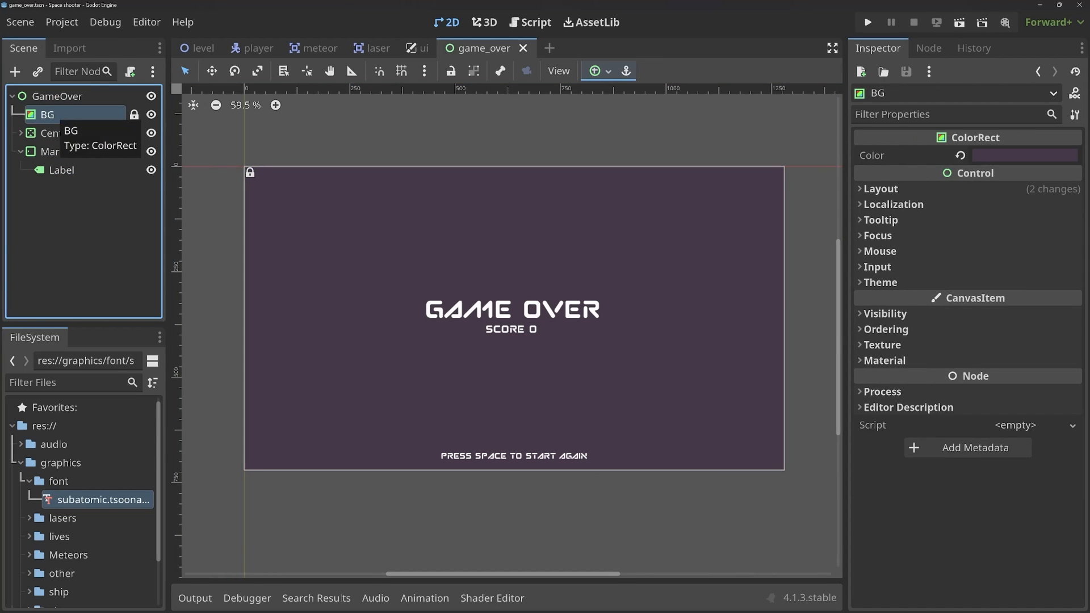